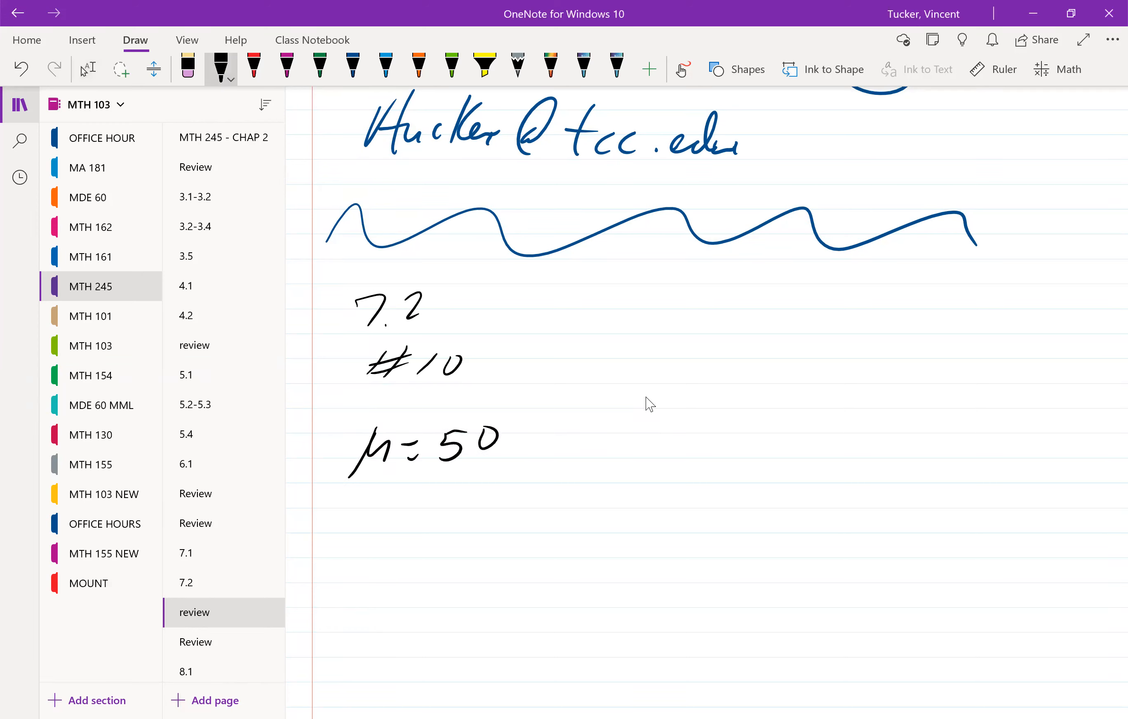
Write σ = 7 under μ = 50 and note the 86th percentile as .86 after an arrow
drag(353, 518, 431, 525)
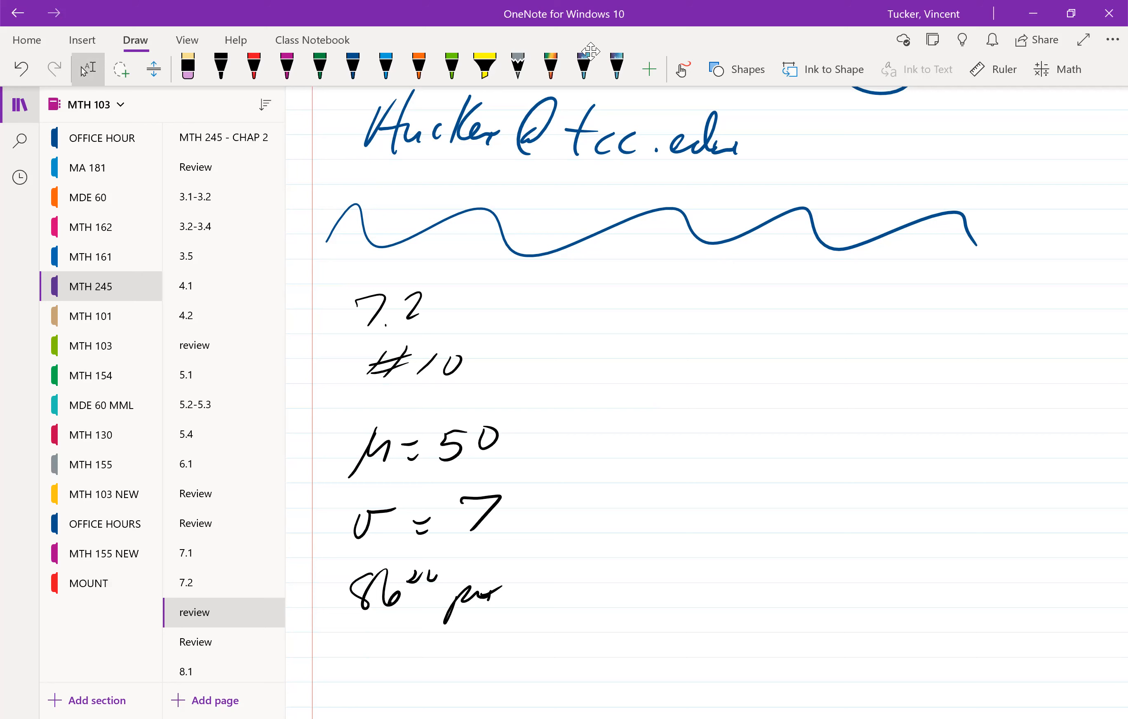
mouse_move(649, 69)
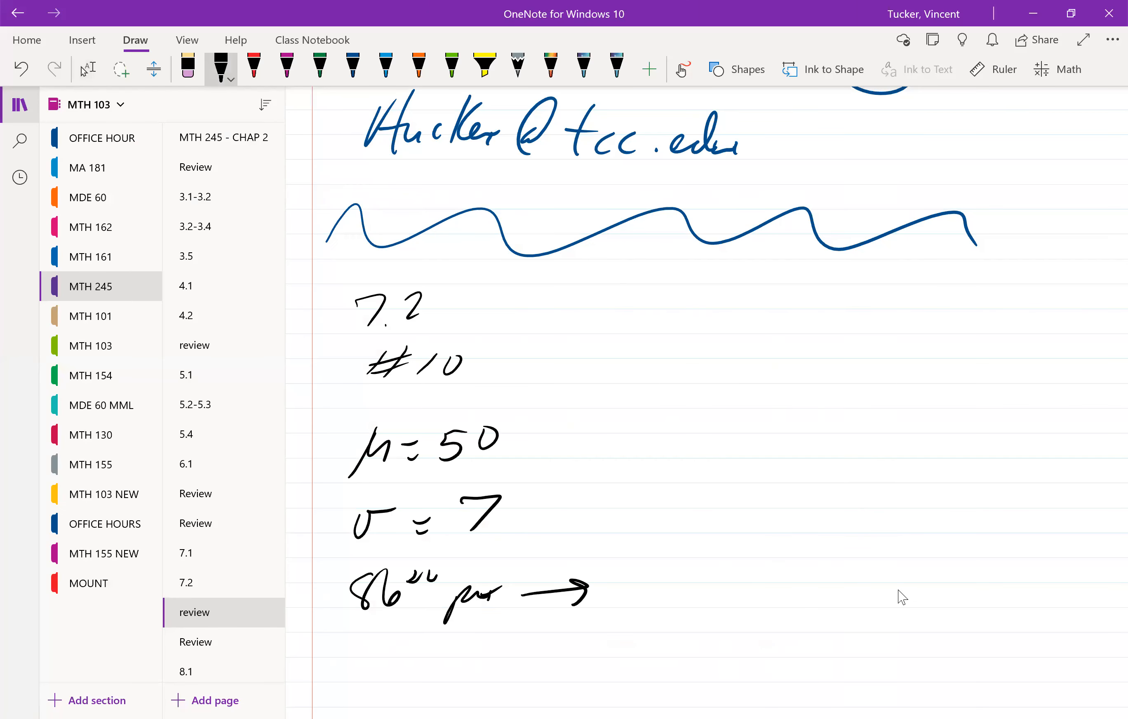
drag(637, 604, 701, 590)
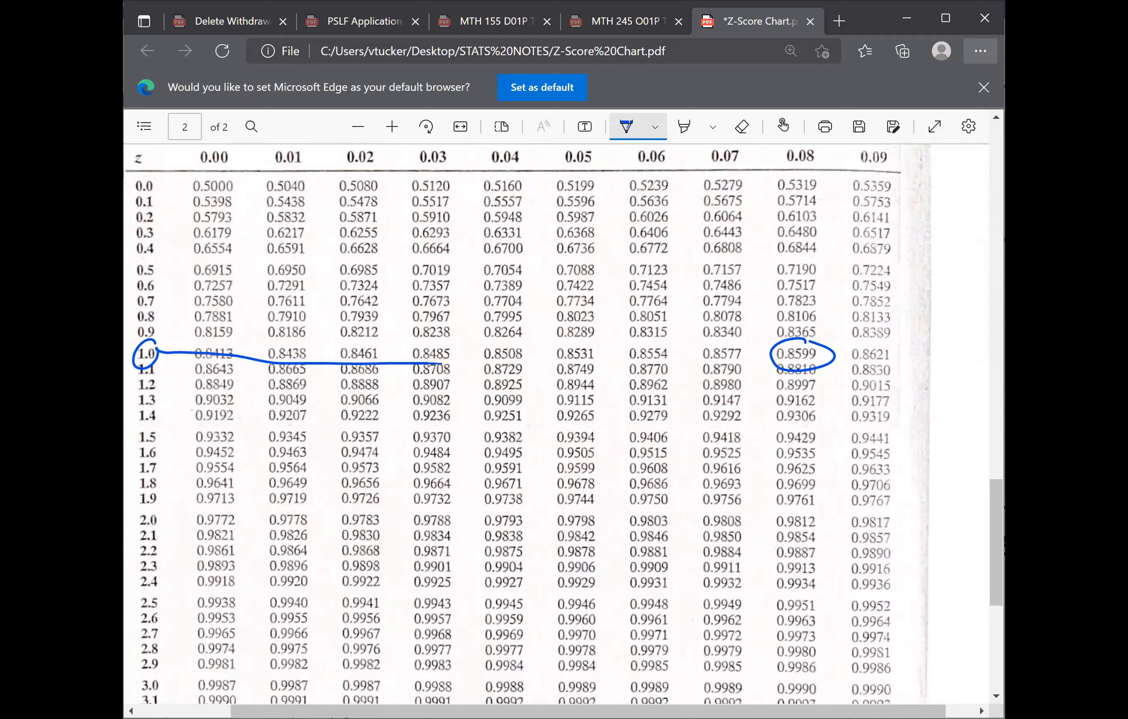
Extend a line along row 1.0 of the z-table to the entry 0.8599
drag(800, 353, 795, 184)
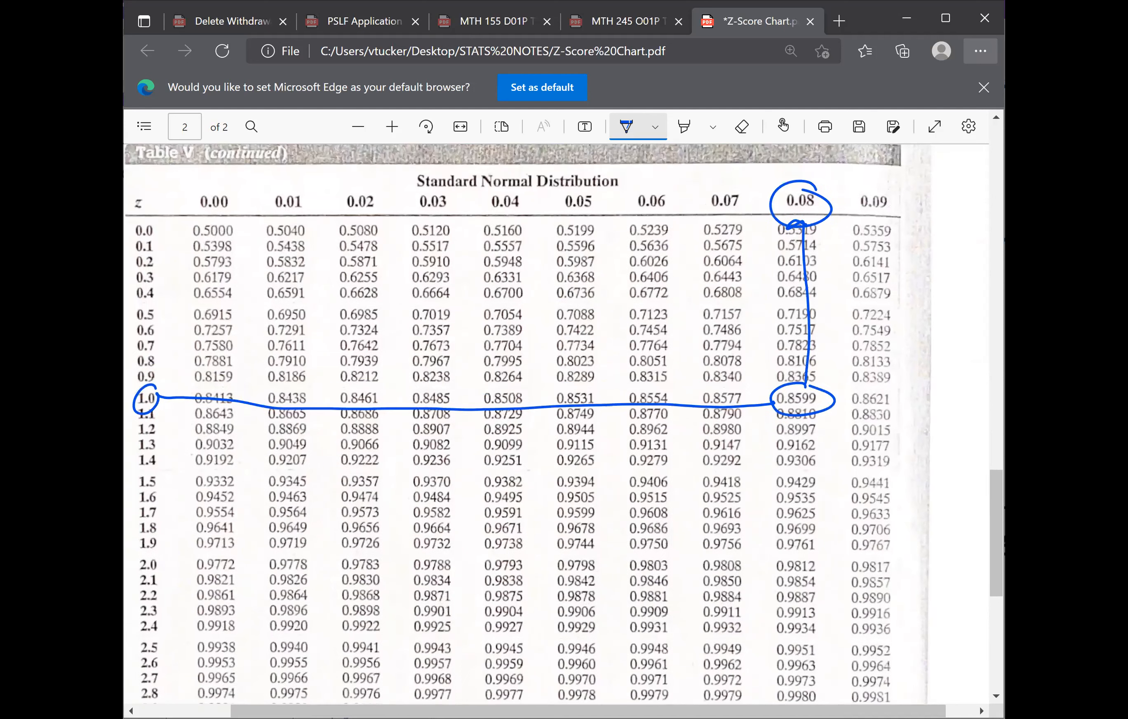
mouse_move(812, 39)
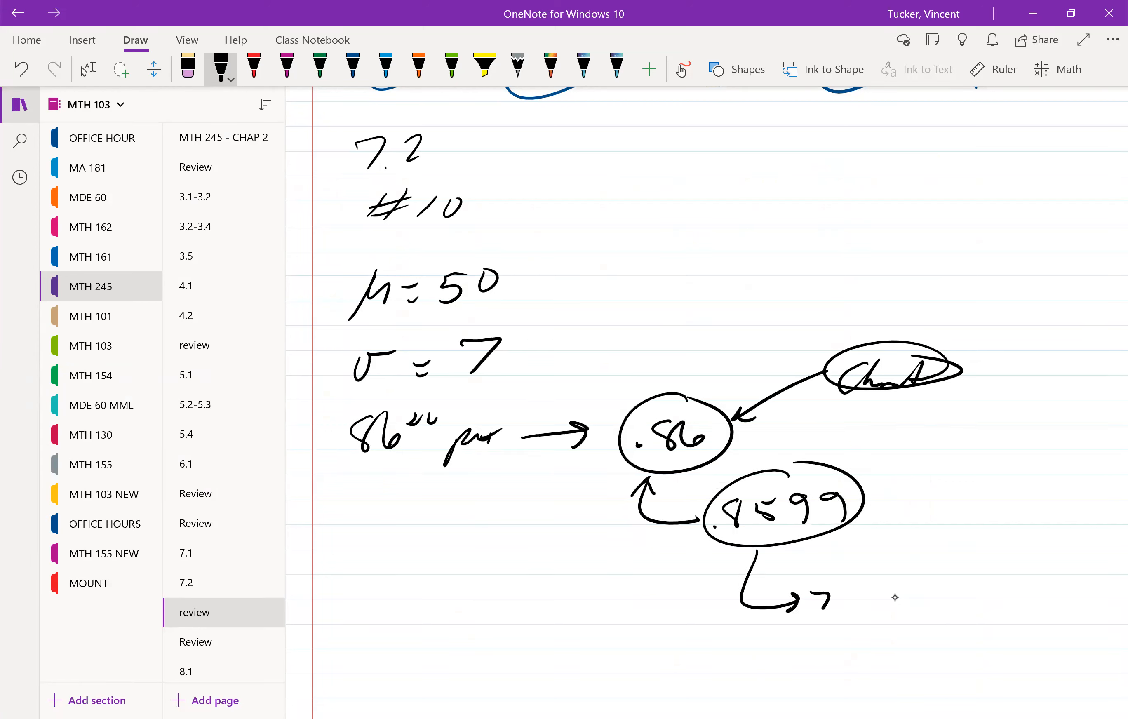
Write z = 1.08 after the arrow from the circled chart value .8599
drag(813, 601, 934, 601)
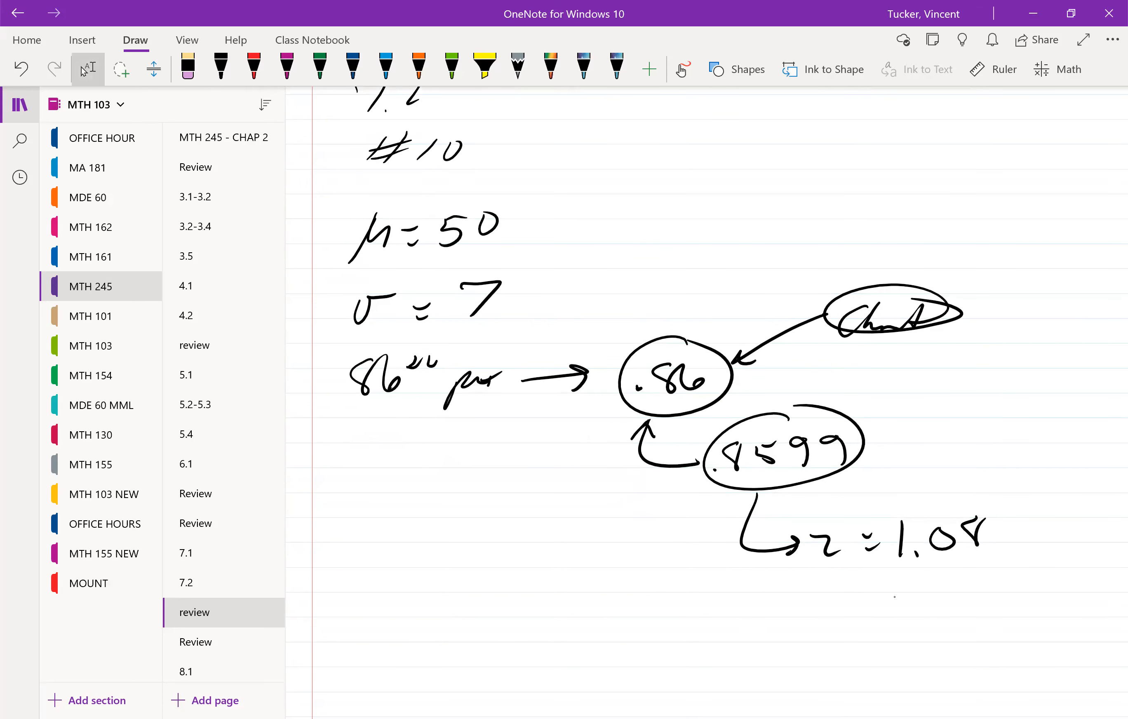
click(220, 66)
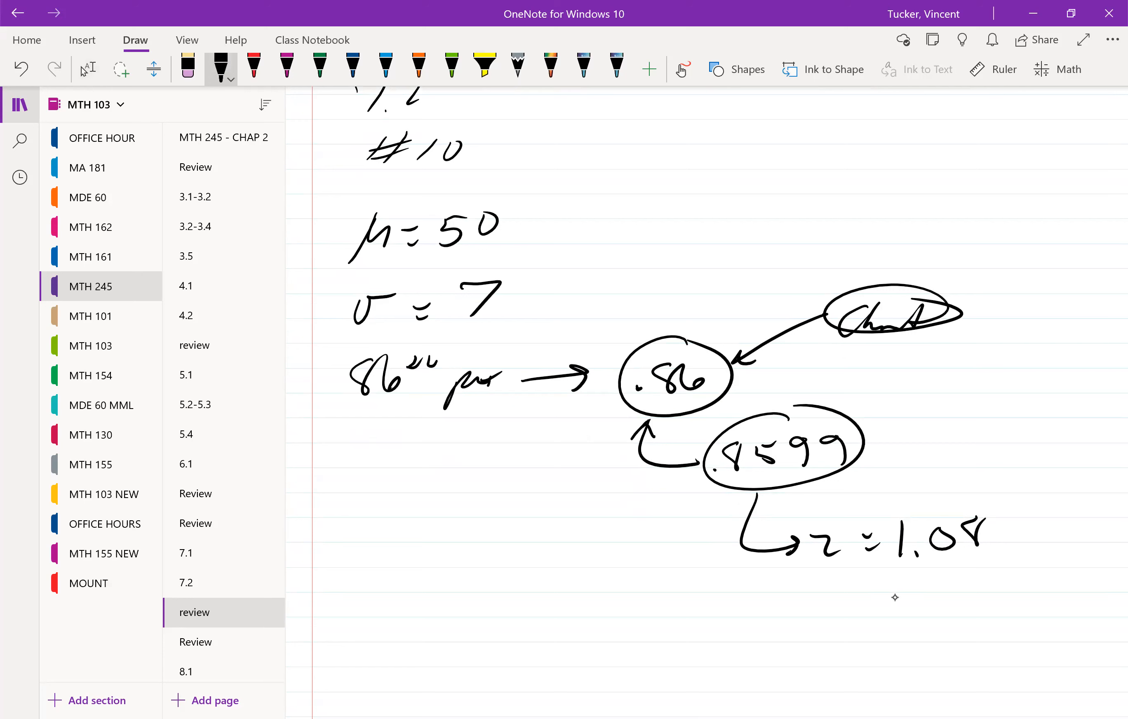
Write the z-score formula Z = (X − μ)/σ followed by an arrow
drag(359, 619, 432, 622)
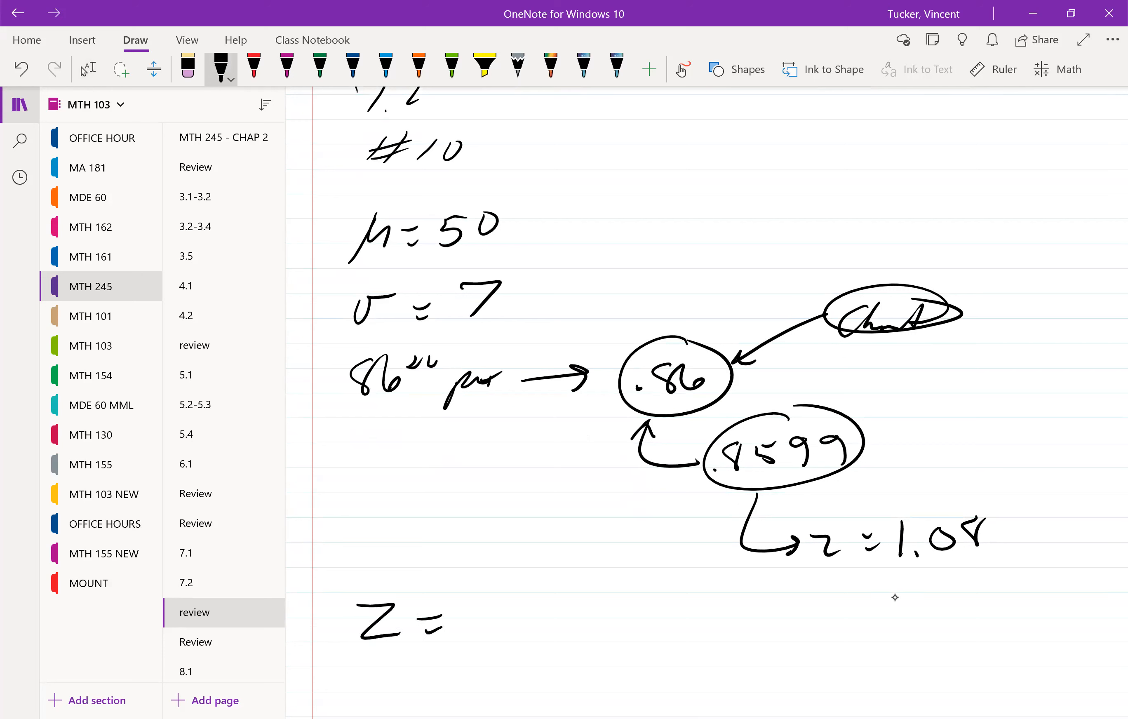
drag(460, 619, 504, 641)
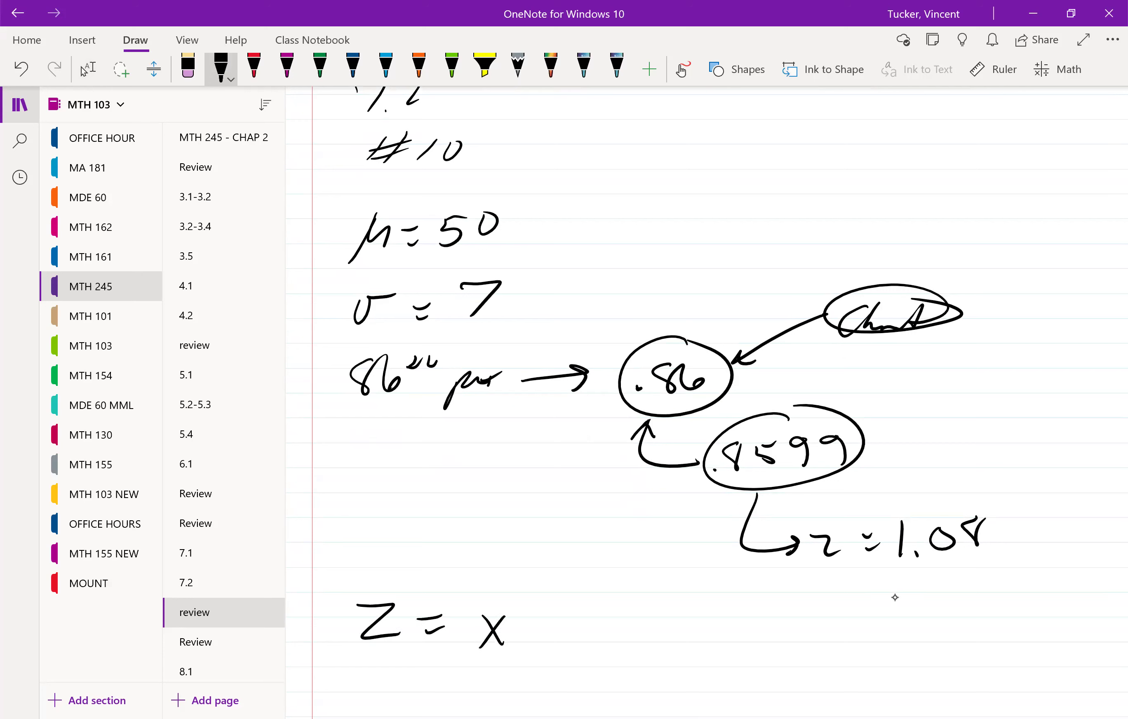
drag(525, 633, 589, 636)
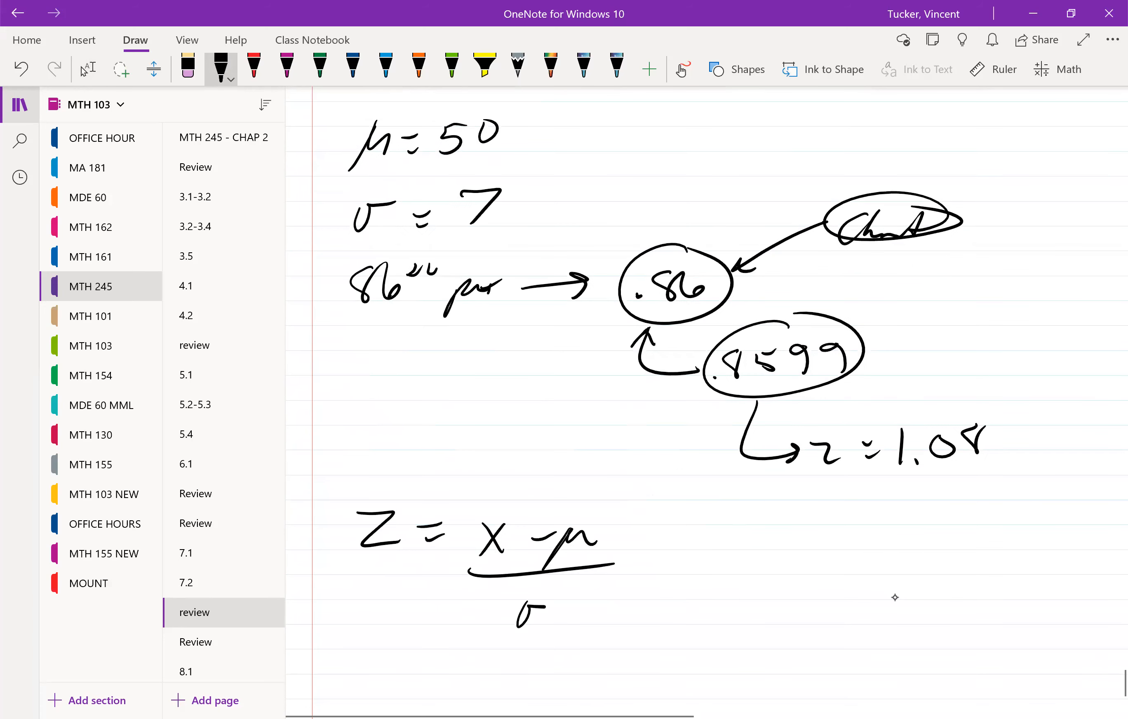
drag(626, 561, 712, 560)
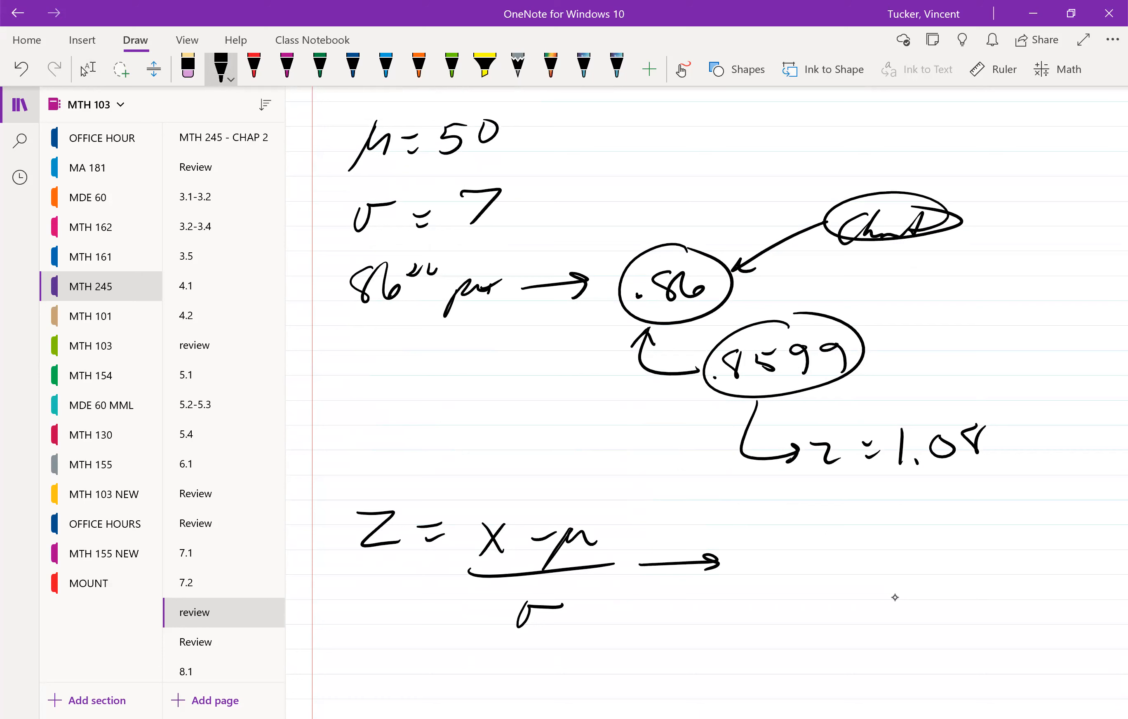
Rearrange to X = μ + zσ and circle the result
drag(755, 554, 820, 569)
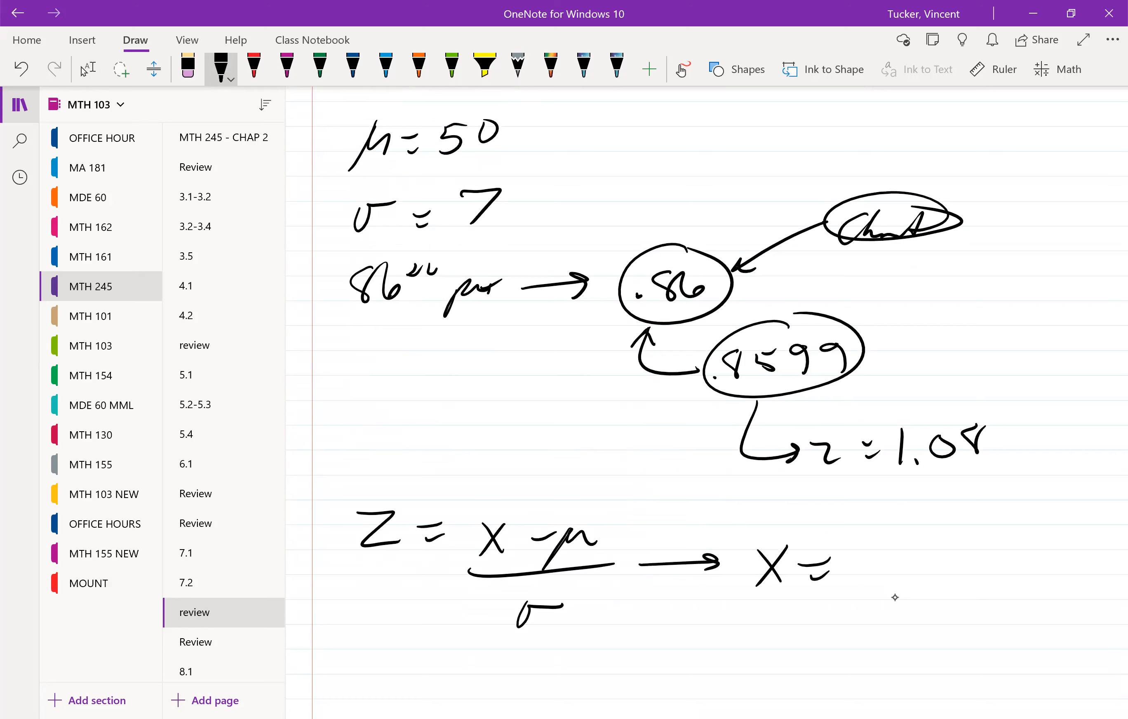
drag(848, 547, 852, 597)
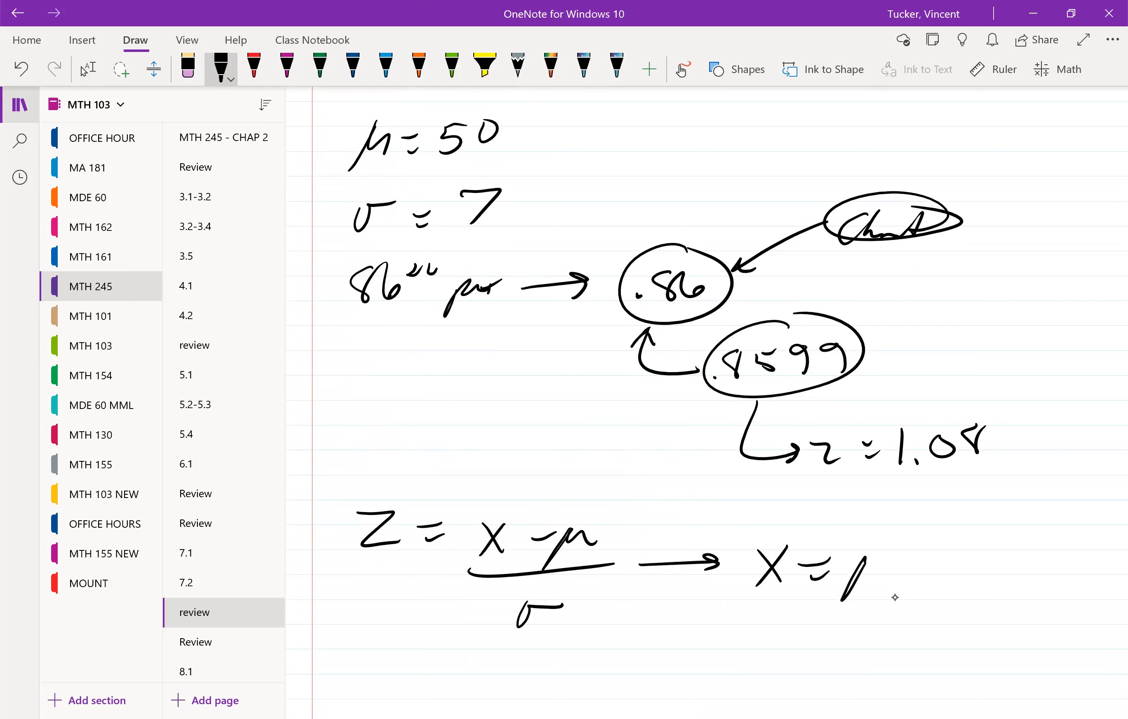
drag(834, 568, 927, 568)
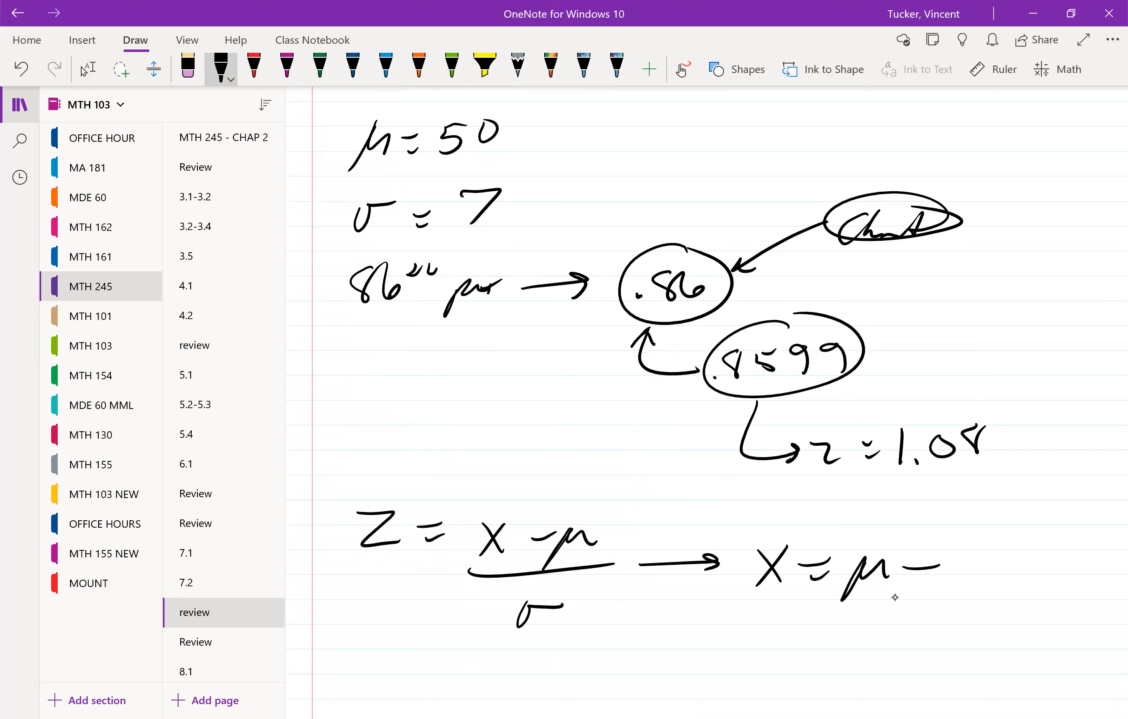
drag(920, 569, 979, 572)
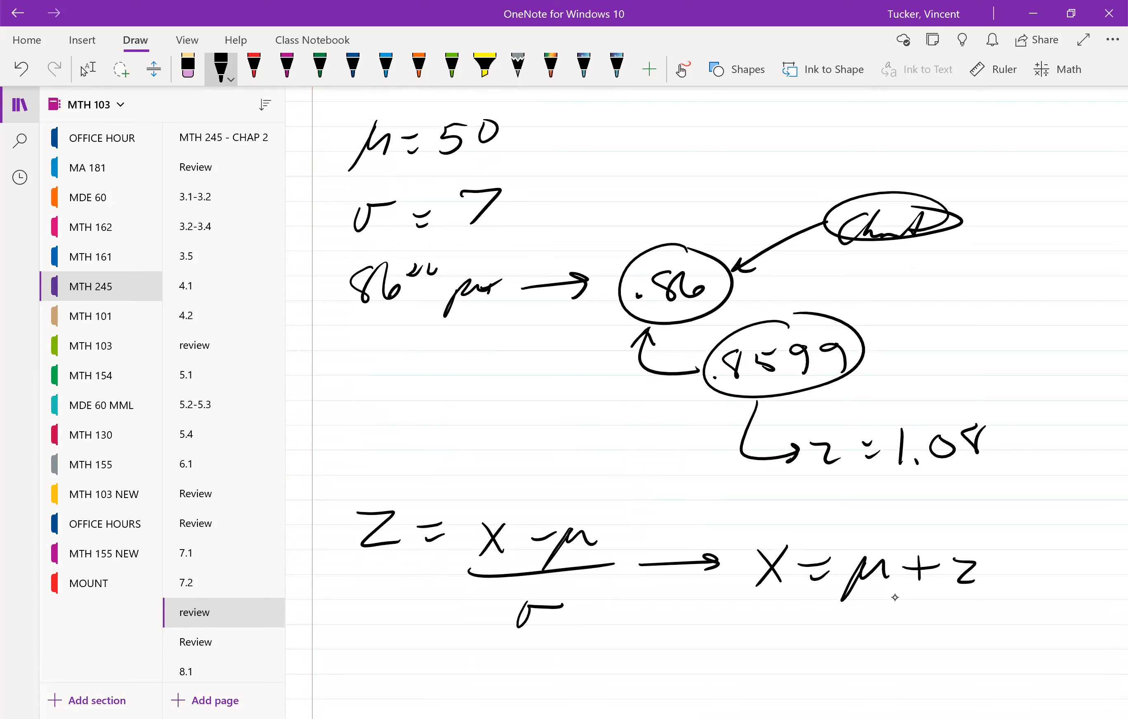
drag(978, 569, 1014, 583)
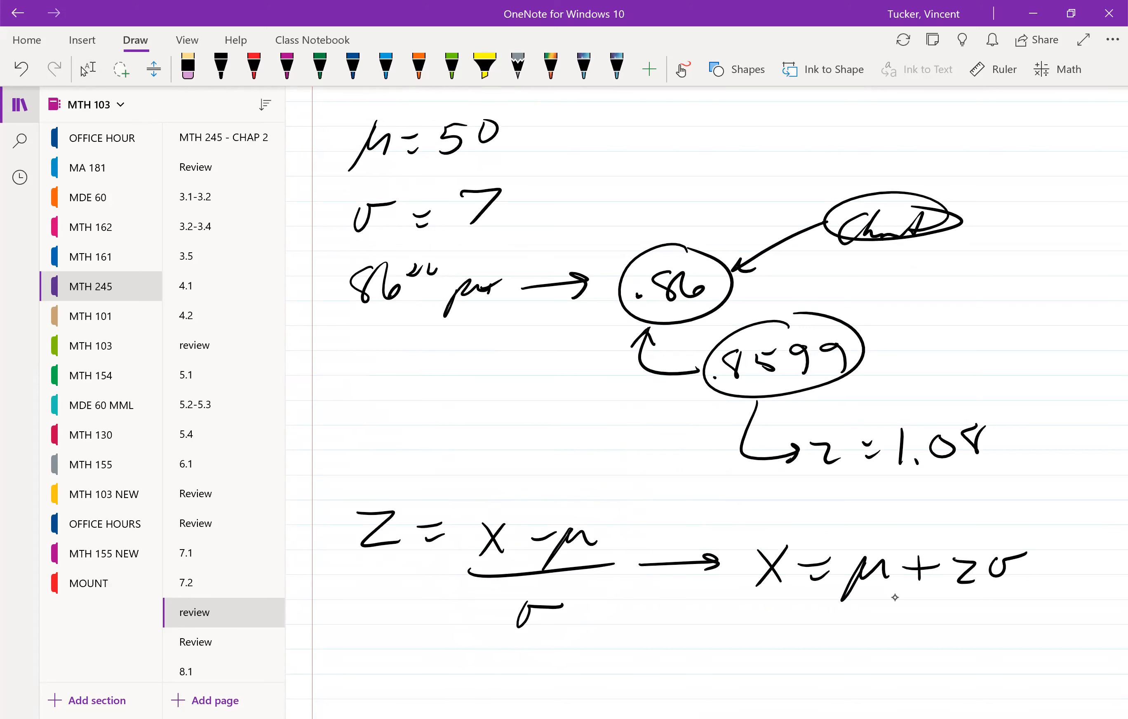
drag(496, 467, 503, 500)
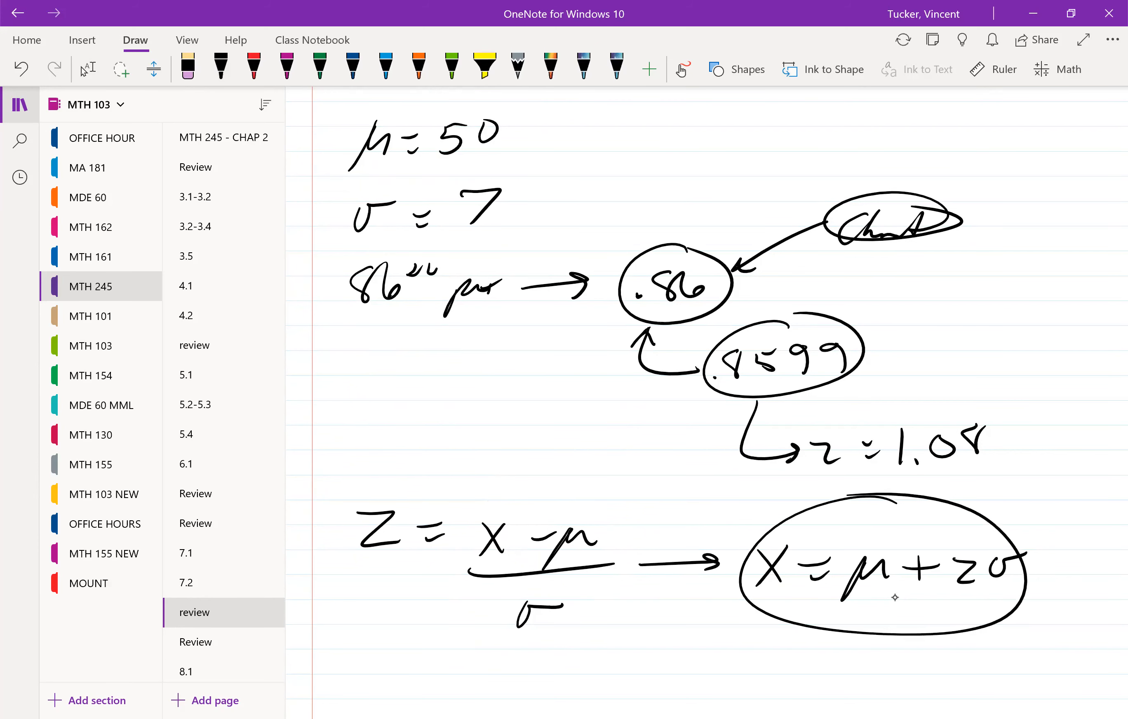
Substitute under the formula: = 50 + (1.08)(7)
scroll(down, 3)
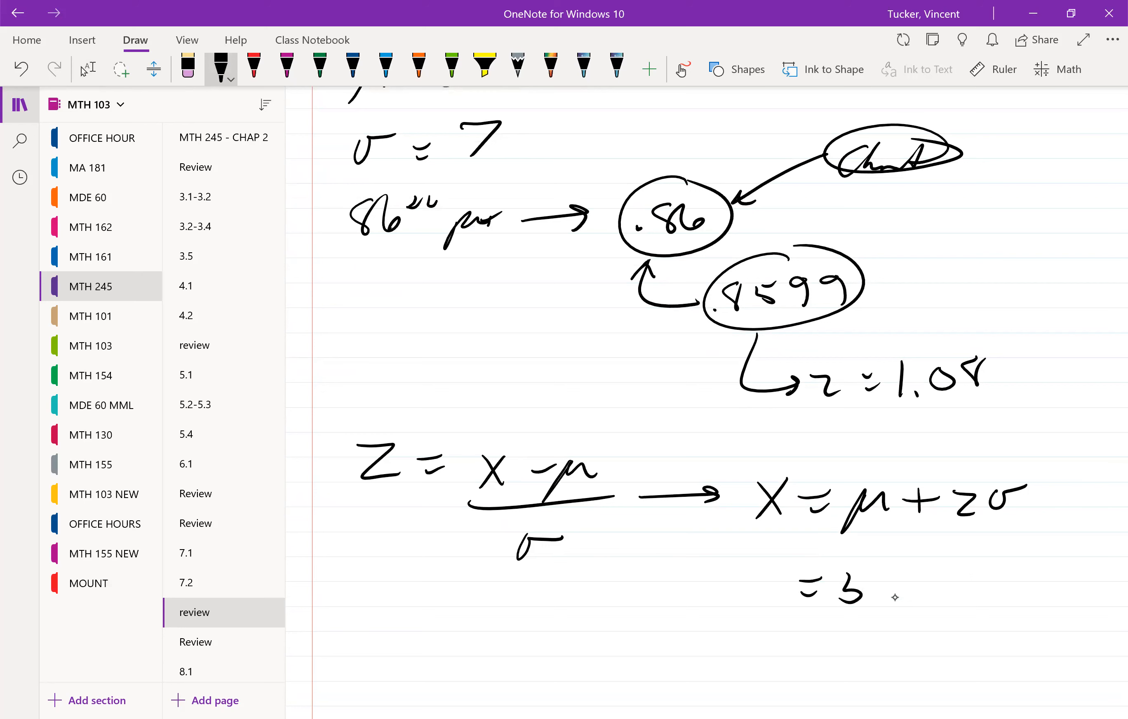
drag(827, 586, 934, 594)
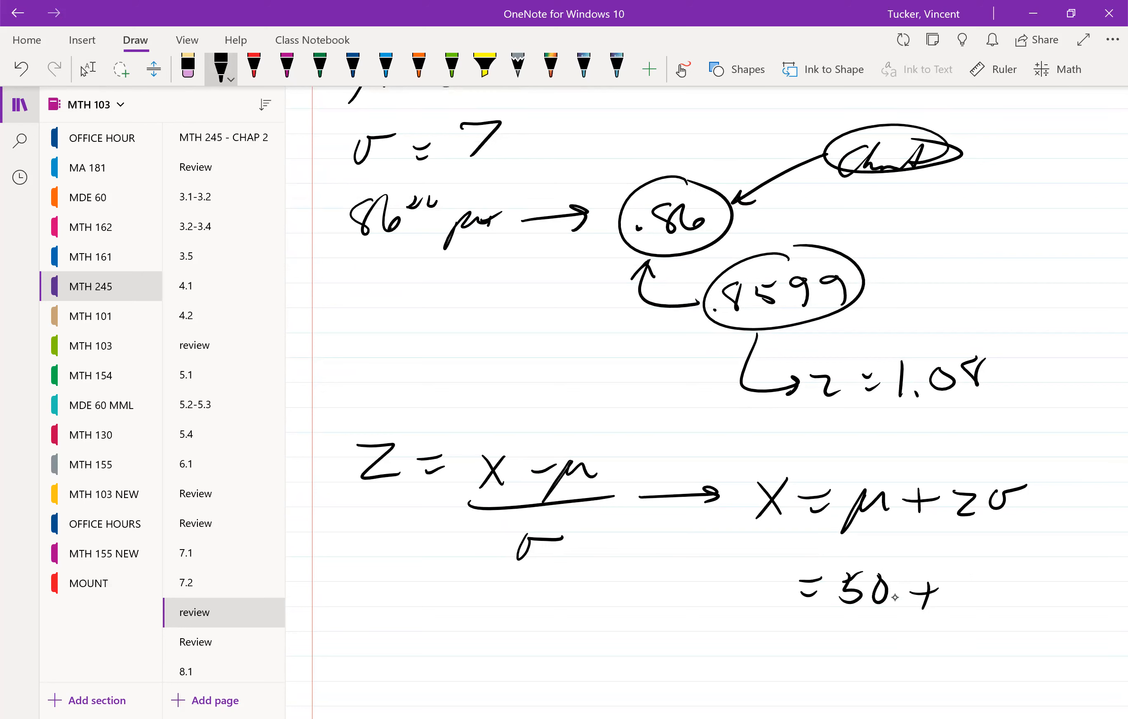
drag(927, 575, 950, 612)
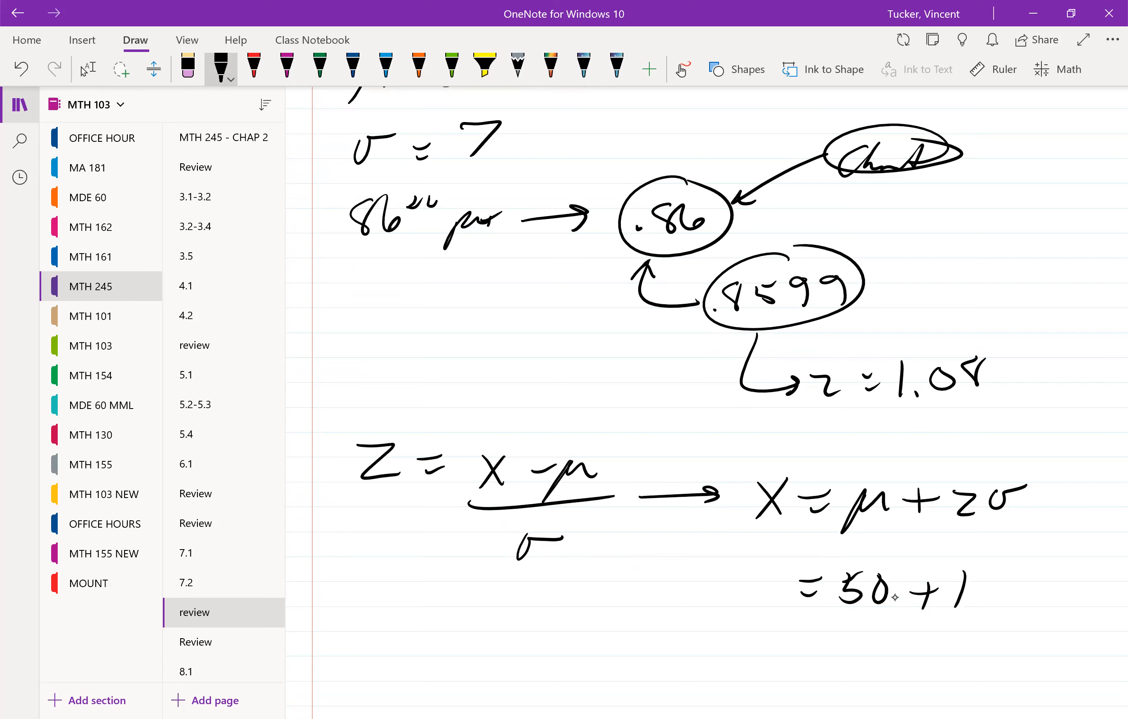
drag(935, 569, 1035, 611)
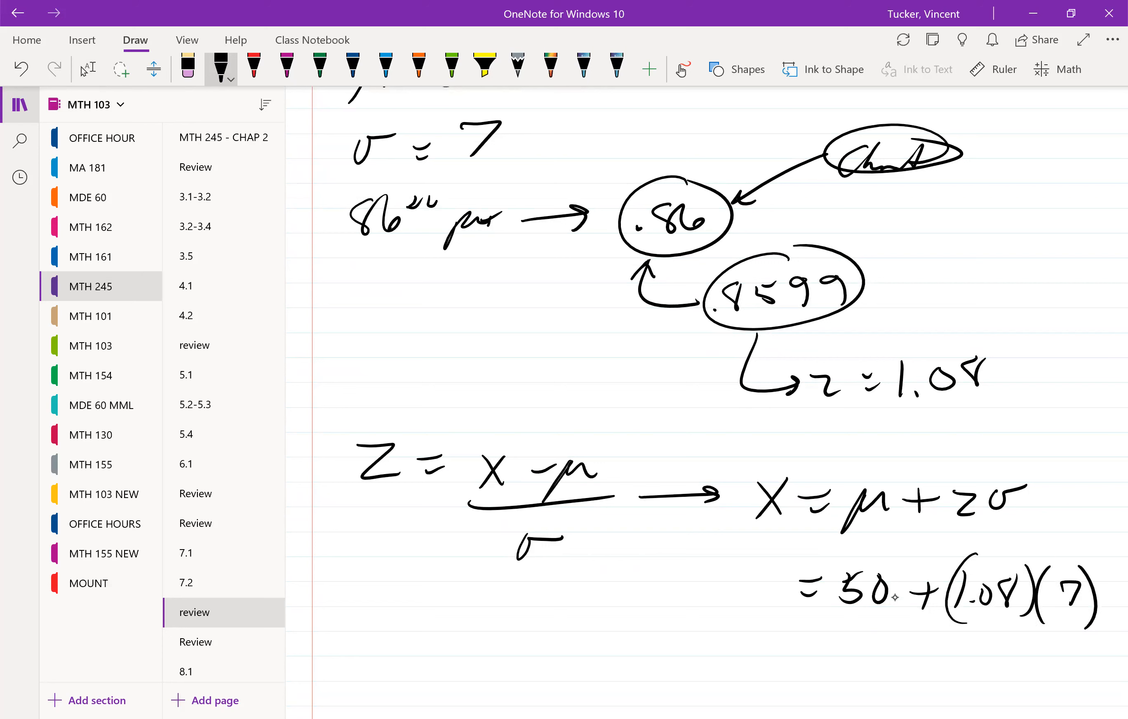
scroll(down, 3)
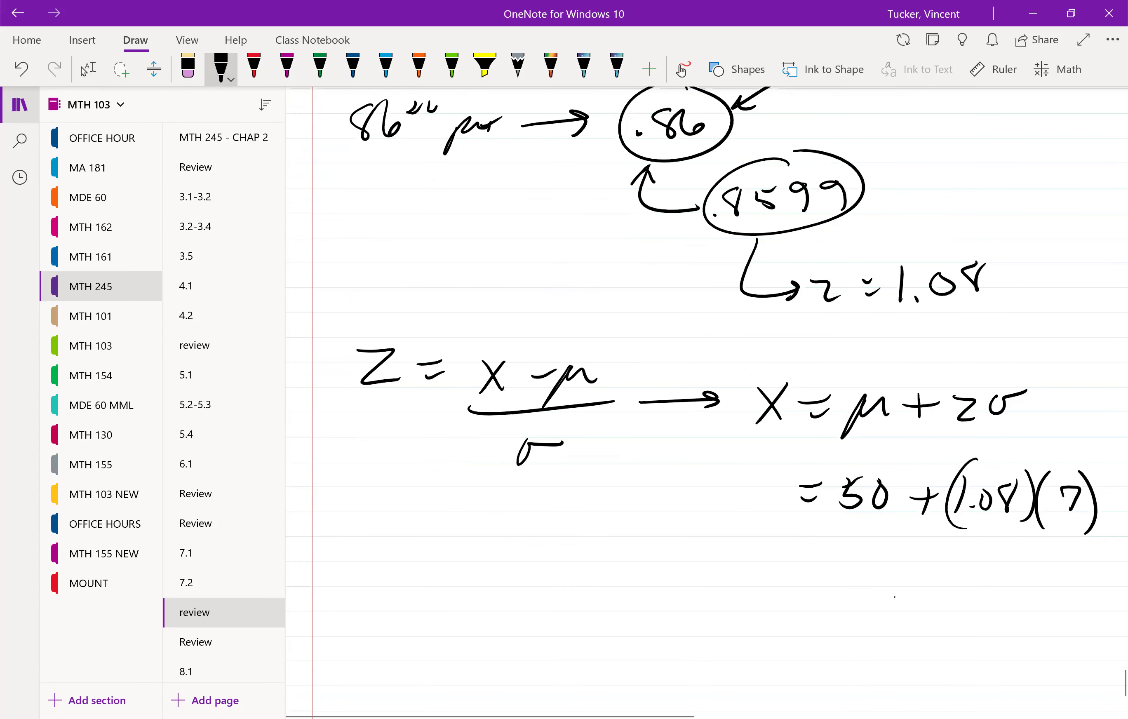
click(88, 69)
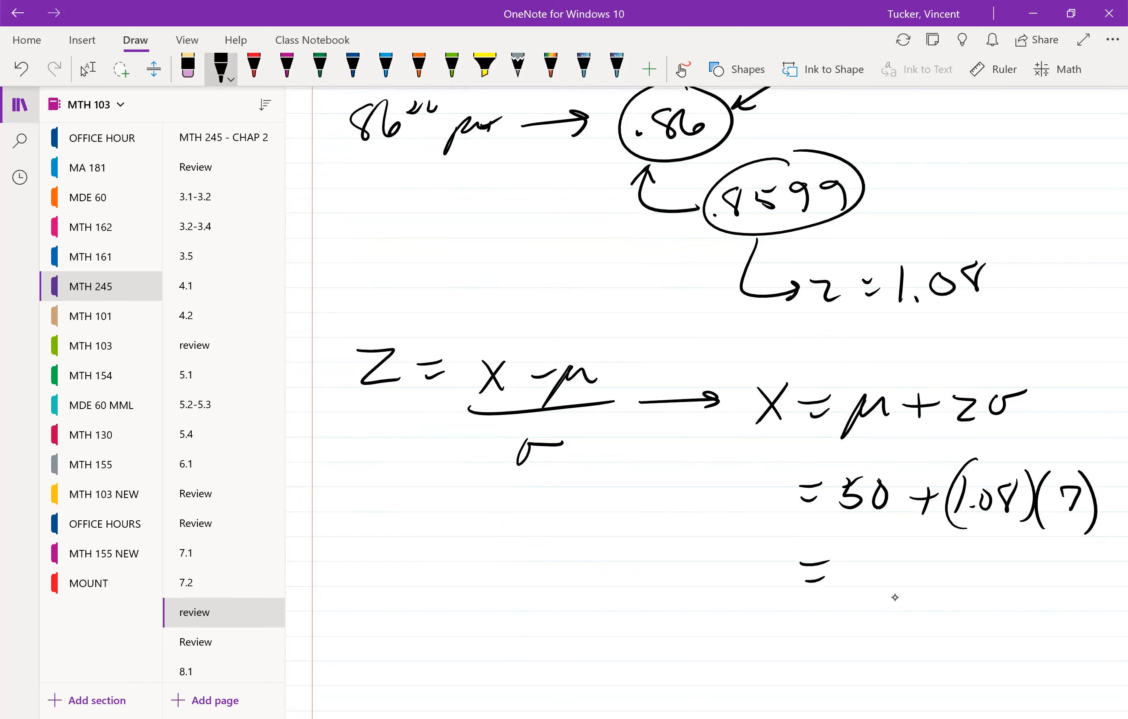
Continue with = 50 + 7.56 and the final result = 57.56
drag(806, 569, 921, 583)
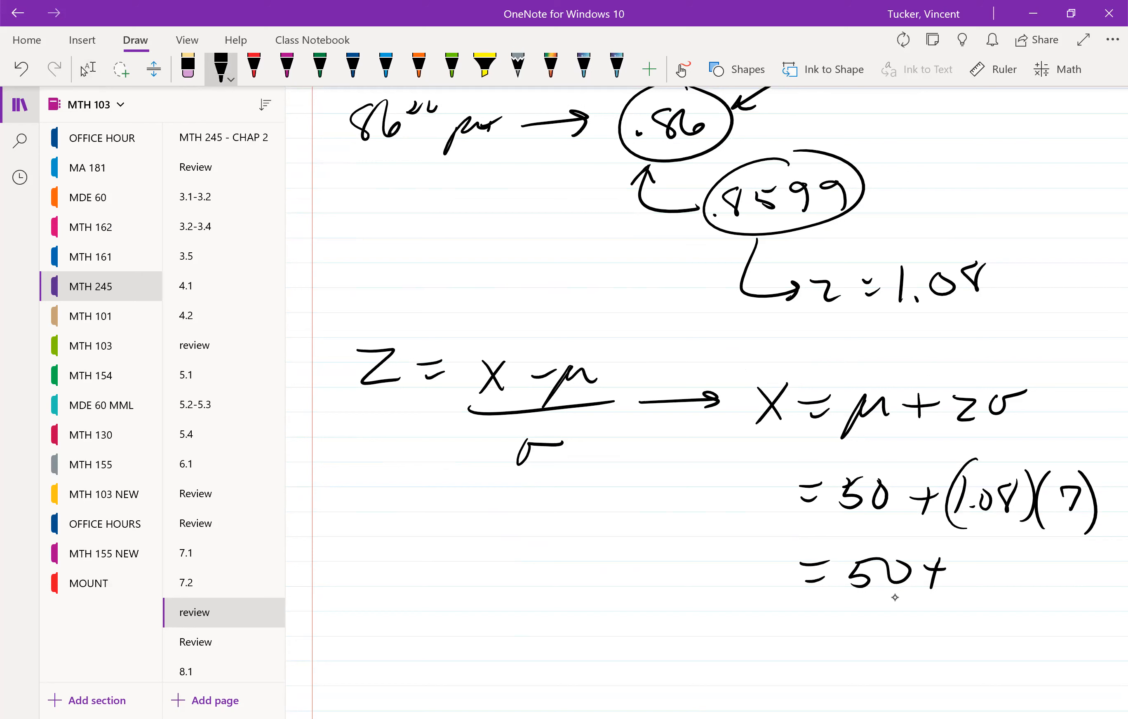
drag(935, 572, 1086, 572)
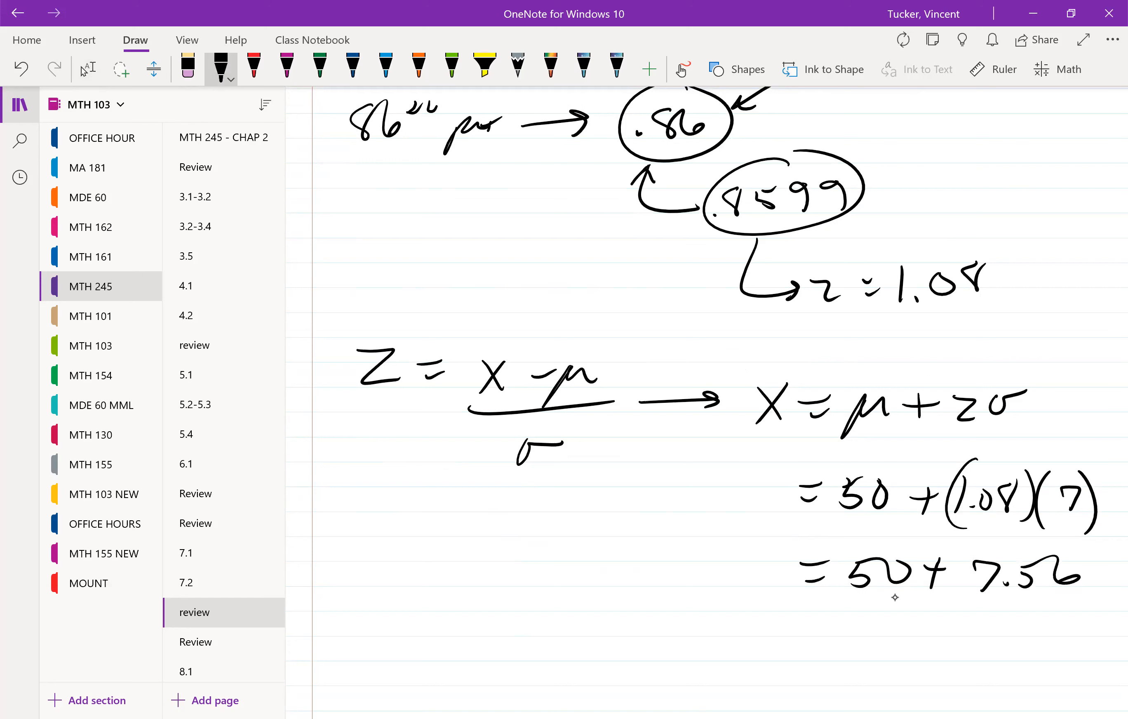
drag(805, 652, 838, 641)
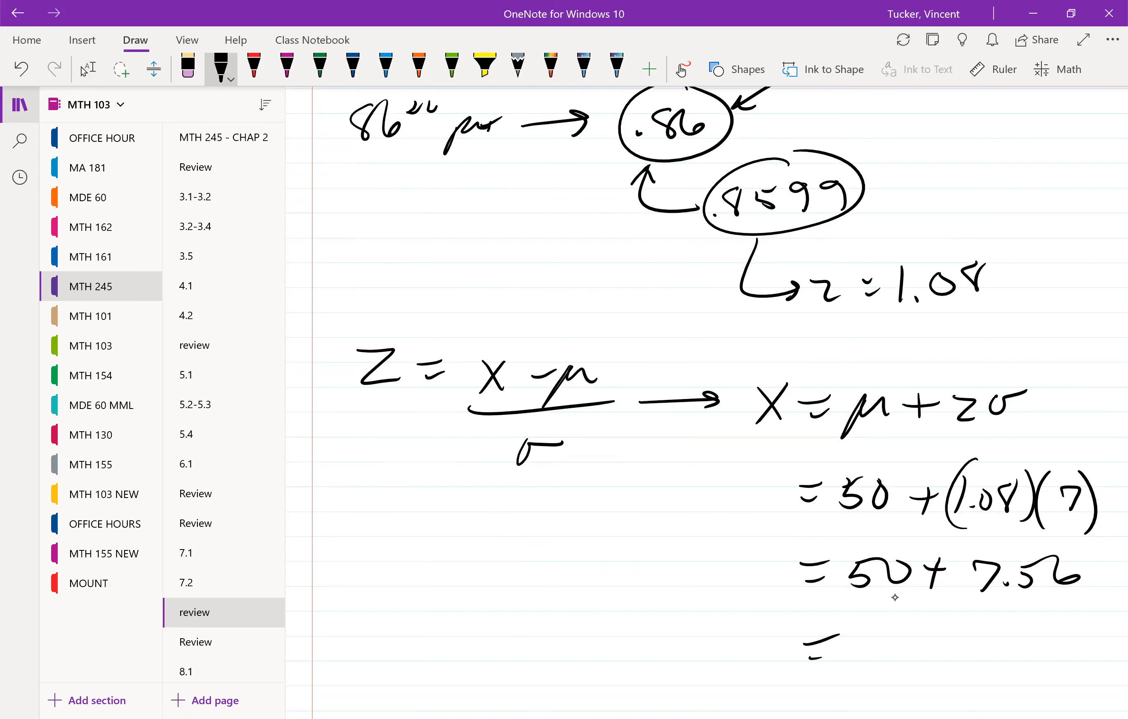
drag(848, 633, 992, 684)
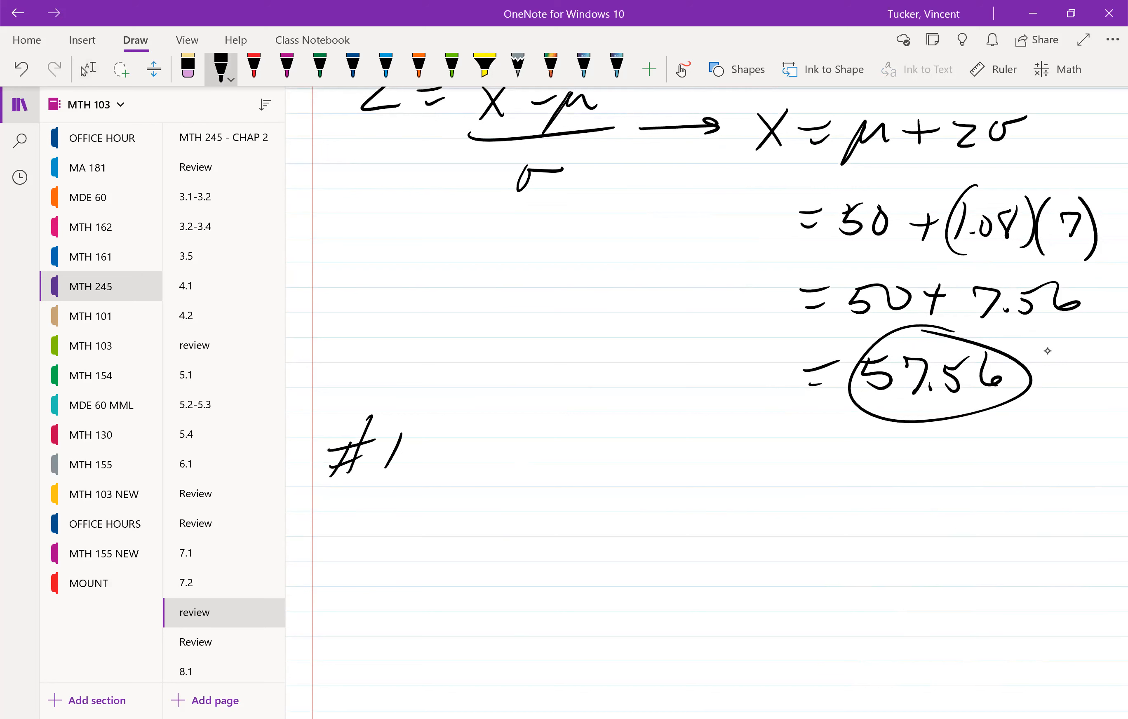
Start problem #12, listing μ = 20 and σ = 0.06
drag(389, 432, 420, 461)
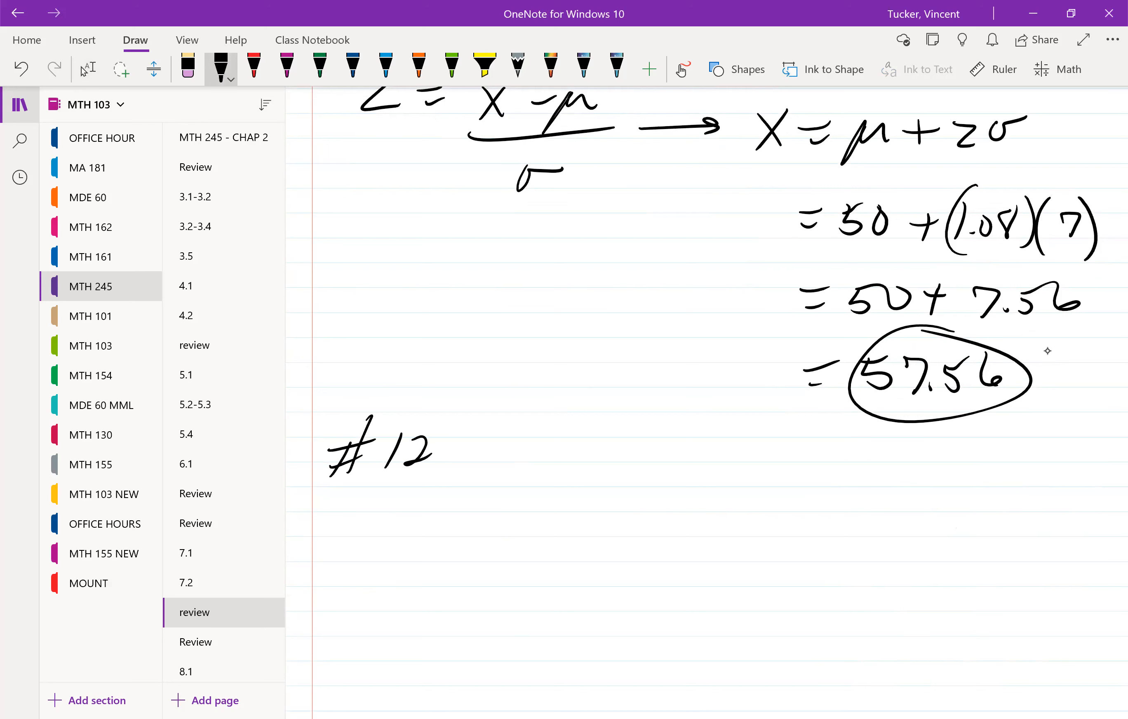
drag(353, 518, 417, 547)
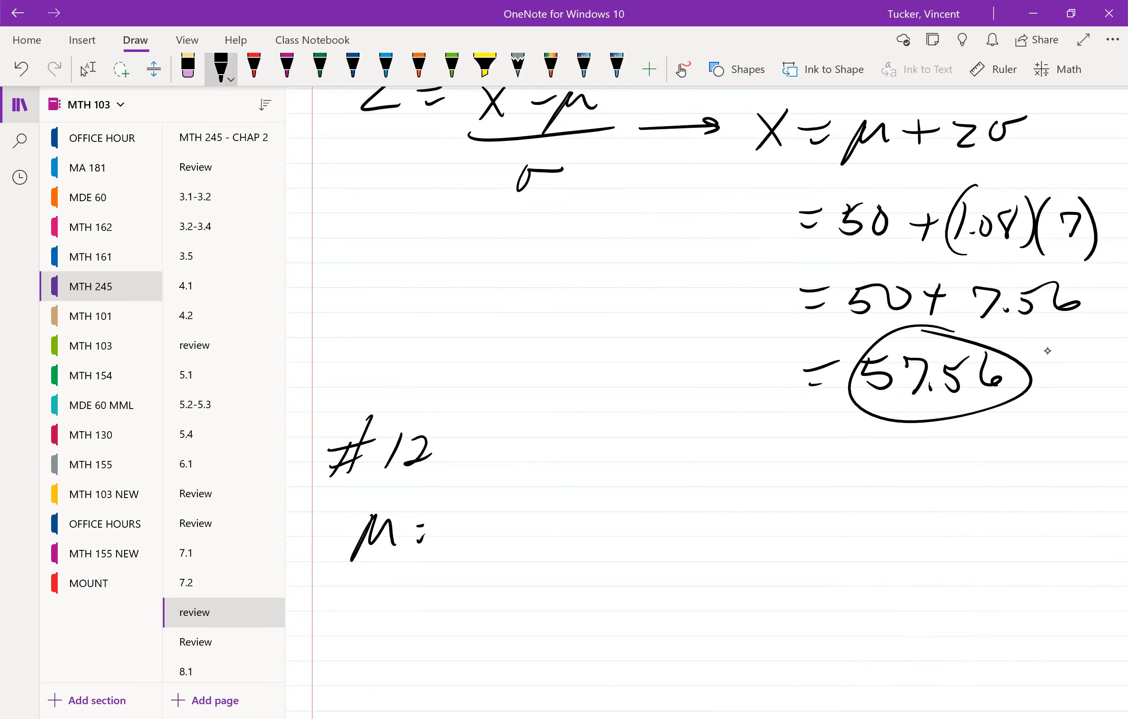
drag(431, 533, 489, 518)
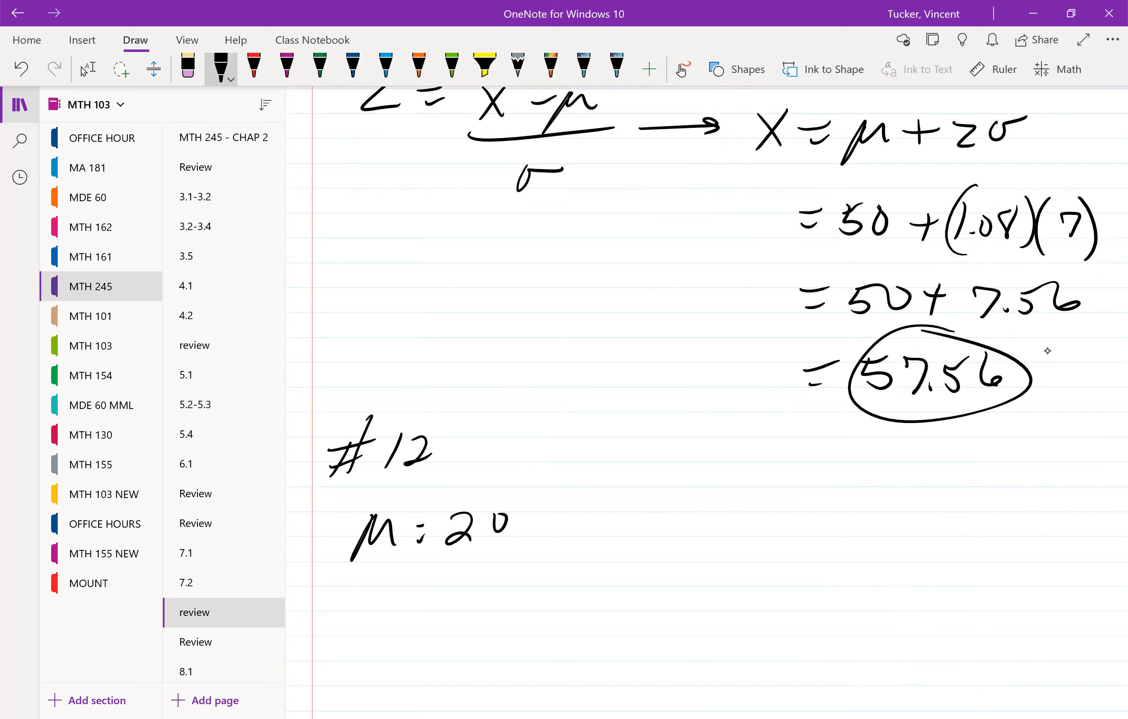
drag(359, 590, 356, 633)
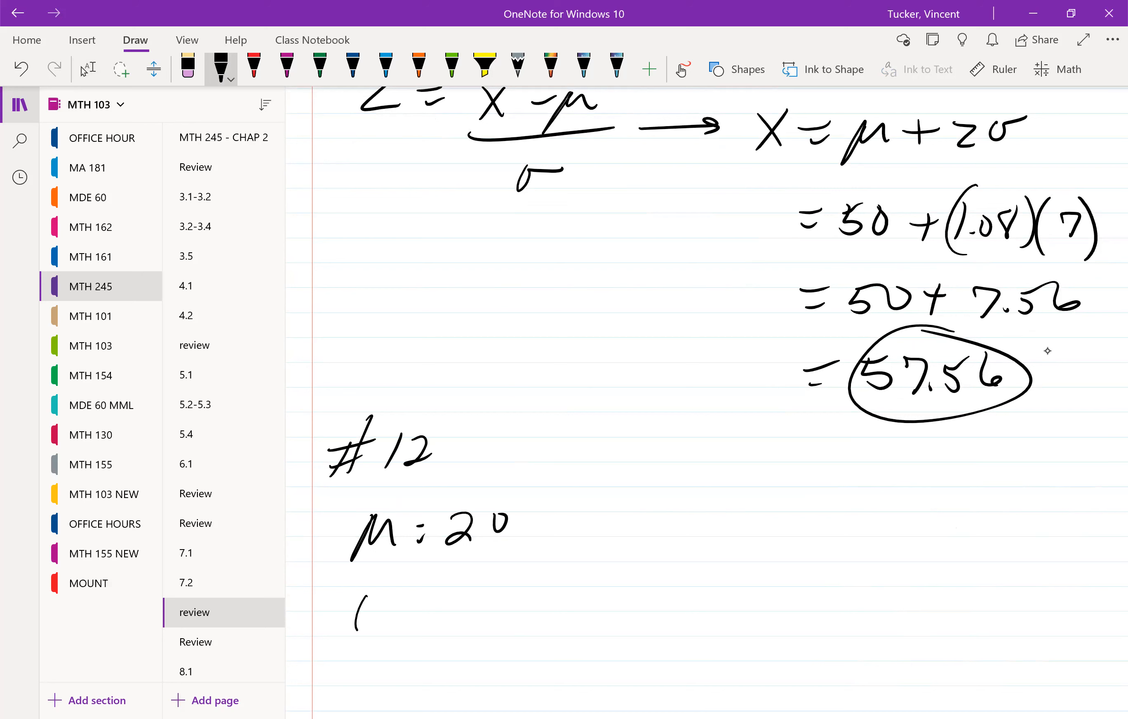
drag(353, 612, 532, 611)
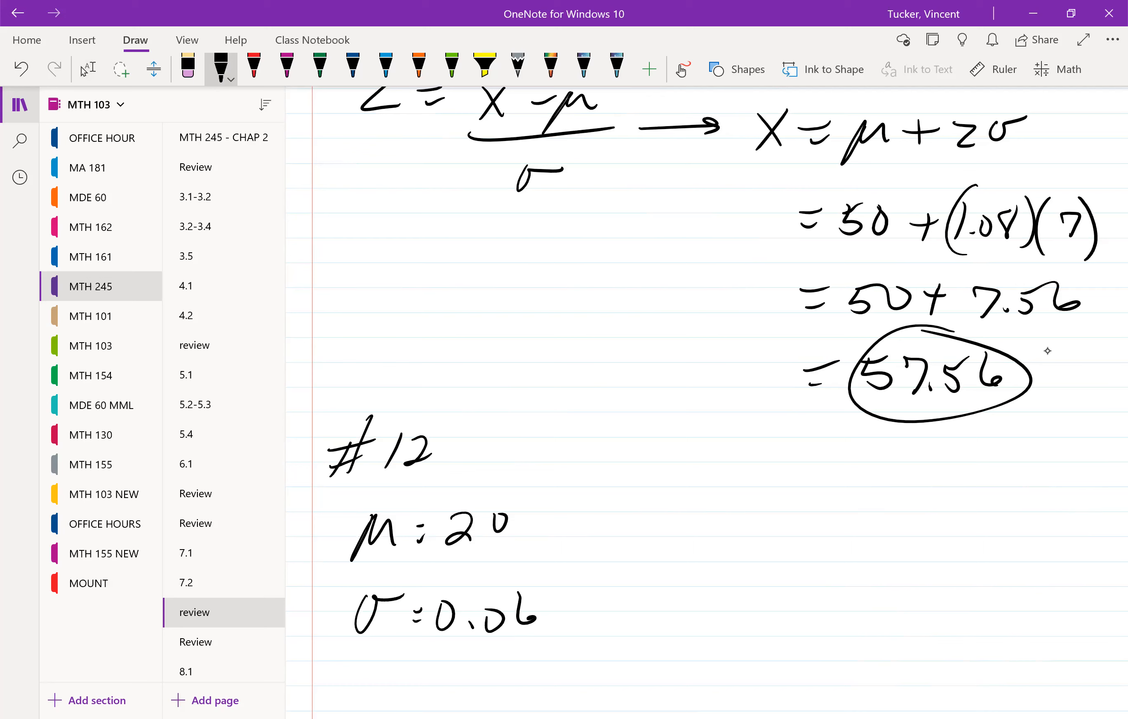
Write part a as 'less than 19.9' below the given values
scroll(down, 3)
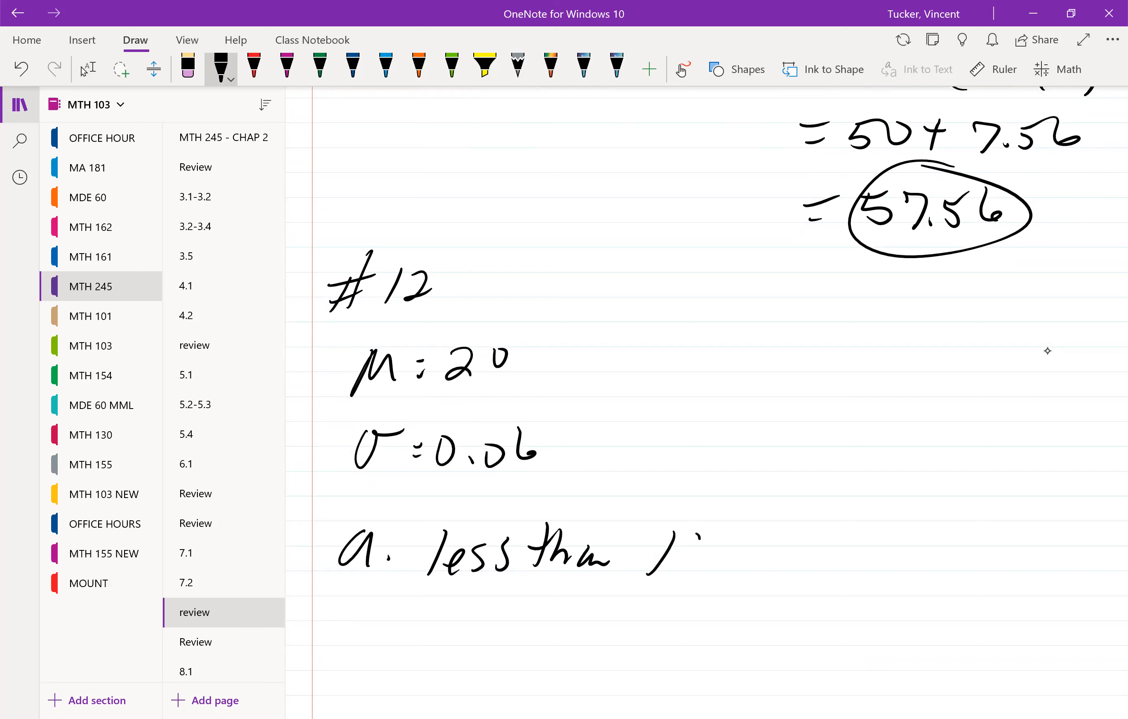
drag(647, 546, 748, 569)
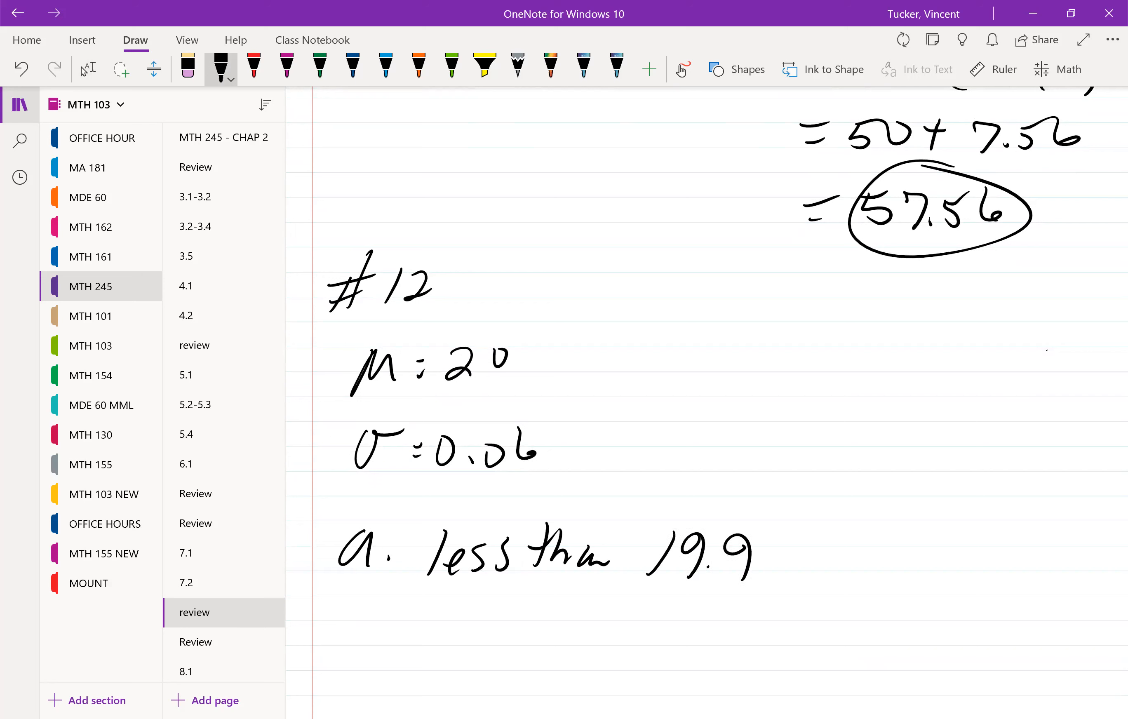
scroll(down, 3)
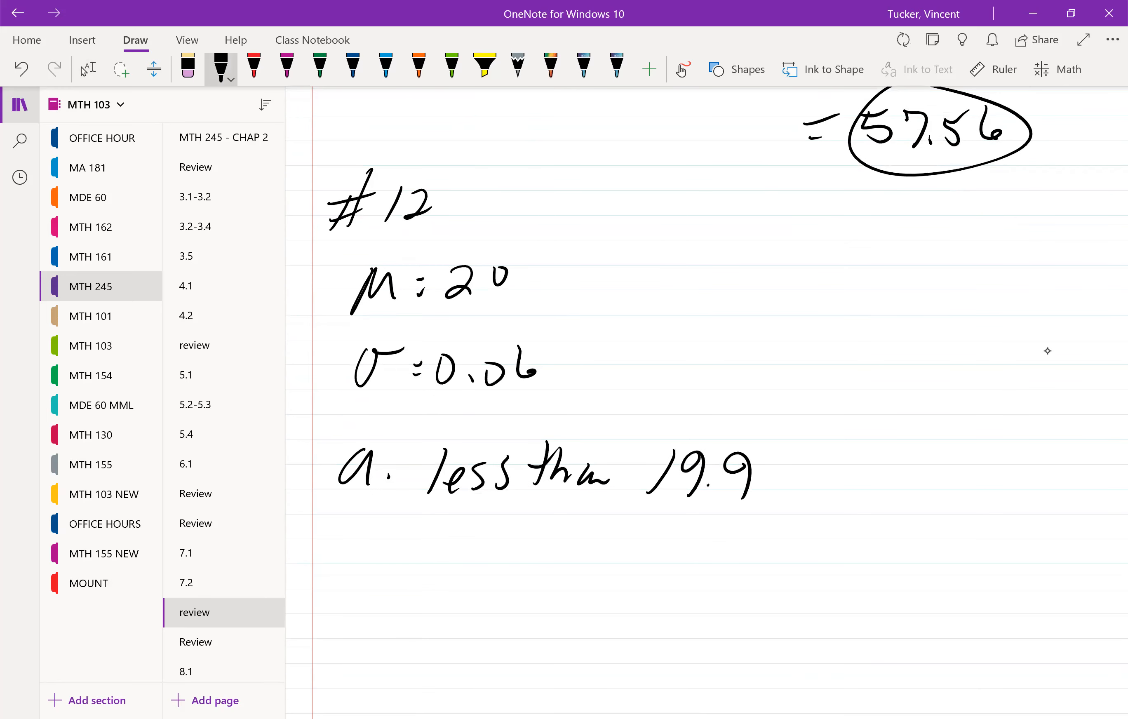
Write z = (19.9 − 20)/0.06 = −1.6666… and round it to −1.67
drag(381, 547, 403, 591)
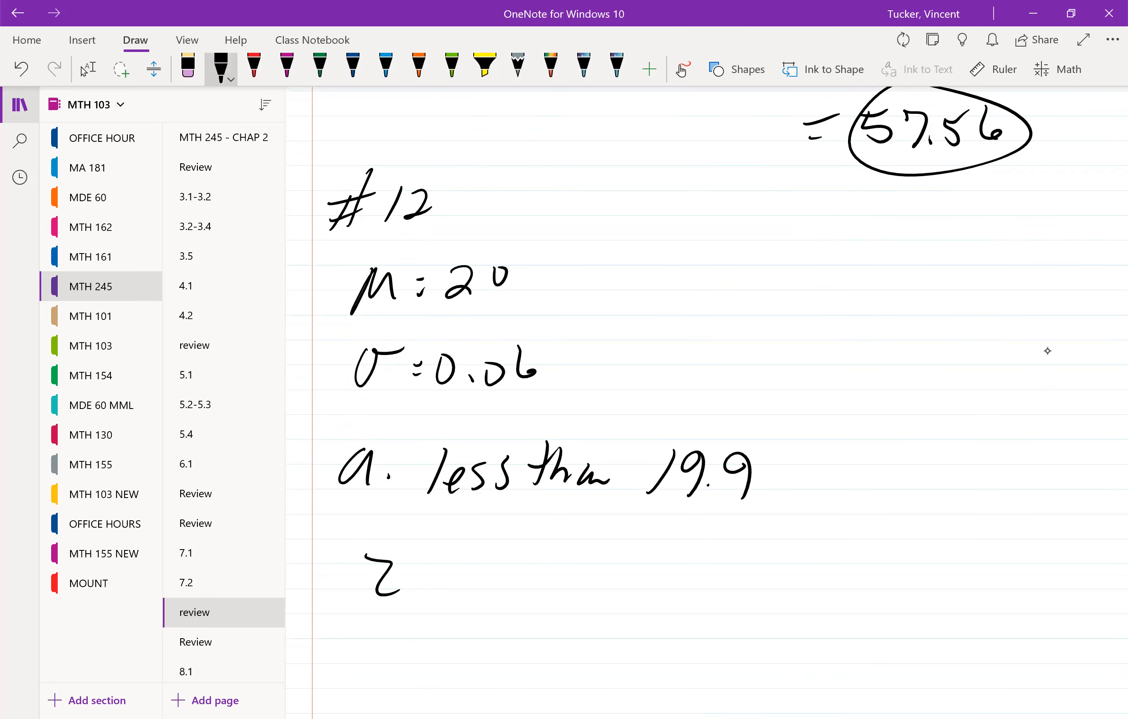
drag(403, 568, 633, 576)
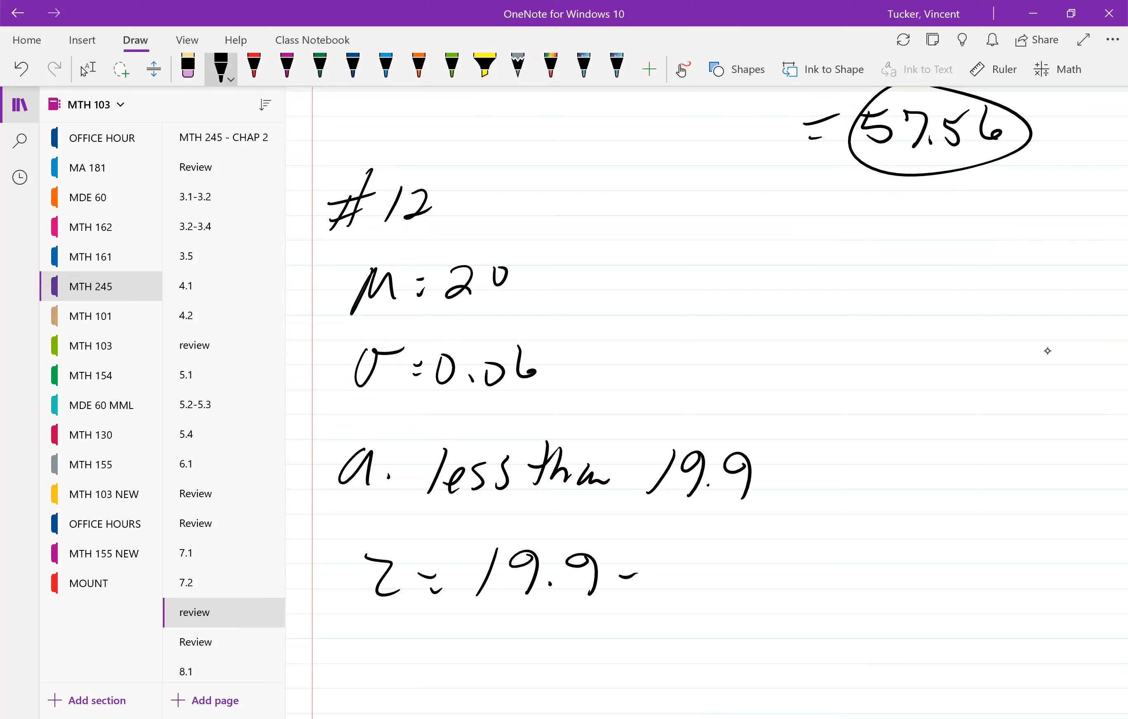
drag(648, 569, 747, 662)
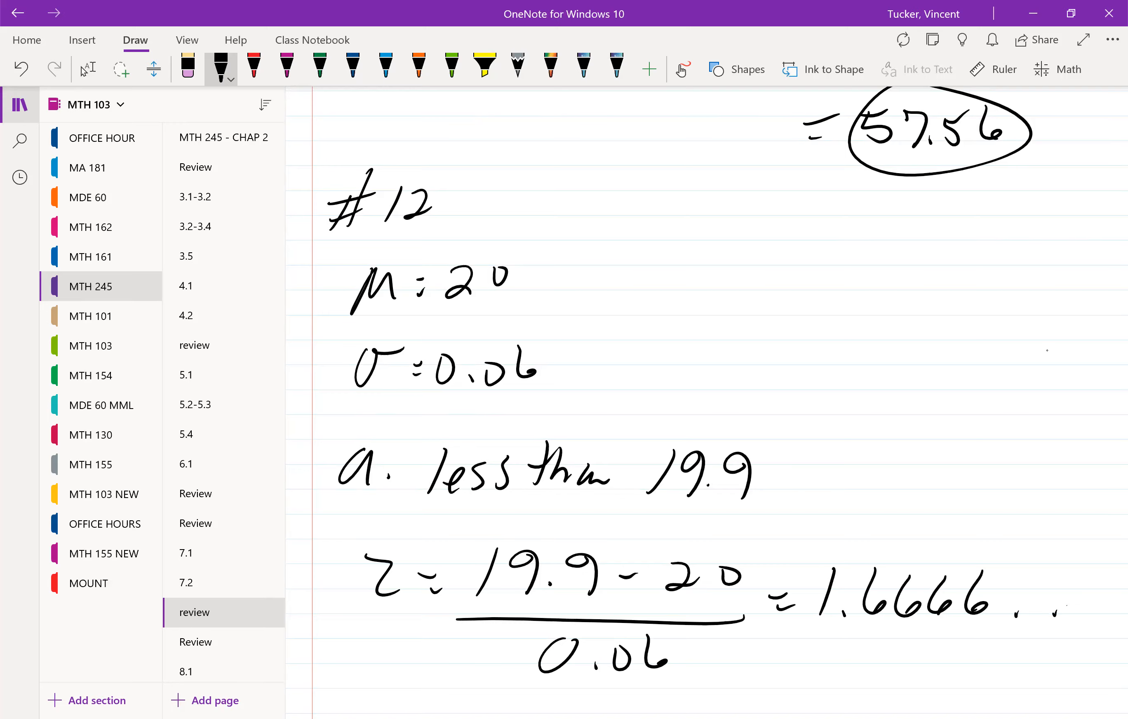
scroll(down, 3)
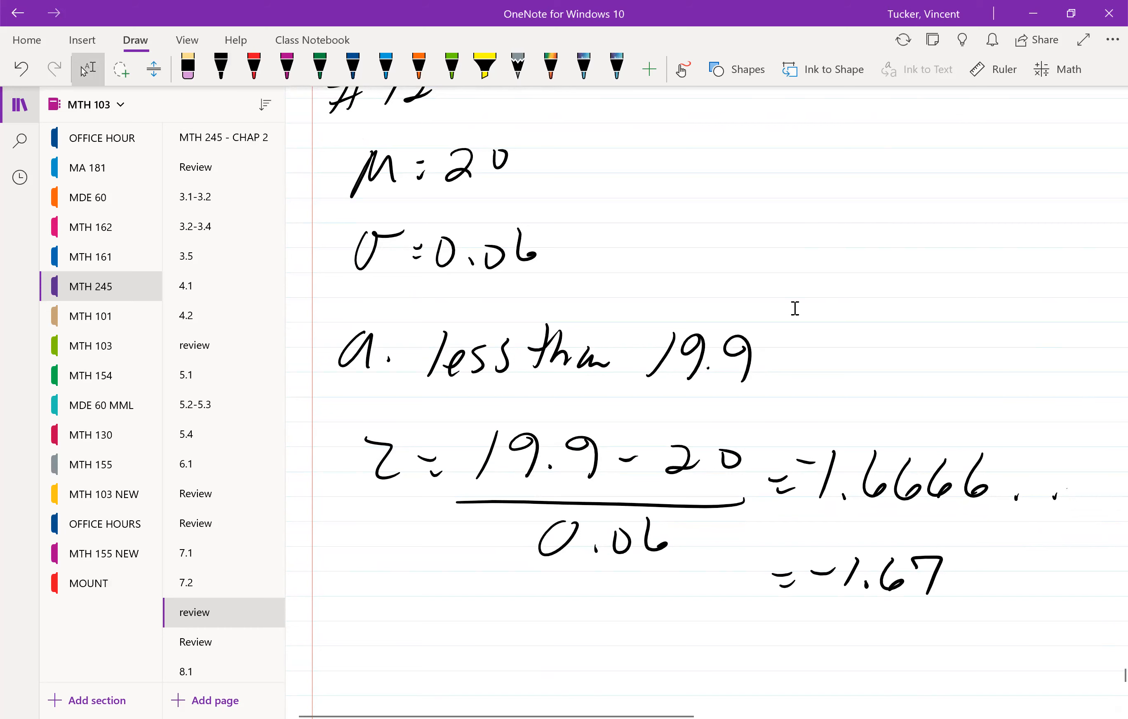
scroll(down, 3)
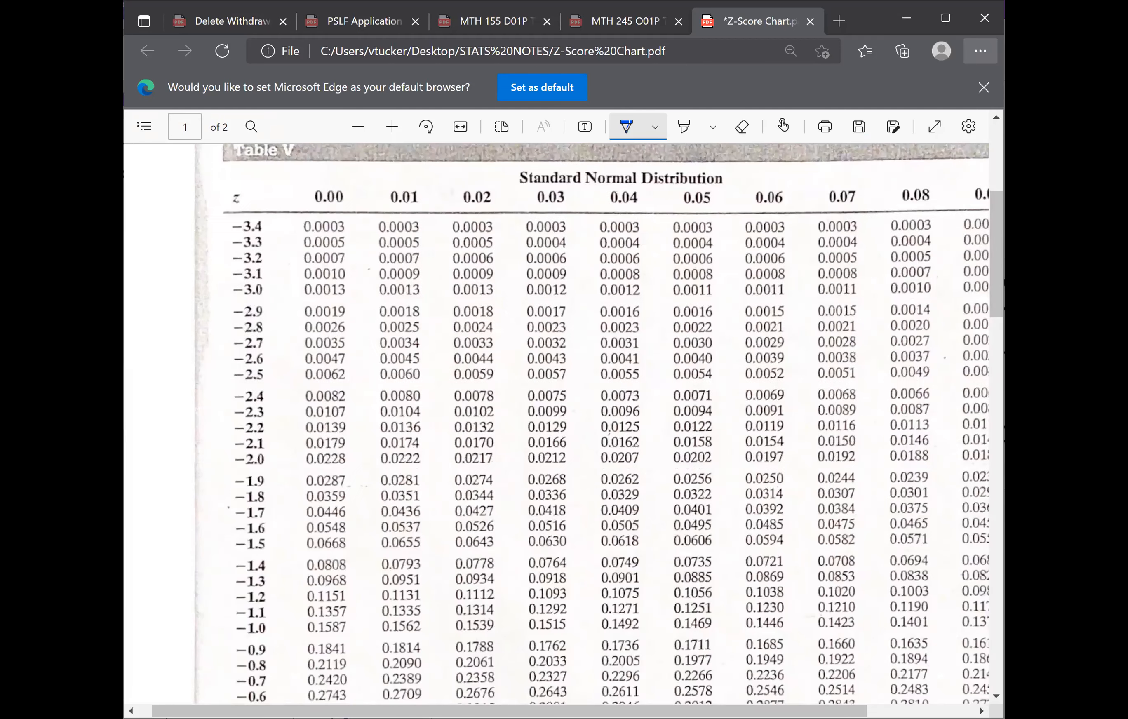
Mark the 0.07 column and the −1.6 row in the z-score chart
scroll(down, 3)
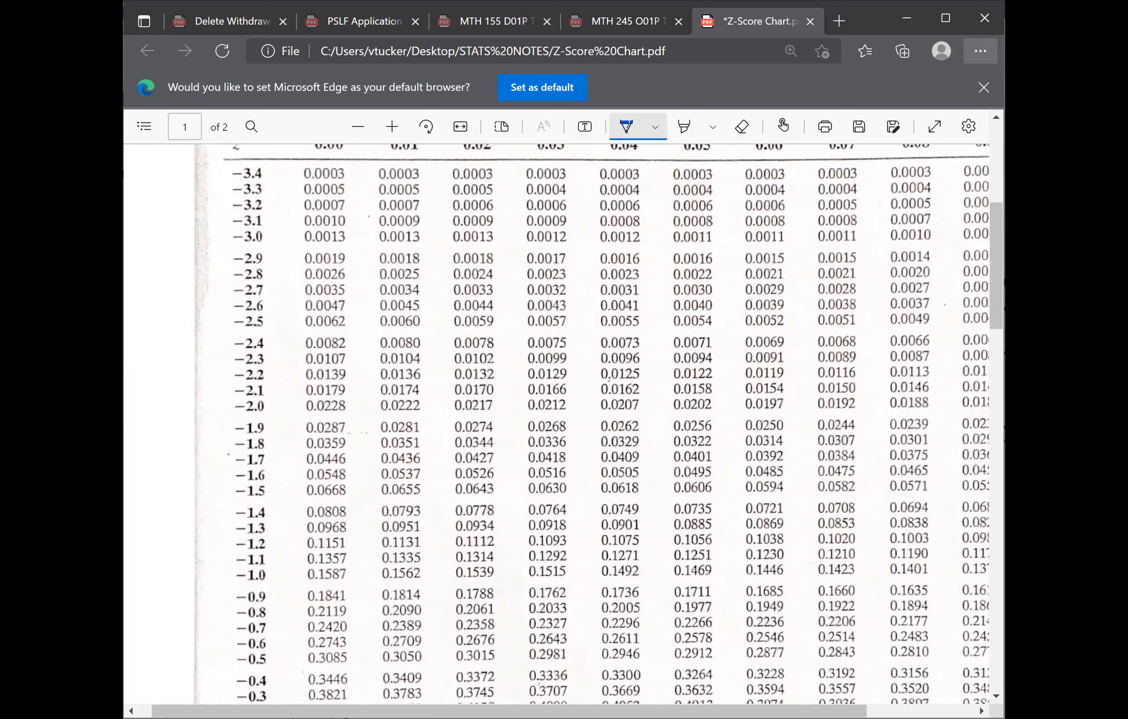
drag(230, 518, 273, 496)
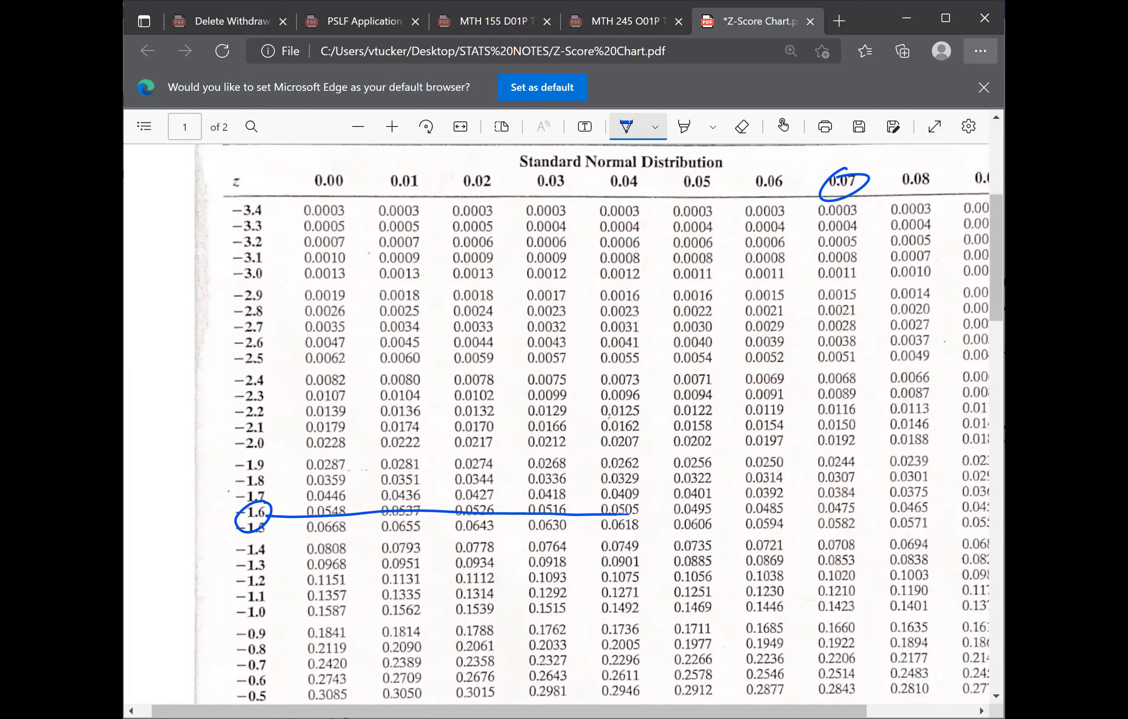
drag(845, 194, 837, 511)
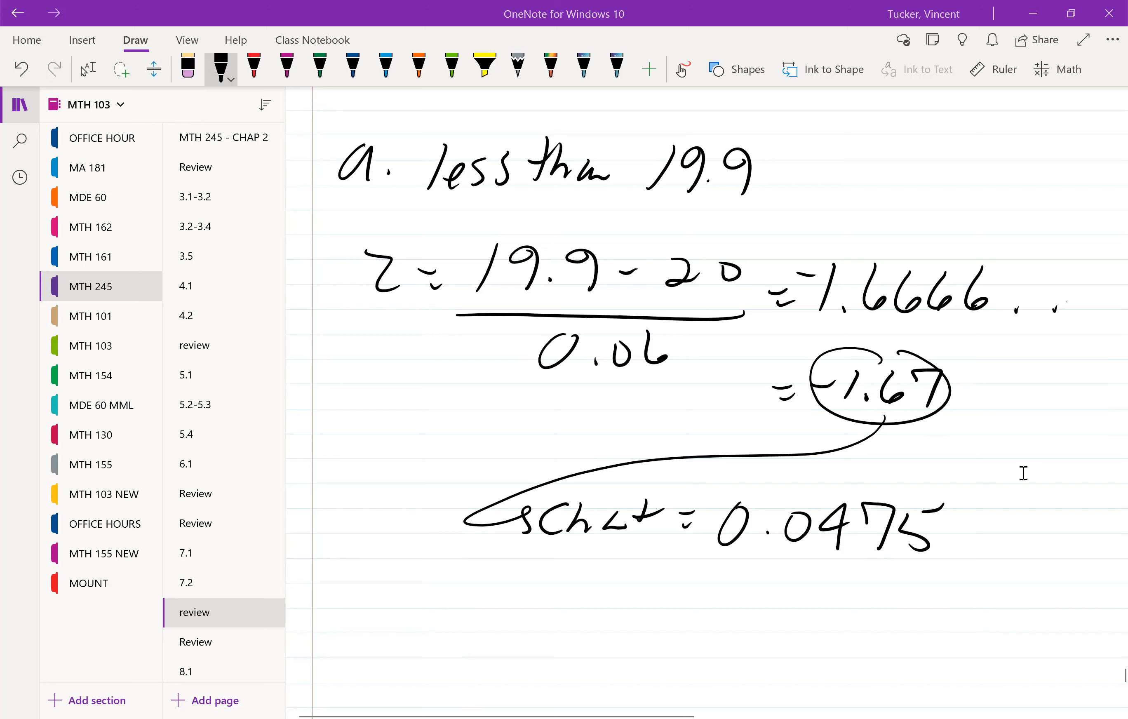
Write part b with the shorter value 19.87 and the longer value 20.13, labelled
drag(338, 582, 418, 633)
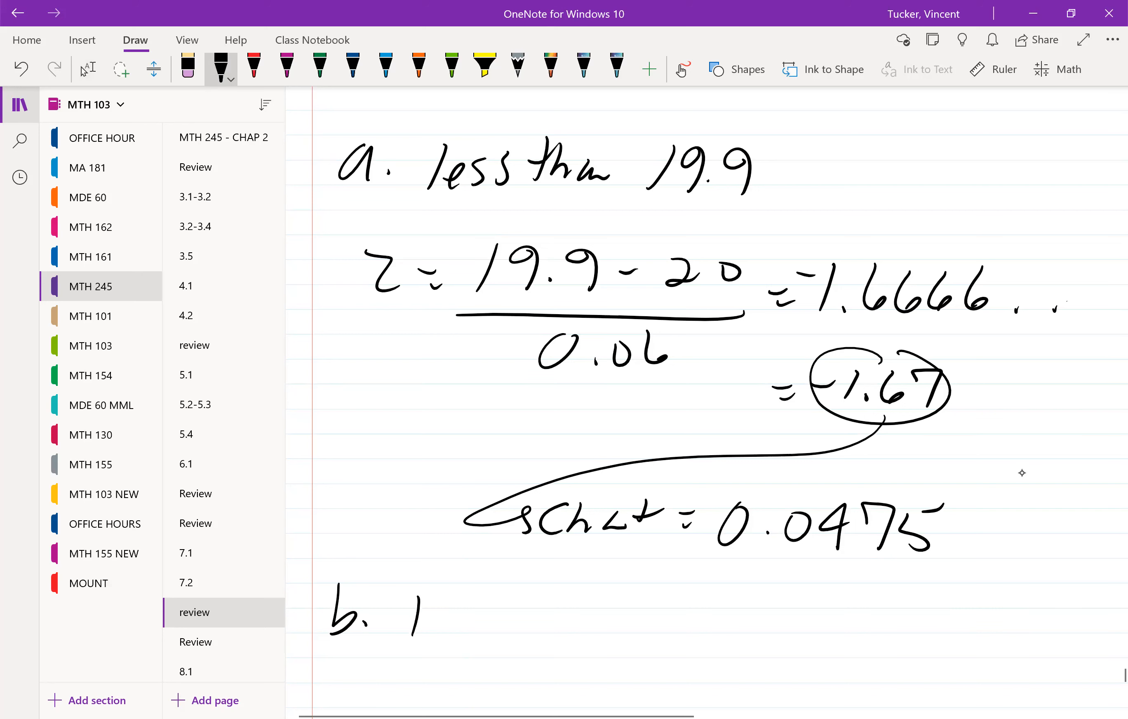
drag(403, 612, 568, 611)
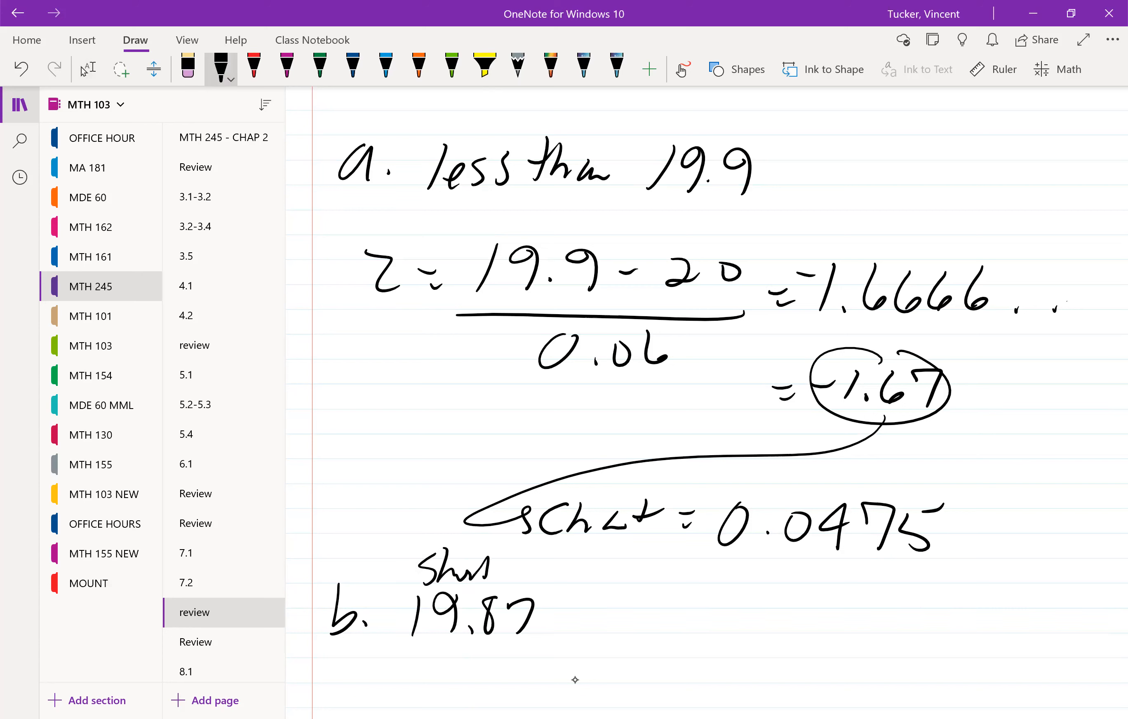
drag(612, 586, 662, 604)
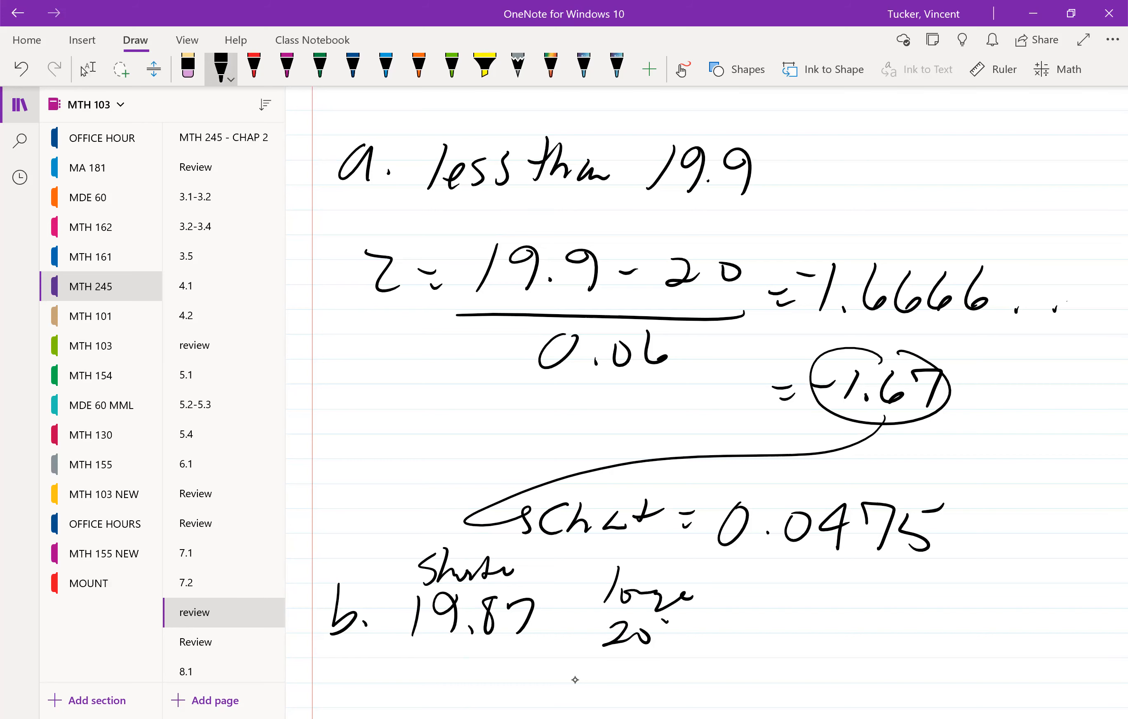
scroll(down, 3)
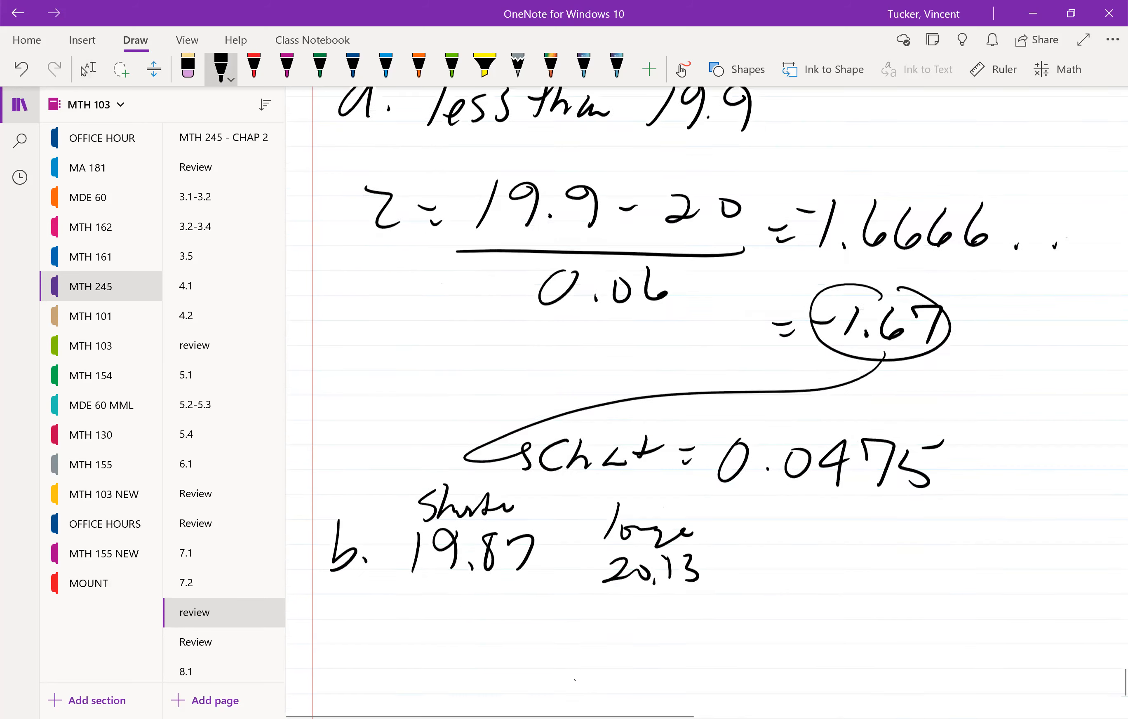
scroll(down, 3)
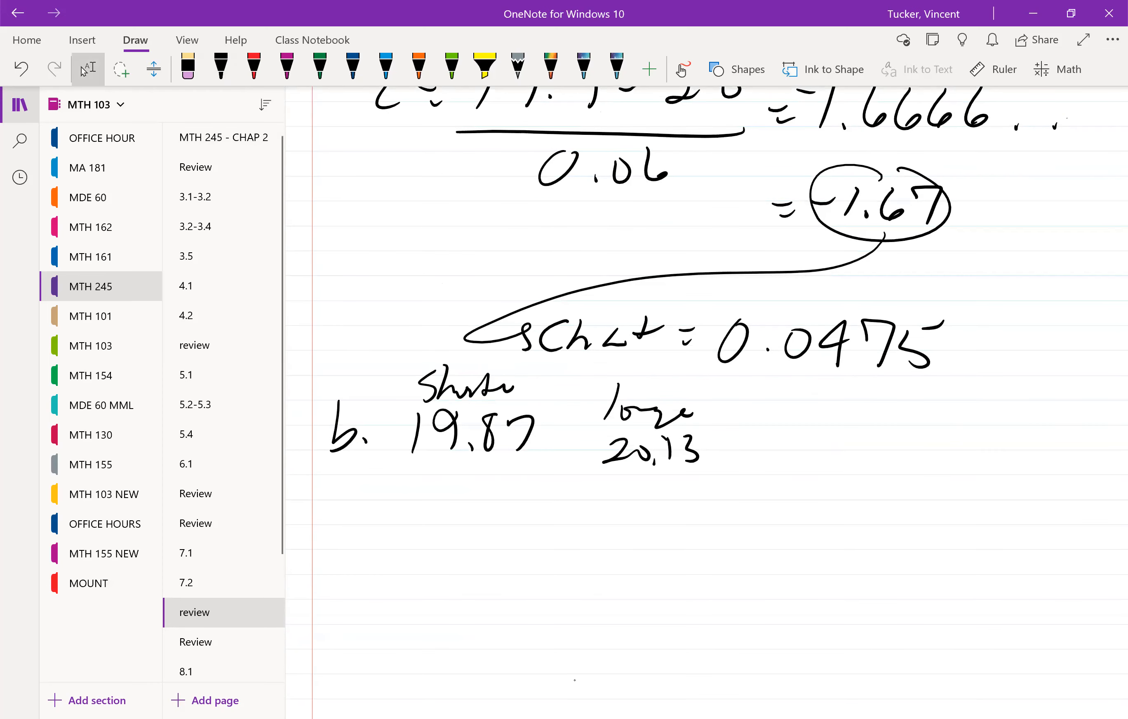
Draw an arrow from 19.87 and write z = 2.16666… beneath it
click(220, 66)
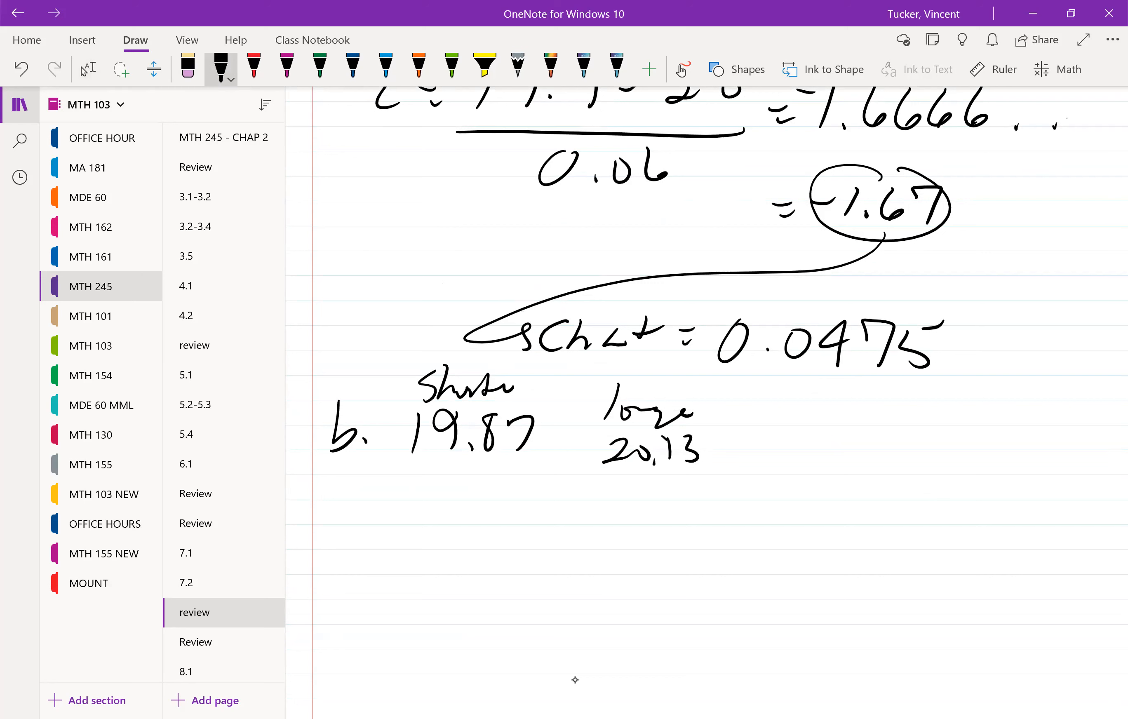
drag(452, 472, 452, 518)
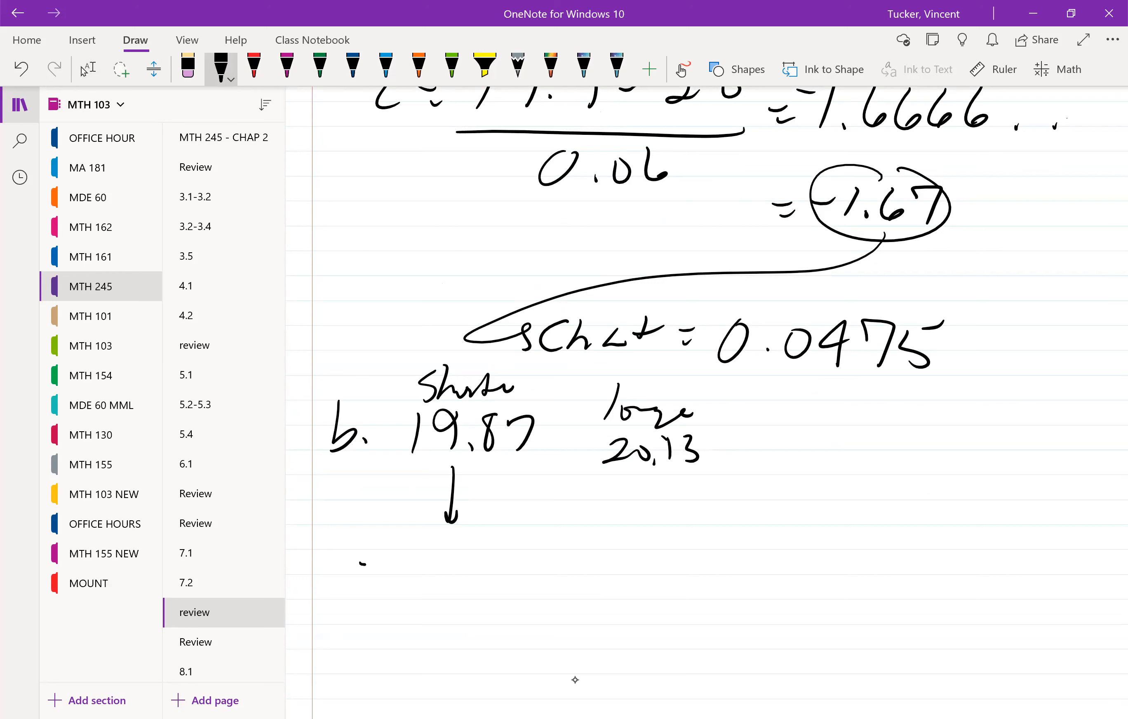
drag(331, 569, 425, 576)
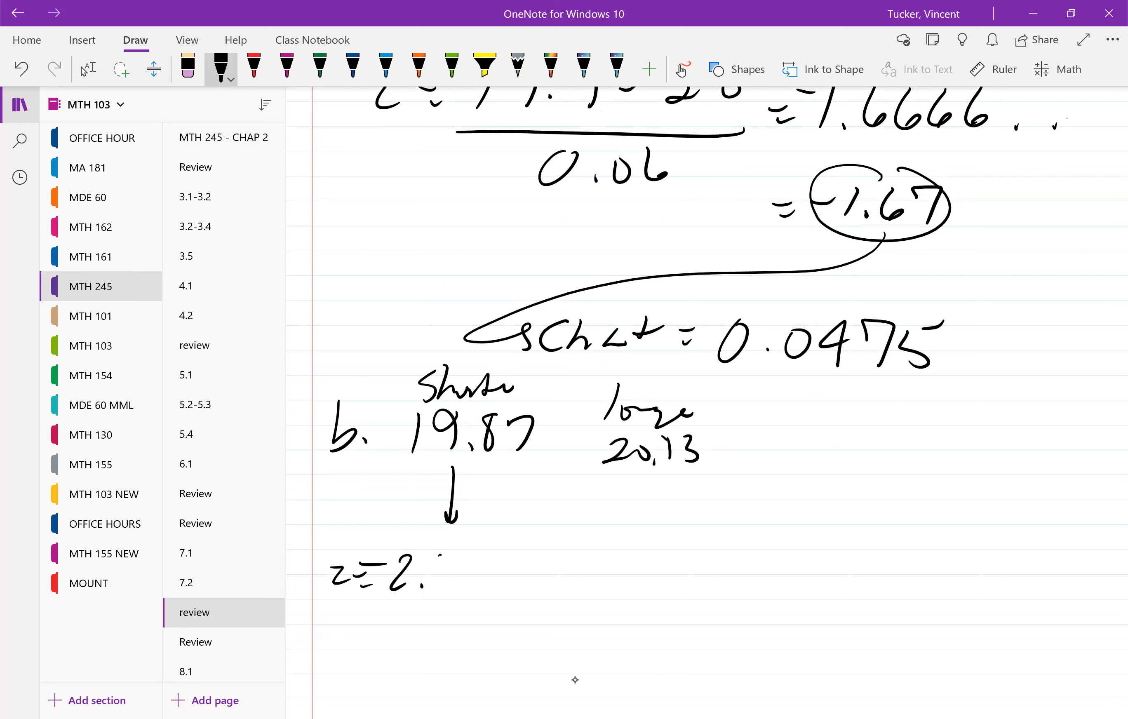
drag(432, 576, 546, 575)
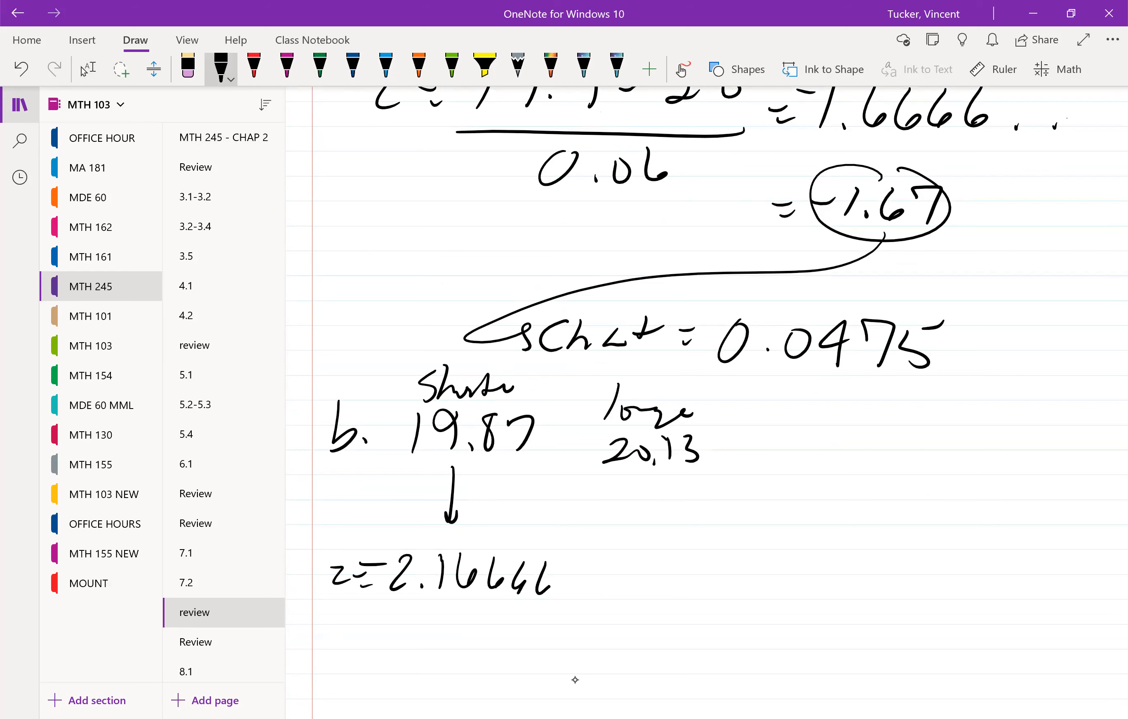
drag(568, 582, 604, 583)
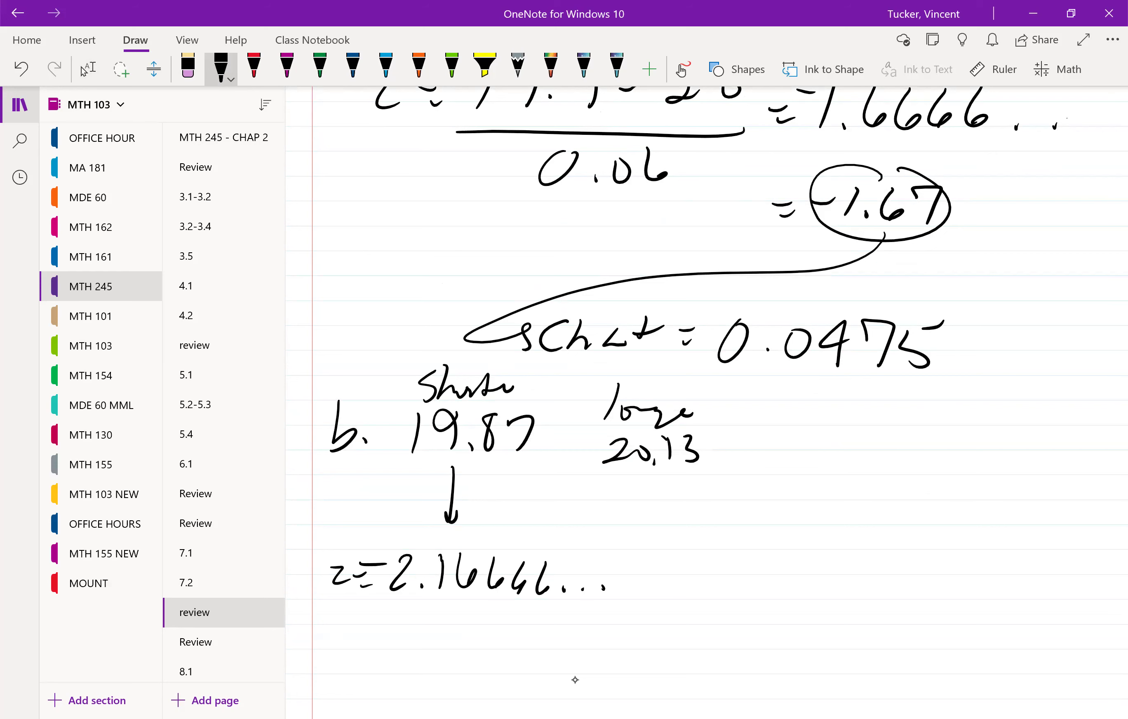
Round to −2.17 and draw a vertical line separating the shorter and longer cases
scroll(down, 3)
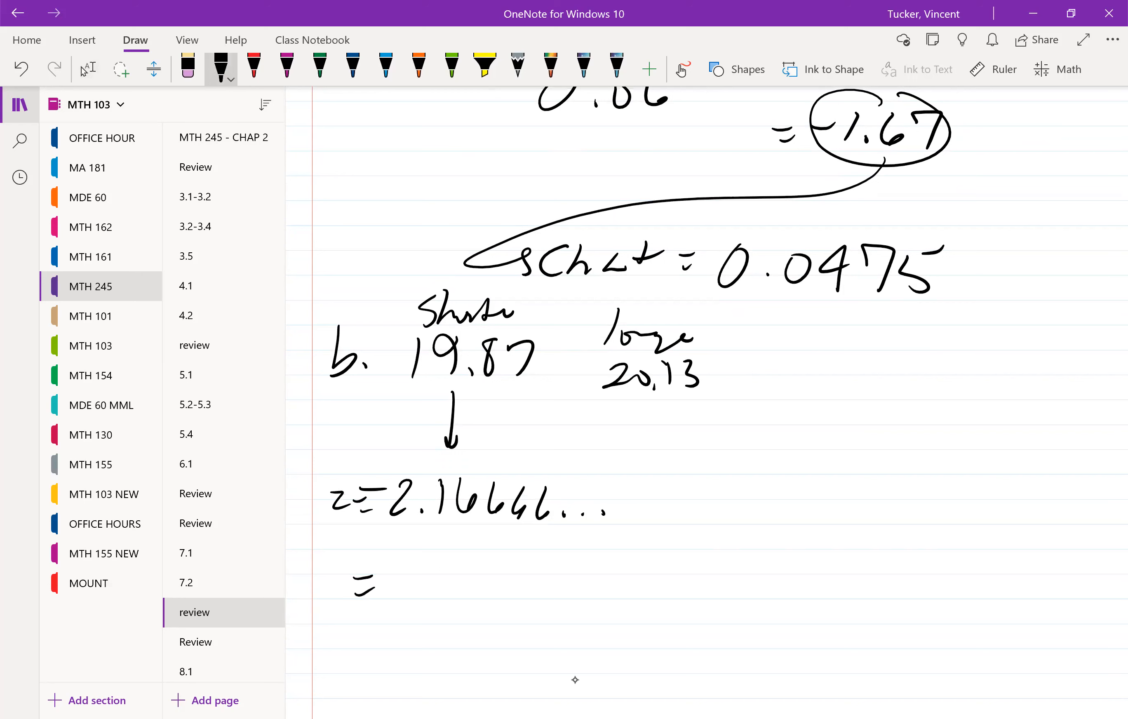
drag(345, 583, 467, 583)
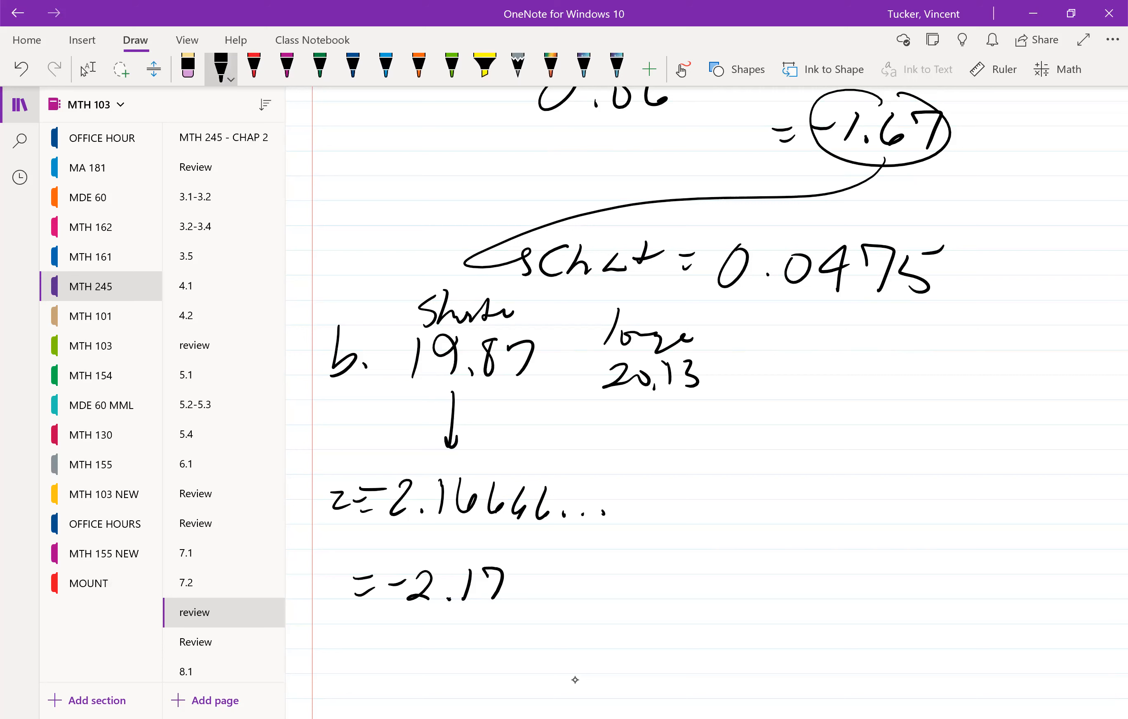
drag(570, 317, 615, 609)
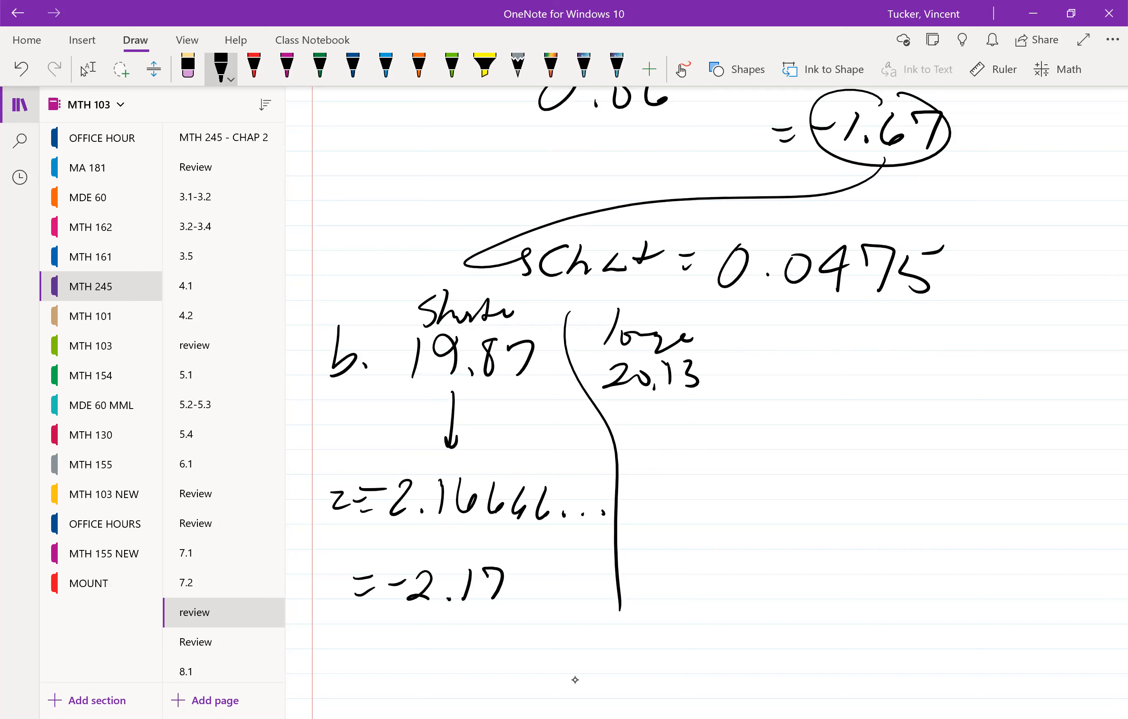
Handwrite z = 2.16666… and its rounded value = 2.17 beside the longer-side column under 20.13
drag(644, 482, 668, 518)
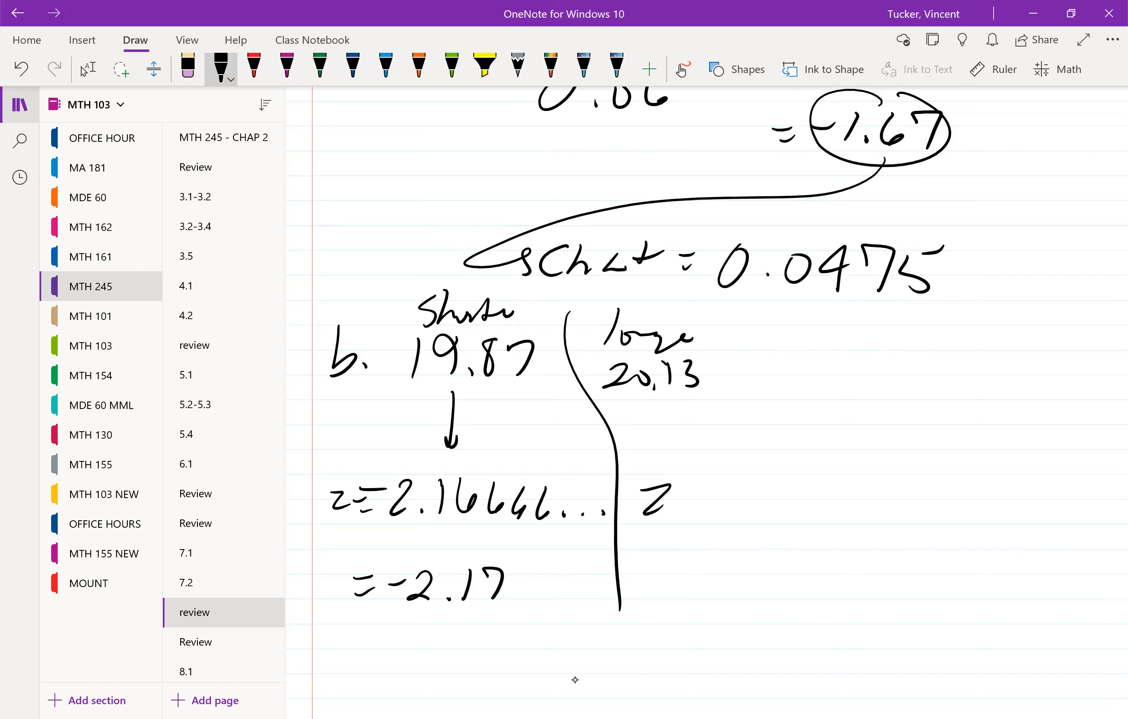
drag(655, 500, 831, 501)
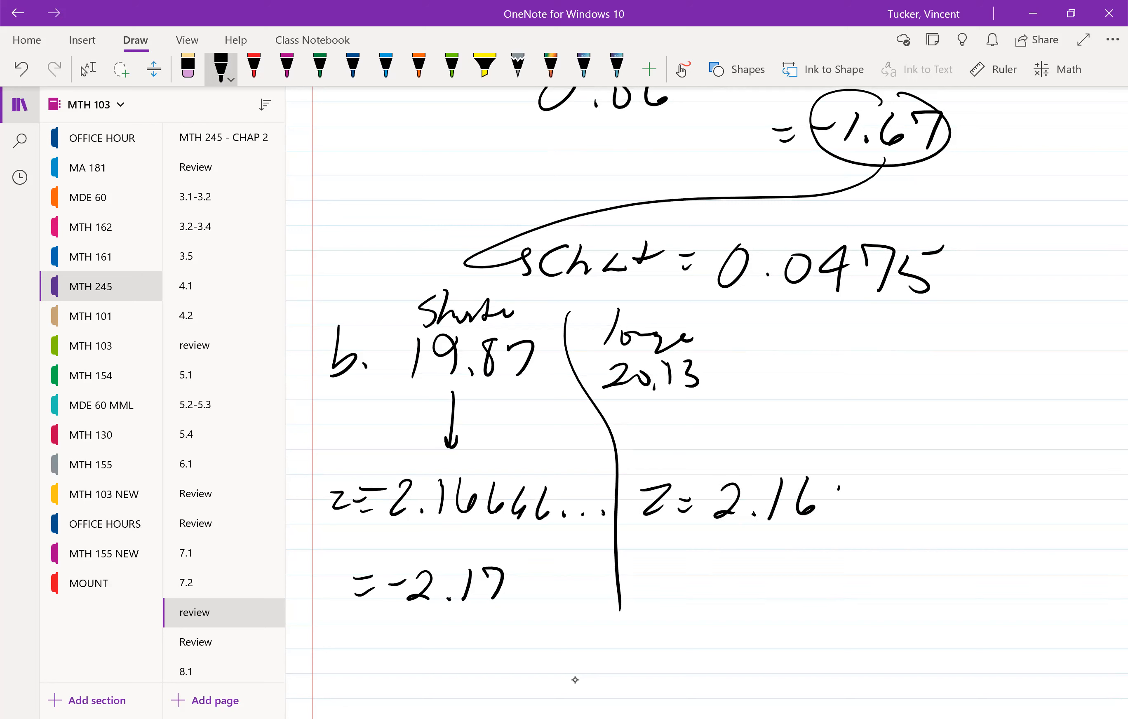
drag(798, 503, 949, 511)
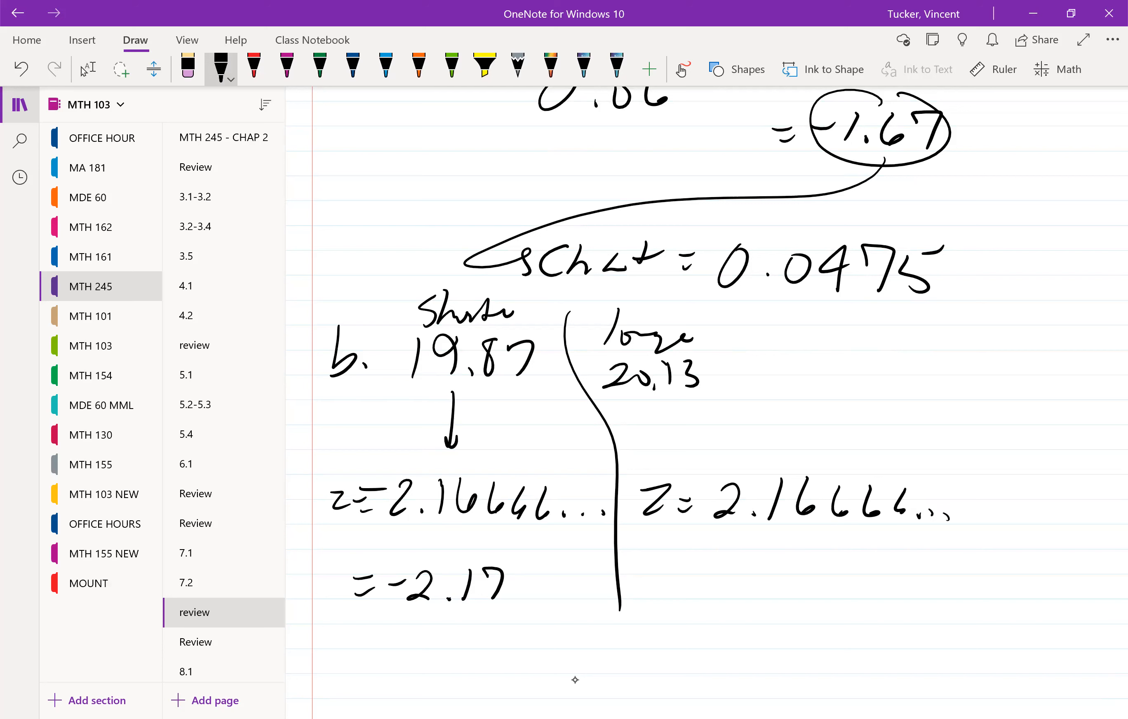
drag(690, 583, 784, 575)
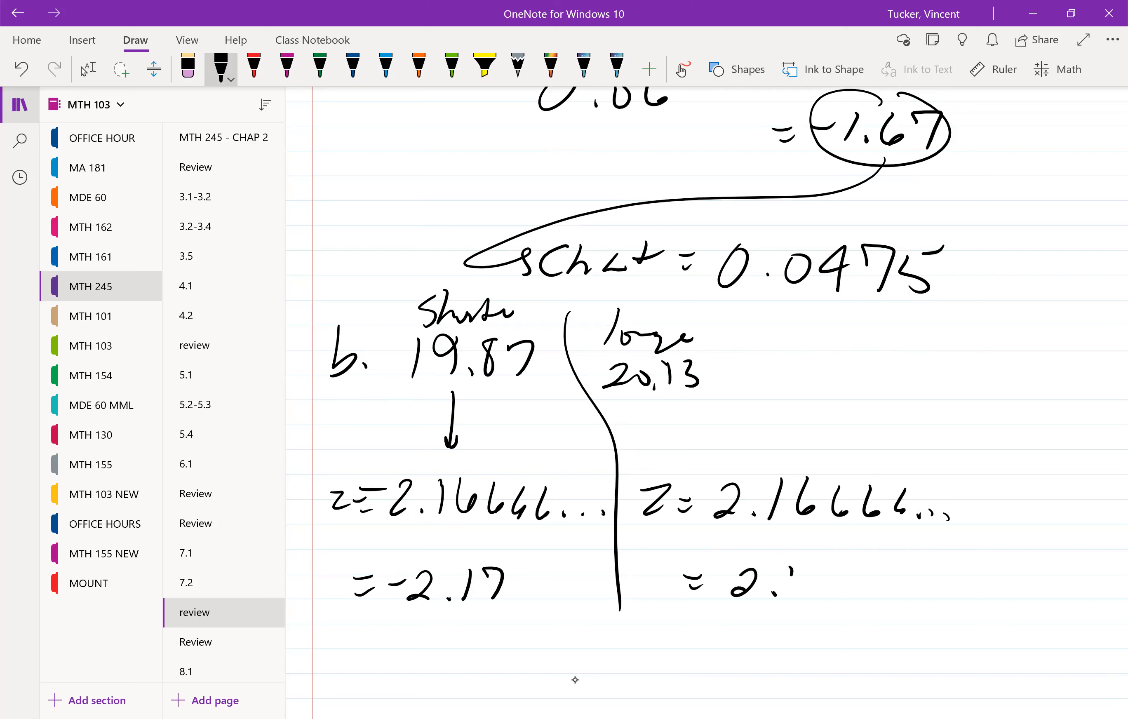
drag(773, 583, 820, 569)
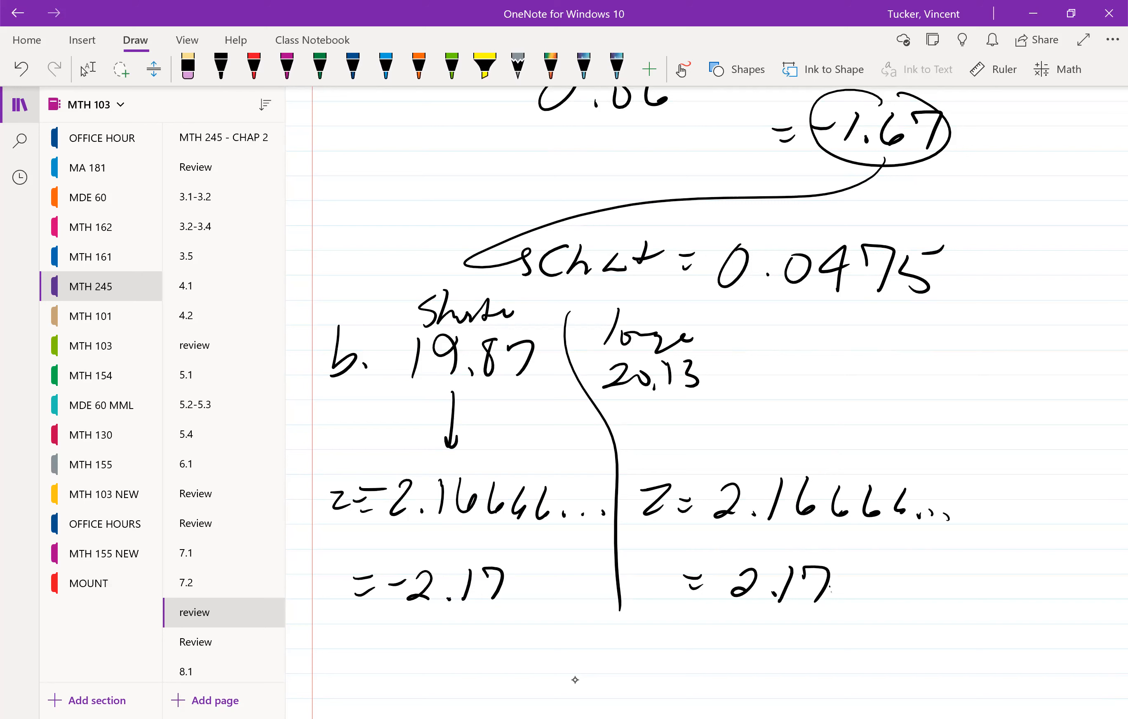
click(87, 70)
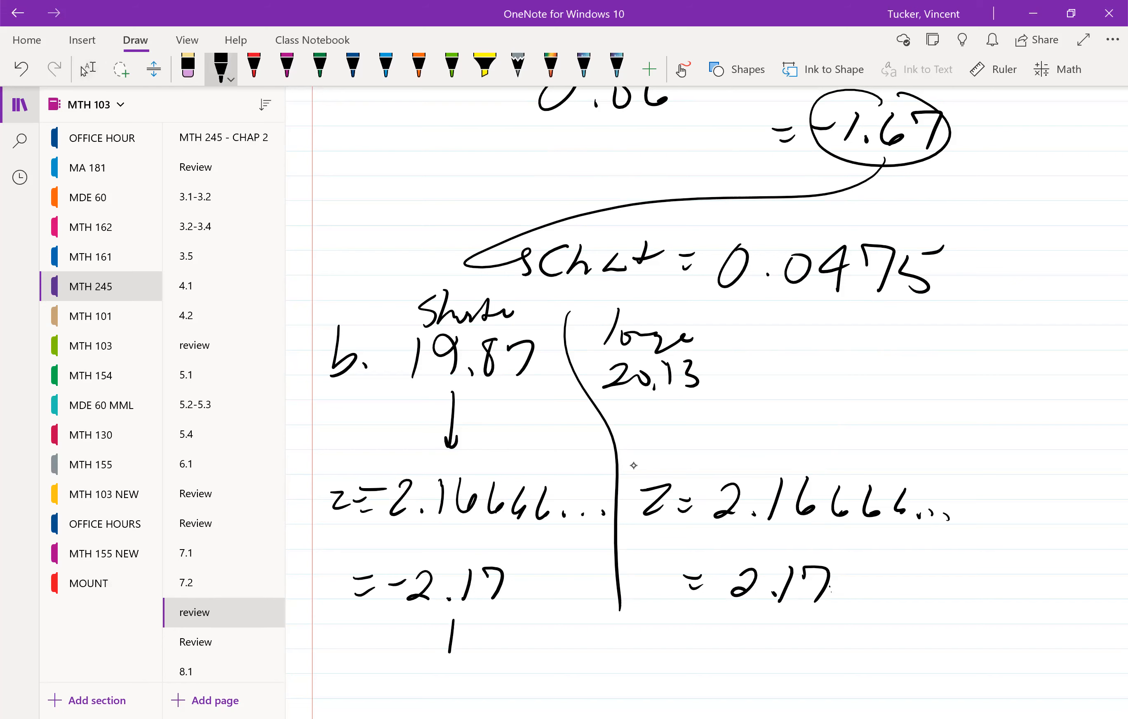
Write the tail probability 0.0150 under −2.17 and 1 − 0.9850 = 0.0150, circled, giving 2(0.0150) = 0.0300
scroll(down, 3)
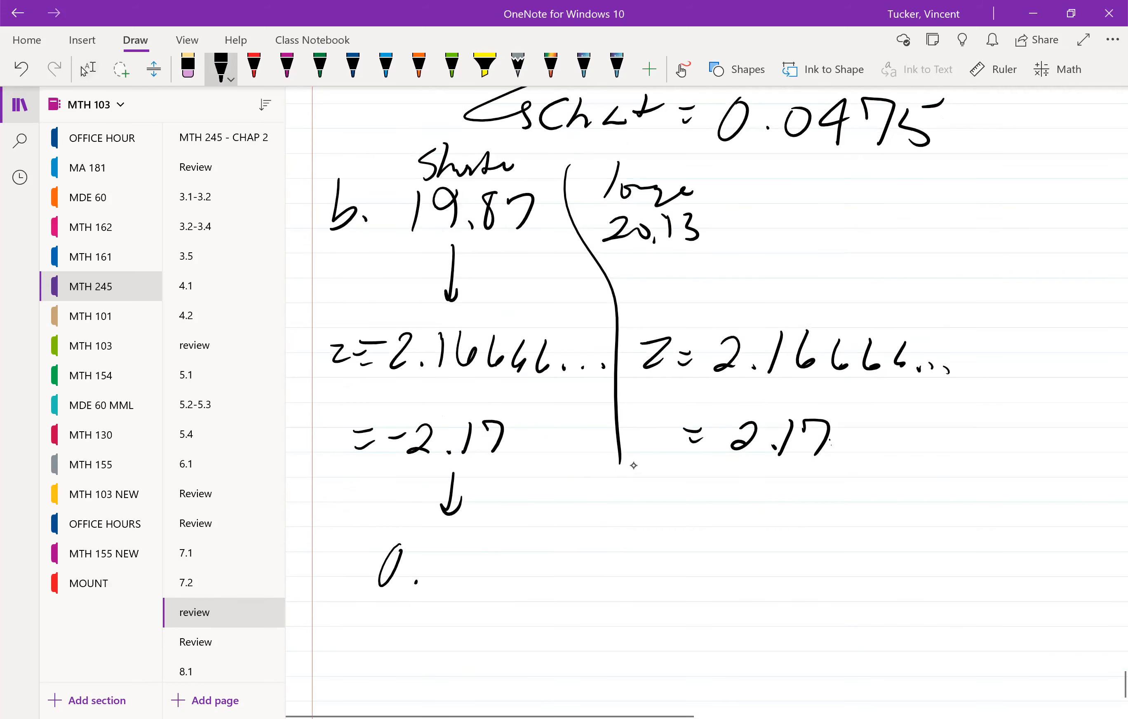
drag(425, 561, 525, 569)
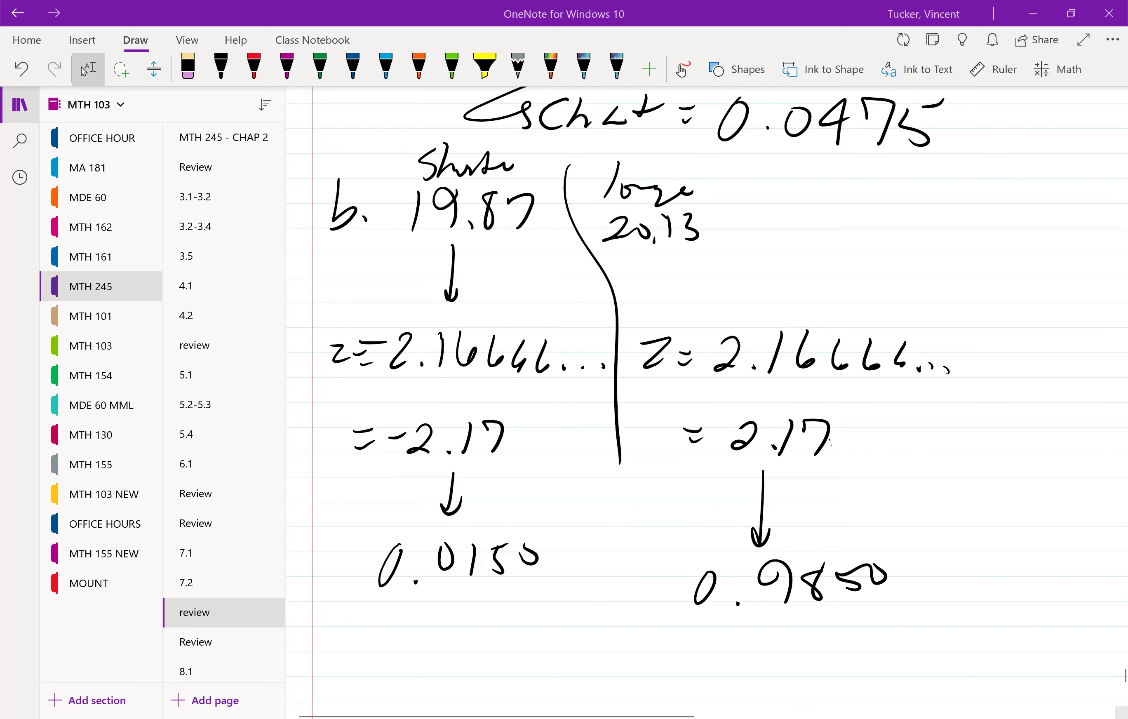
mouse_move(1019, 514)
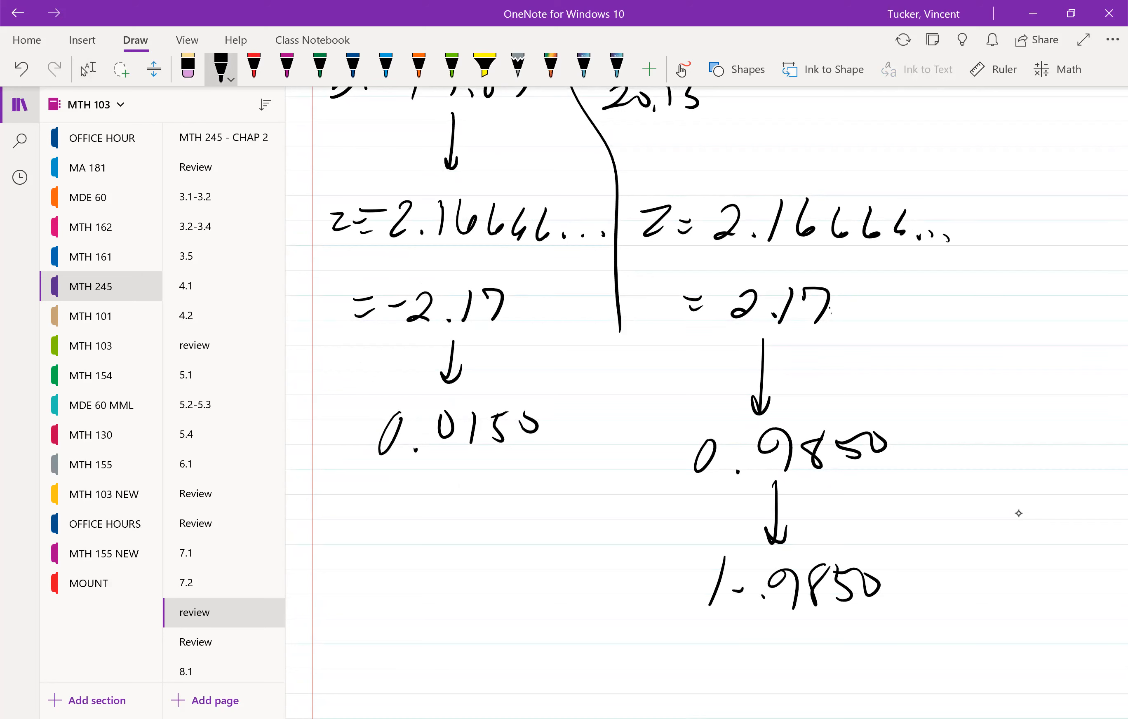
drag(906, 583, 1021, 575)
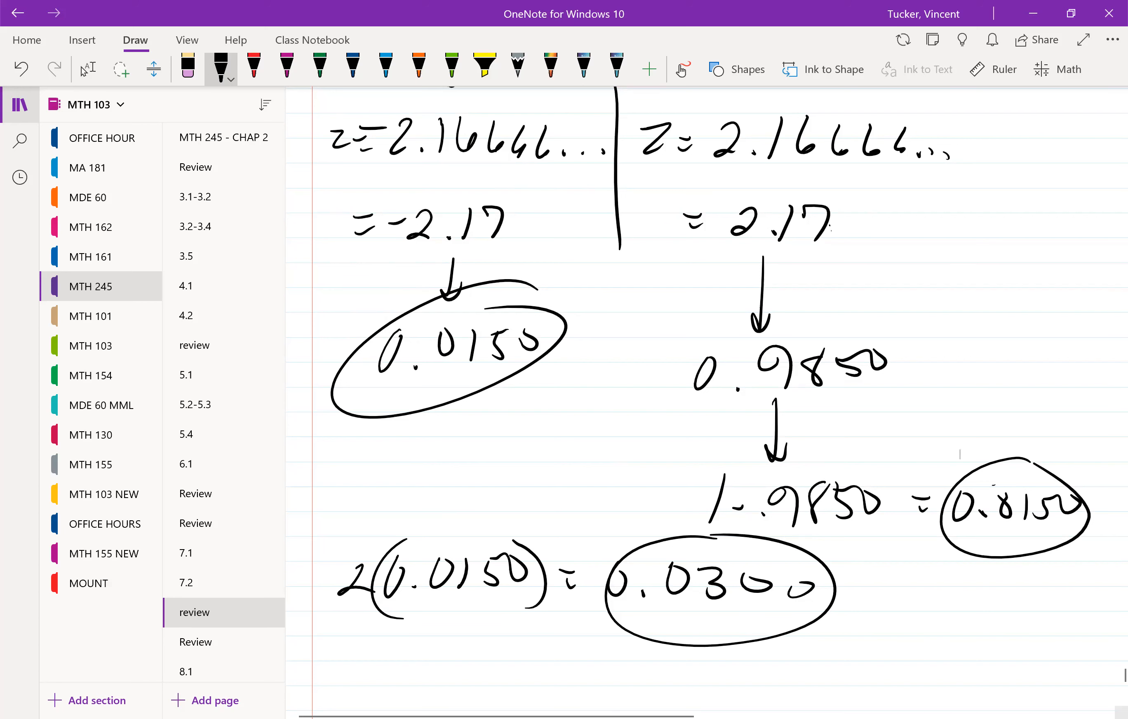
mouse_move(493, 682)
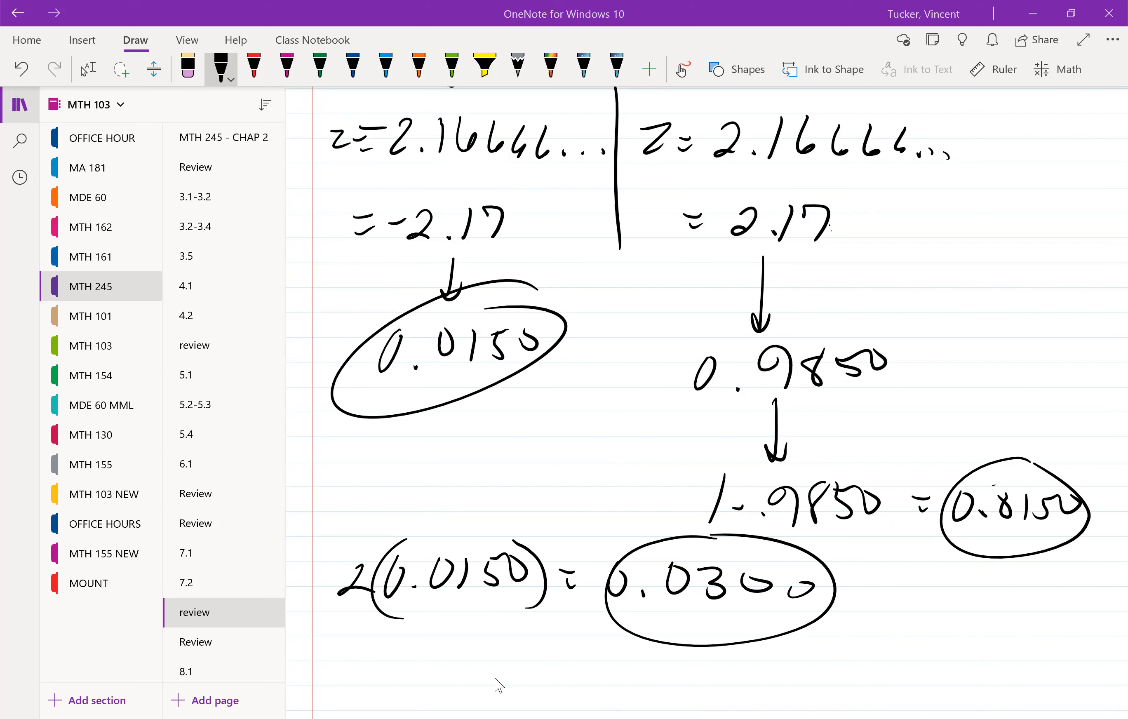
scroll(down, 3)
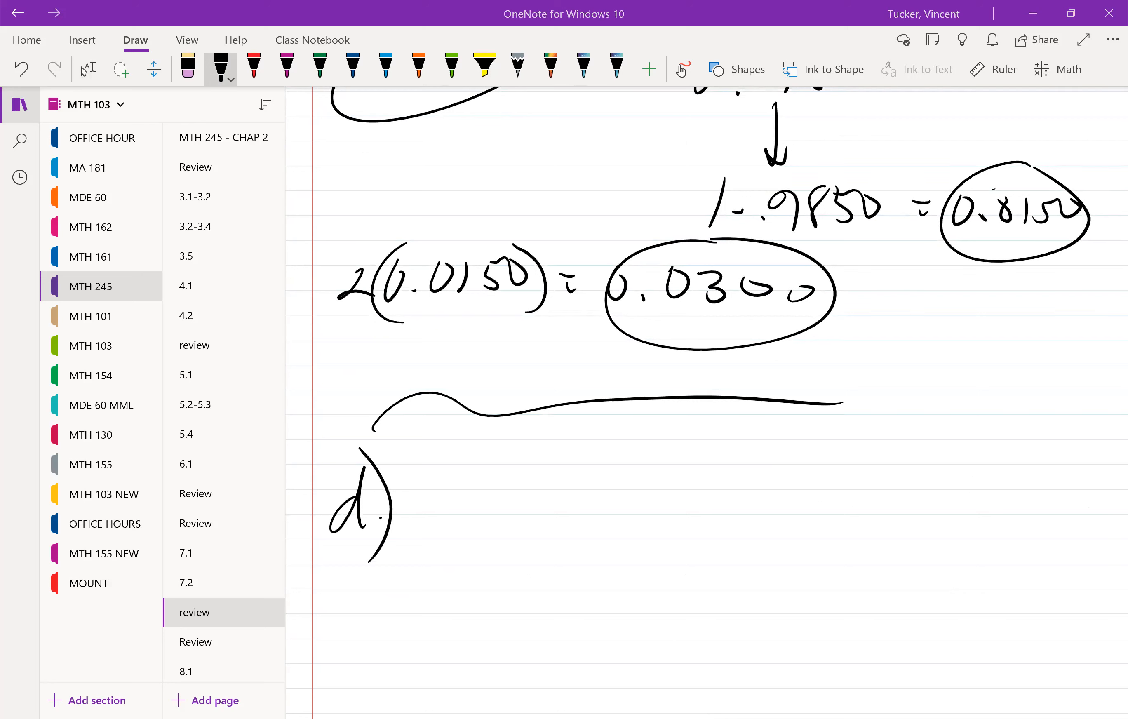
Write 'd.) 10000 rds' and the interval 19.9 − 20.1, correcting the upper bound to 20.1
drag(460, 496, 561, 511)
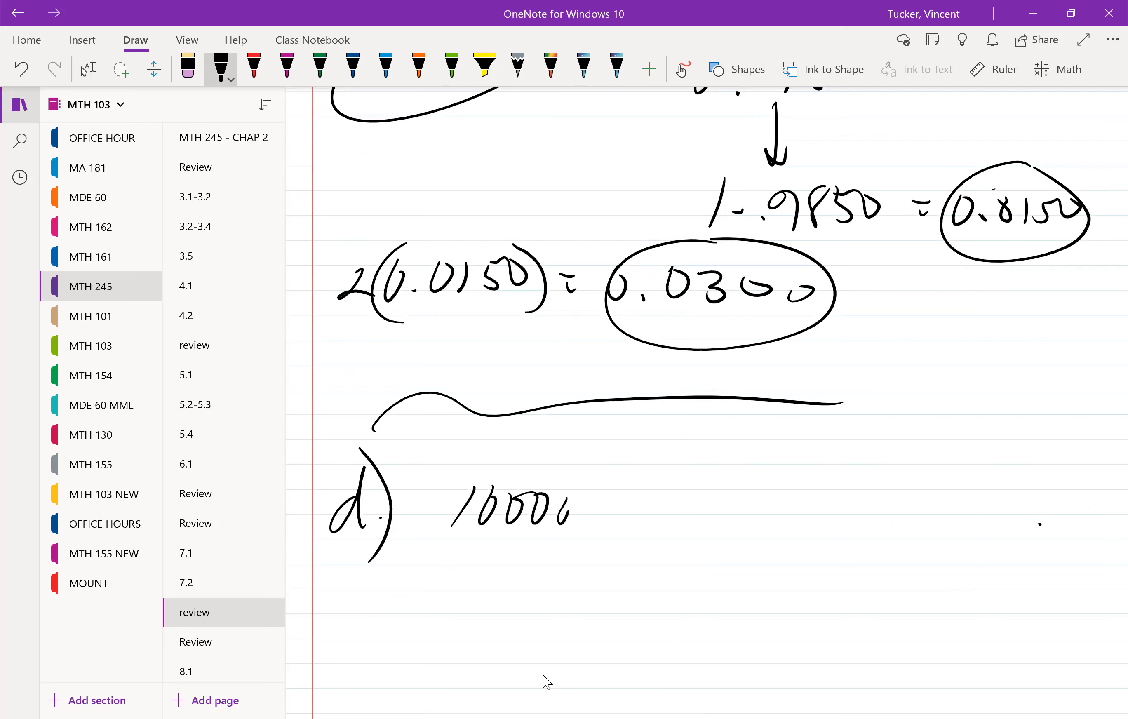
drag(622, 518, 673, 518)
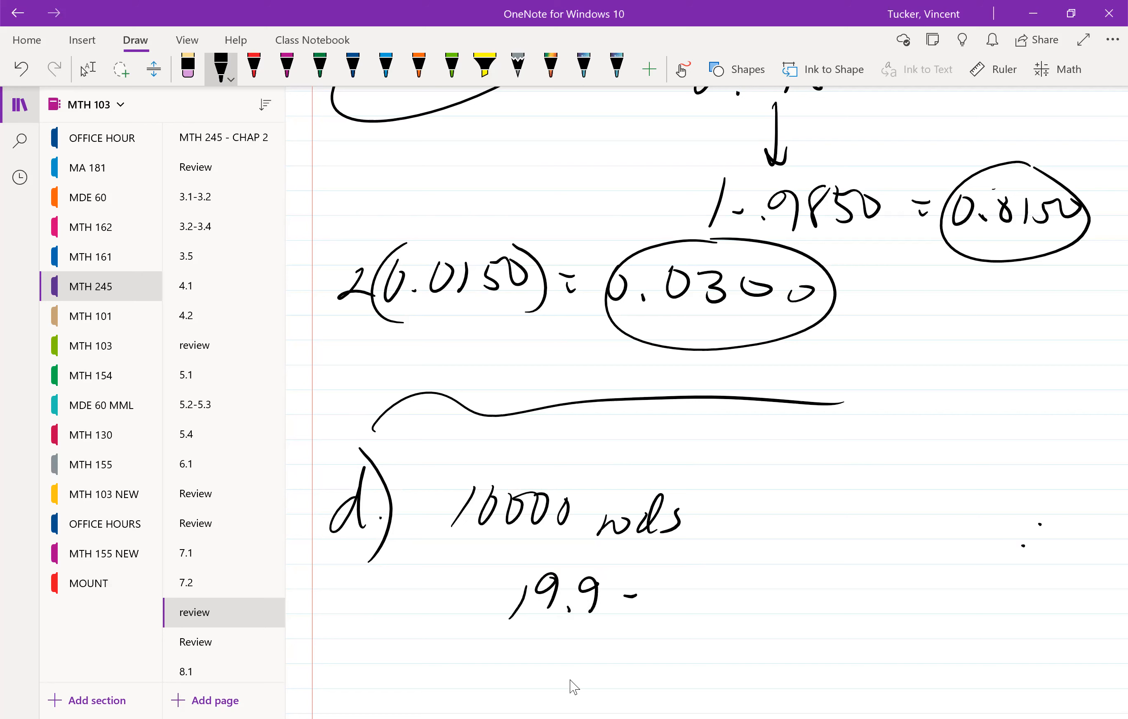
drag(640, 596, 755, 597)
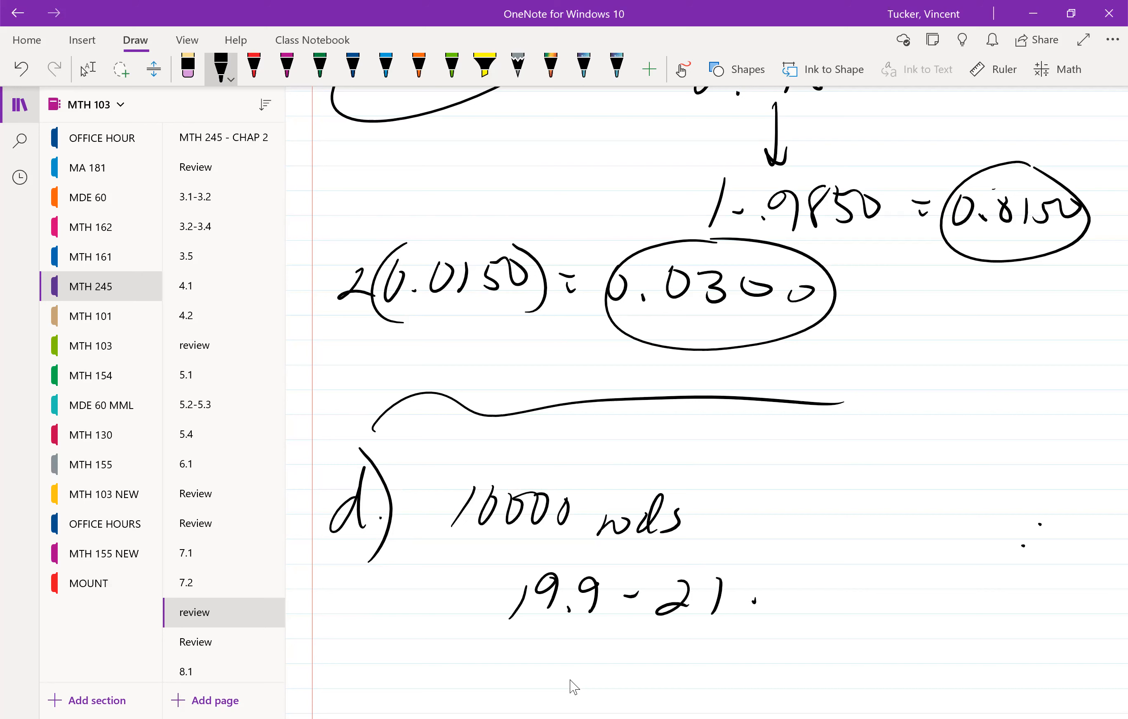
mouse_move(585, 695)
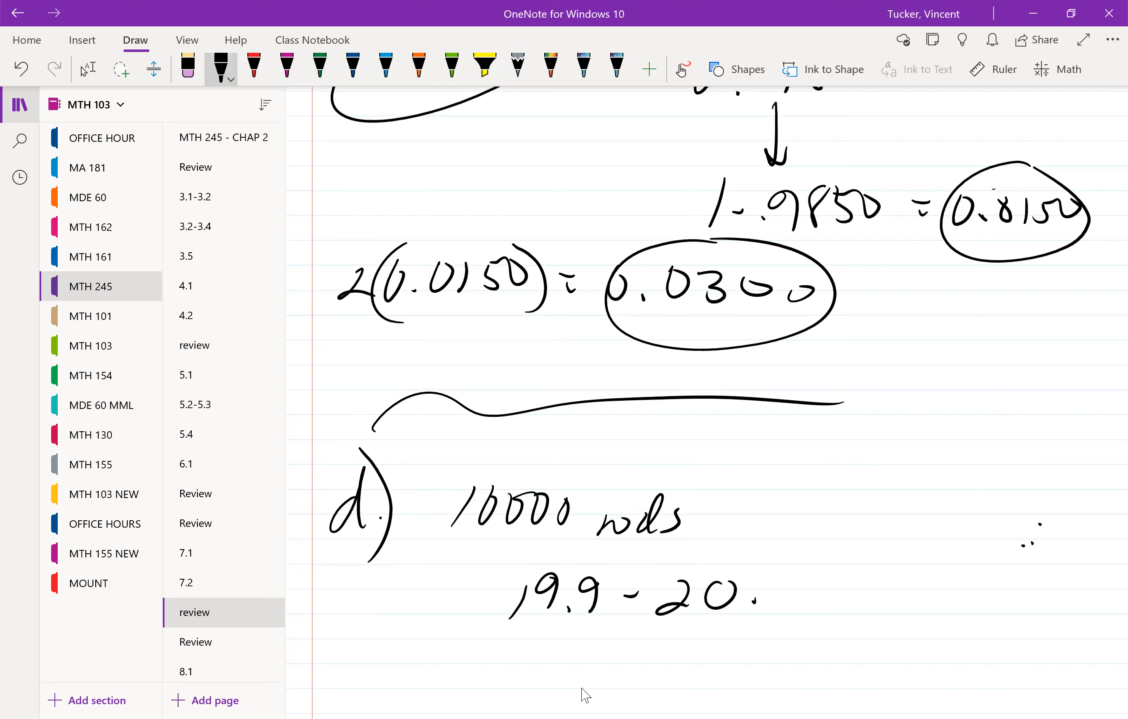
drag(758, 583, 773, 612)
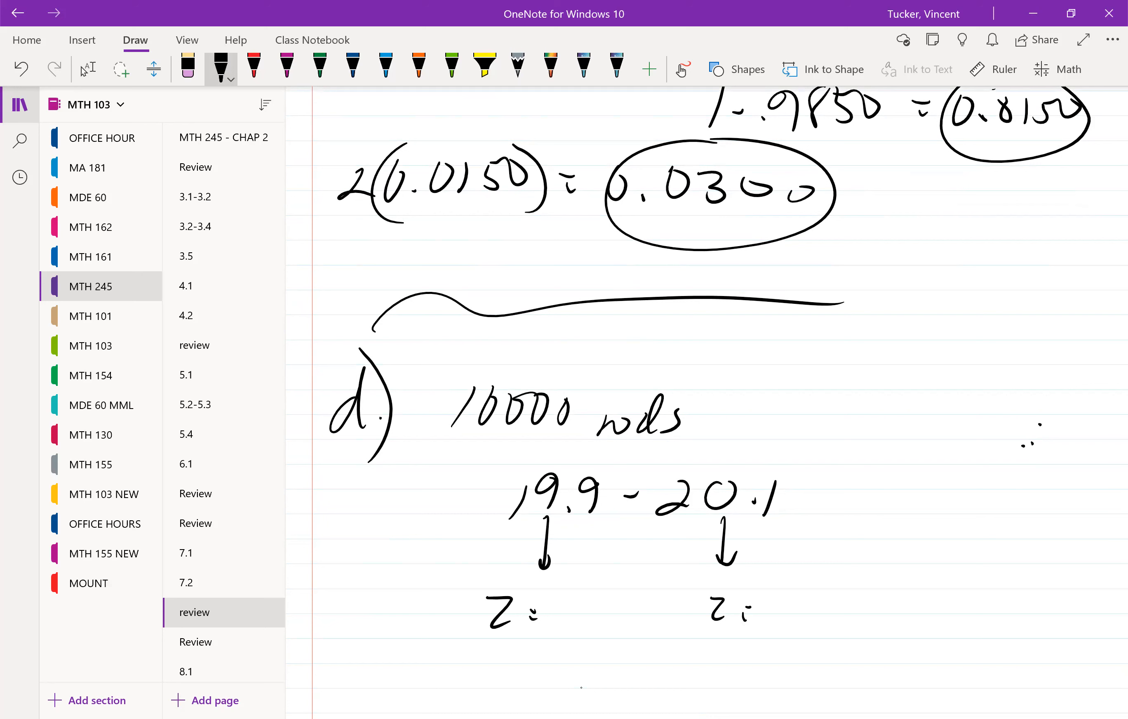
Convert the interval bounds to z-scores z = −1.67 and z = 1.67
drag(546, 612, 583, 612)
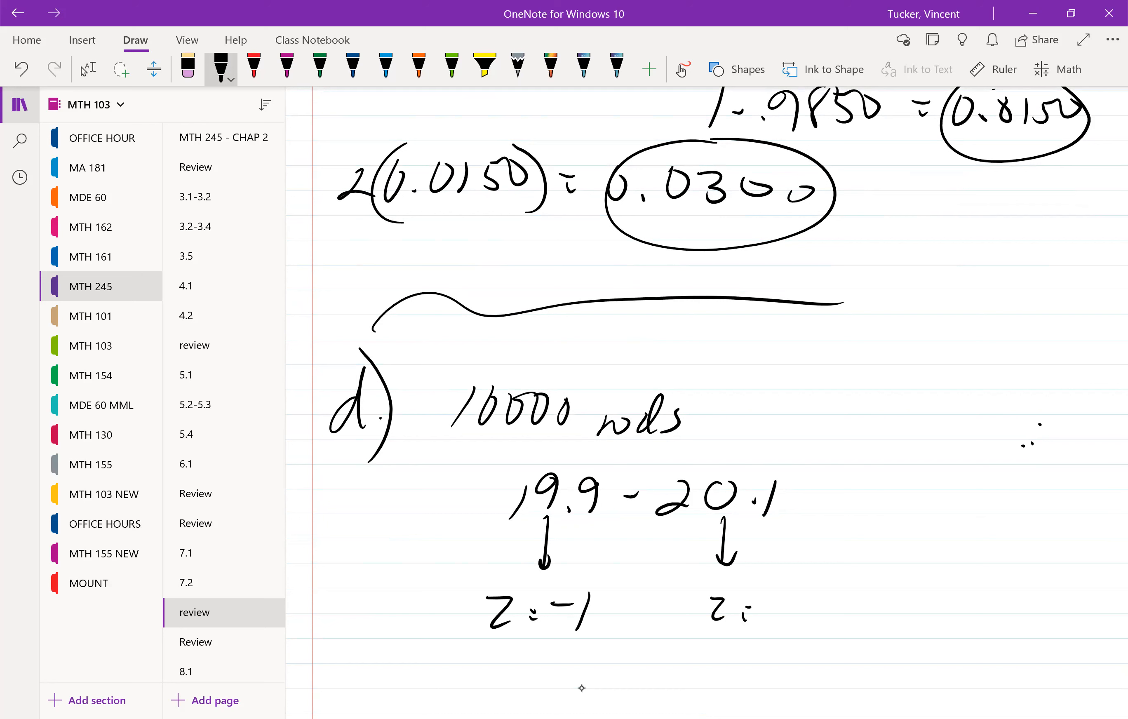
drag(568, 612, 654, 612)
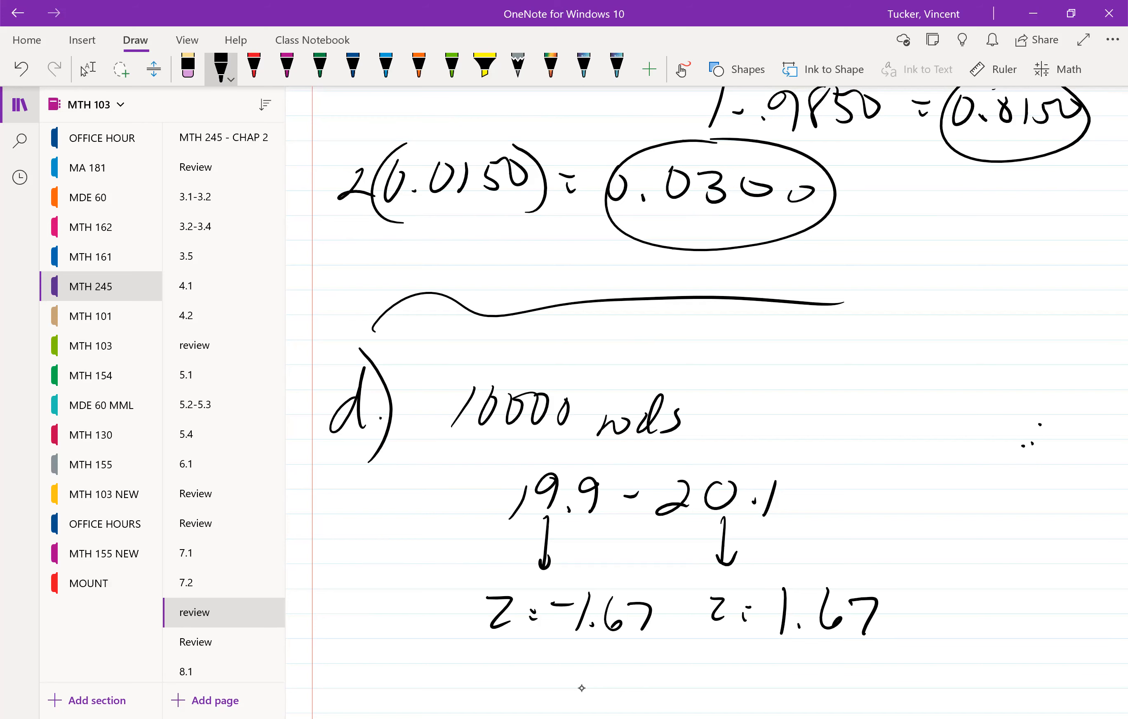
scroll(down, 3)
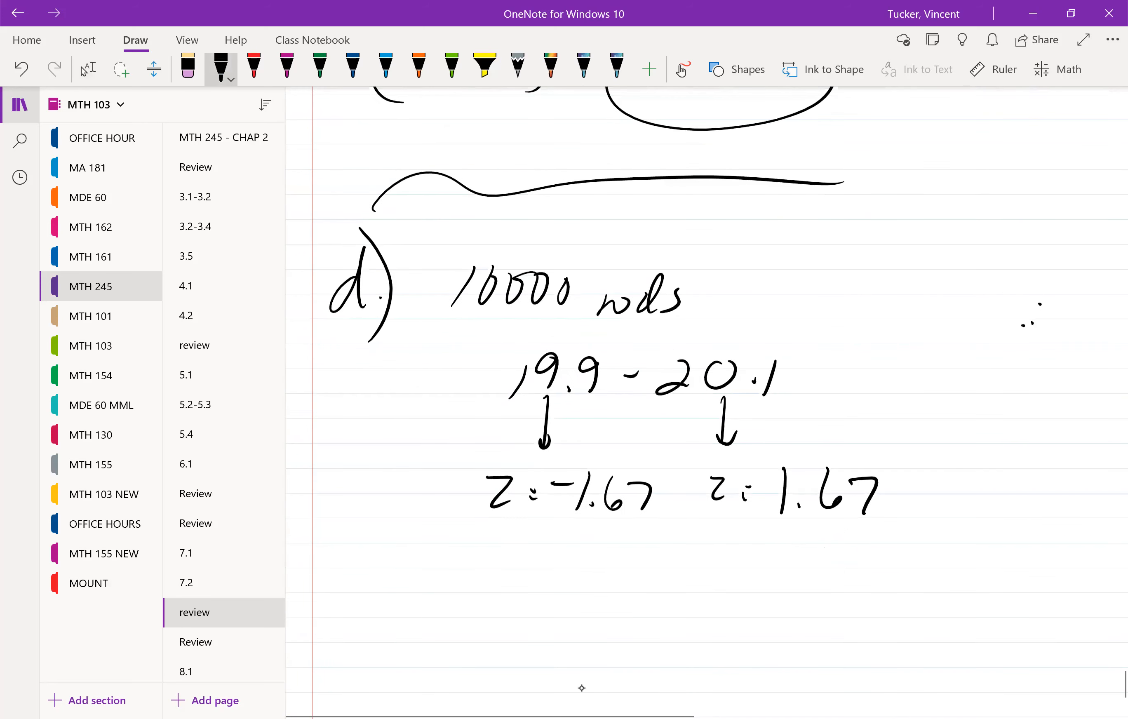
Map the z-scores to 0.0475 and 0.9525, then write Between = 0.9525 − 0.0475 = 0.905 and circle 0.905
drag(568, 532, 568, 591)
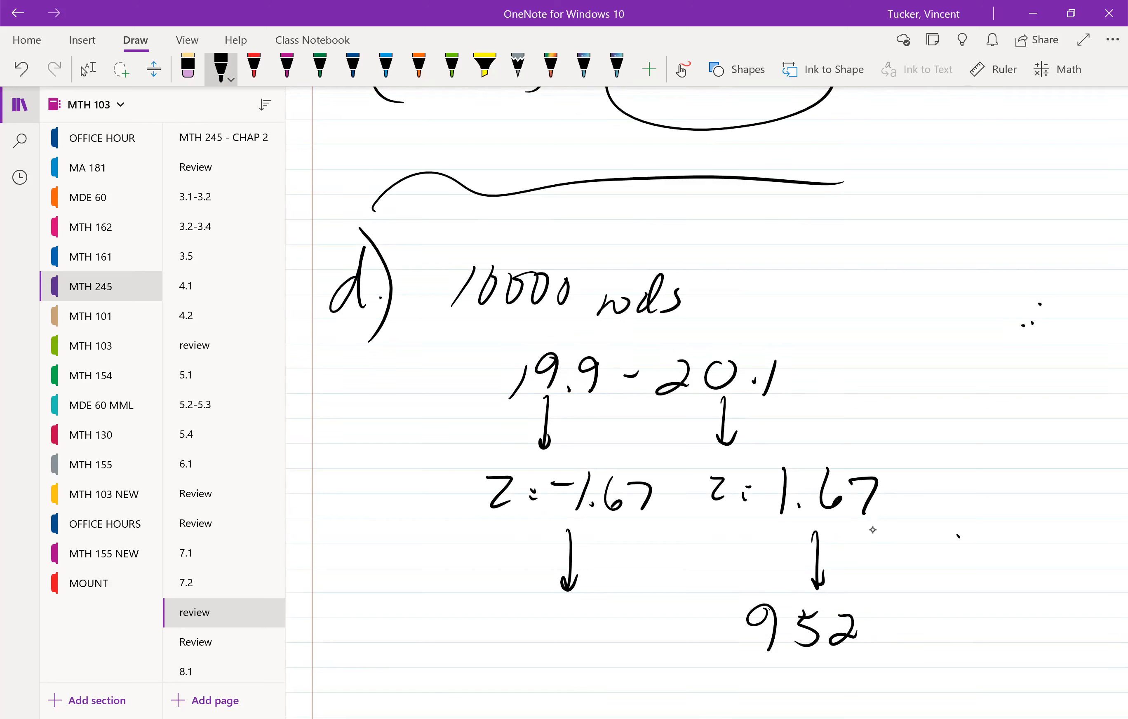
drag(762, 625, 884, 625)
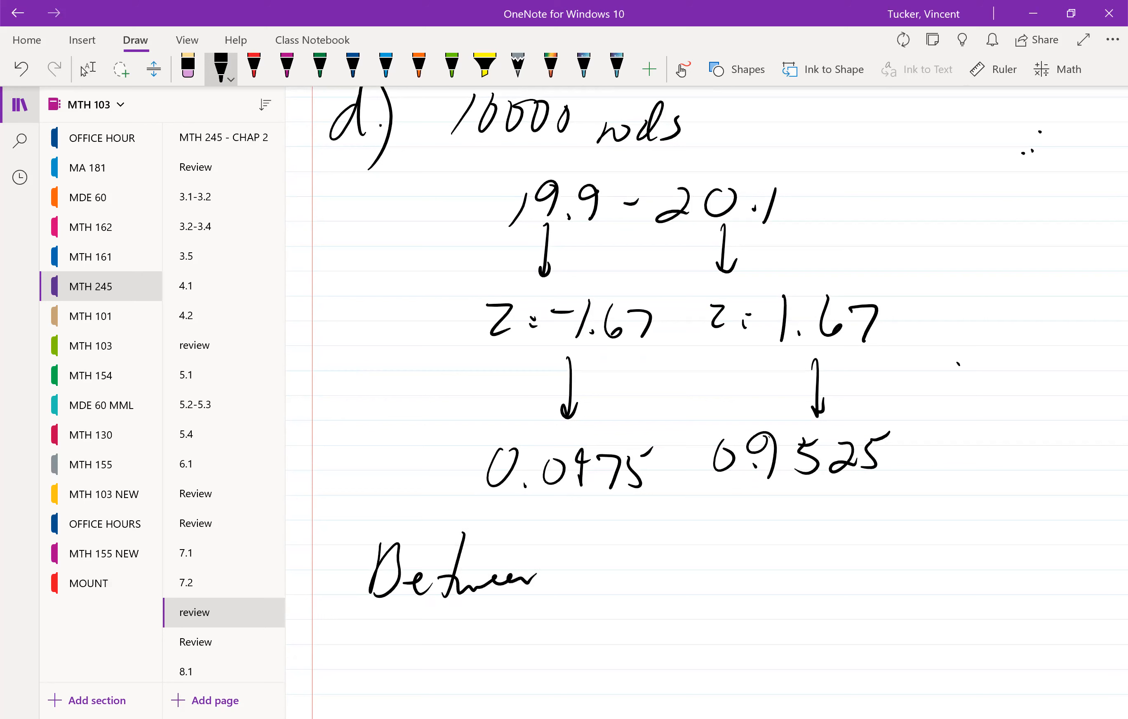
drag(554, 572, 604, 572)
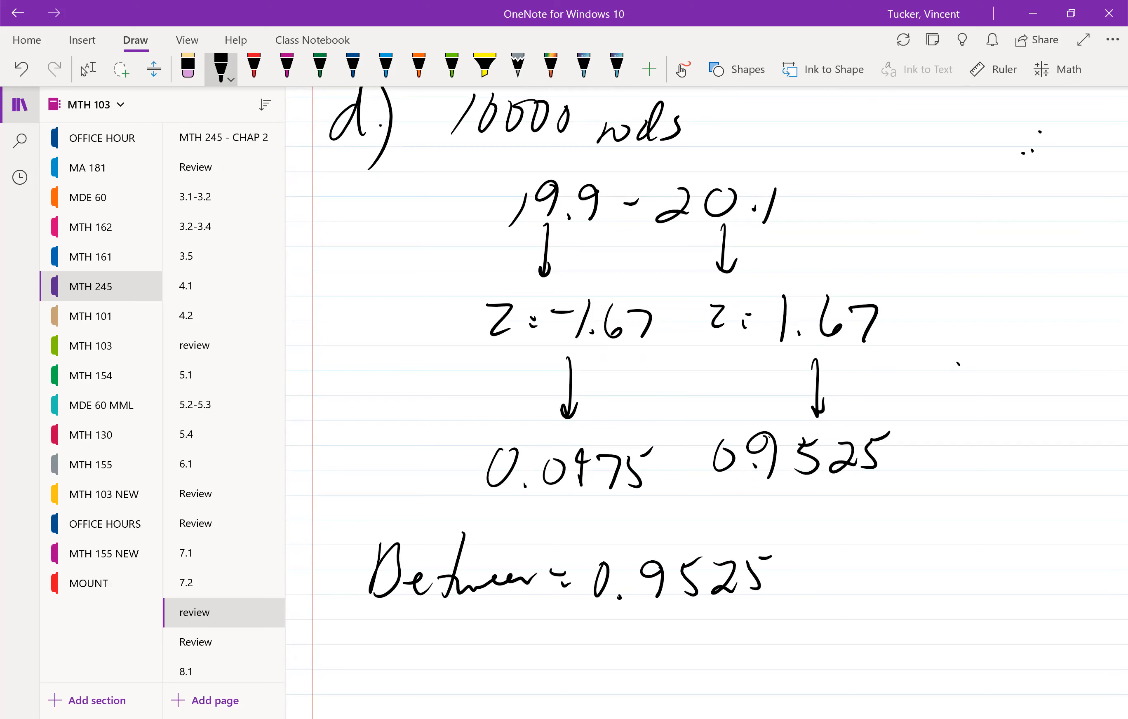
drag(784, 575, 934, 583)
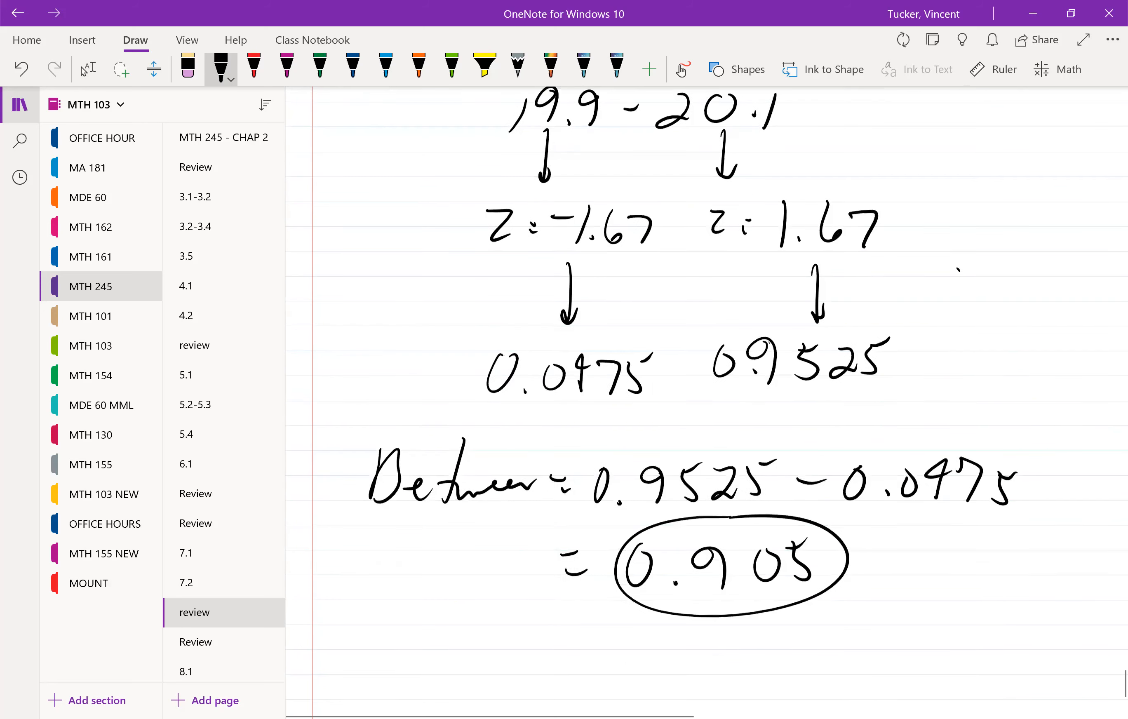
scroll(down, 3)
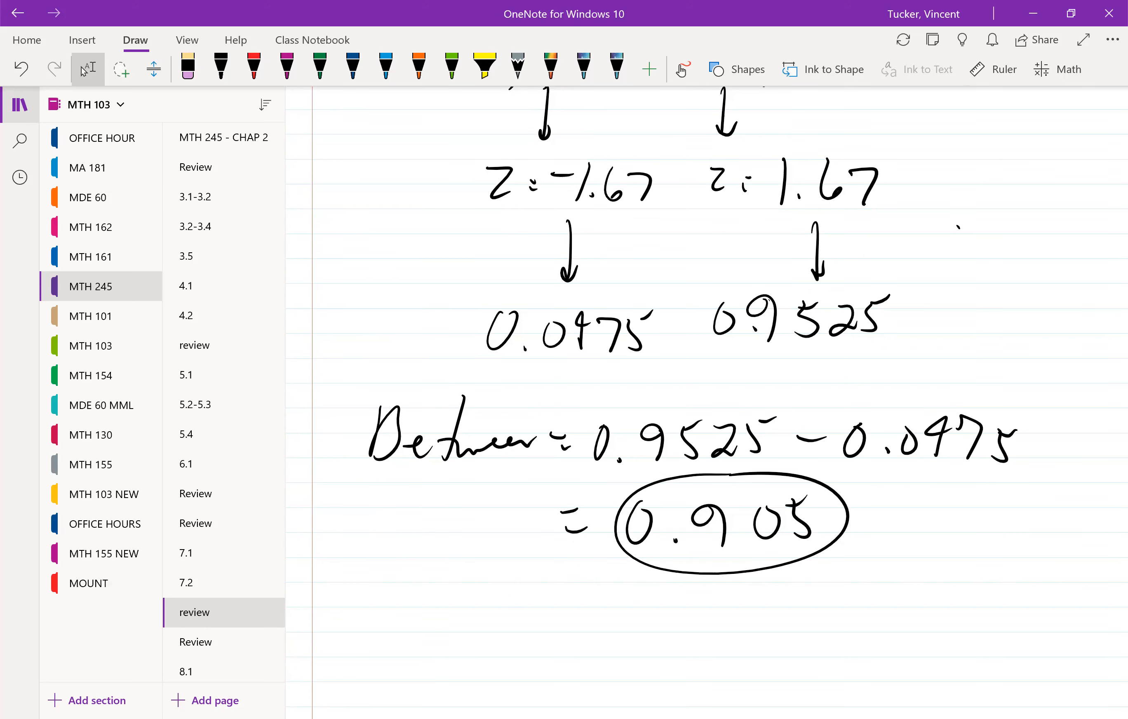
Write 10000/0.905 = 11049.72 as the required number of rods
scroll(down, 3)
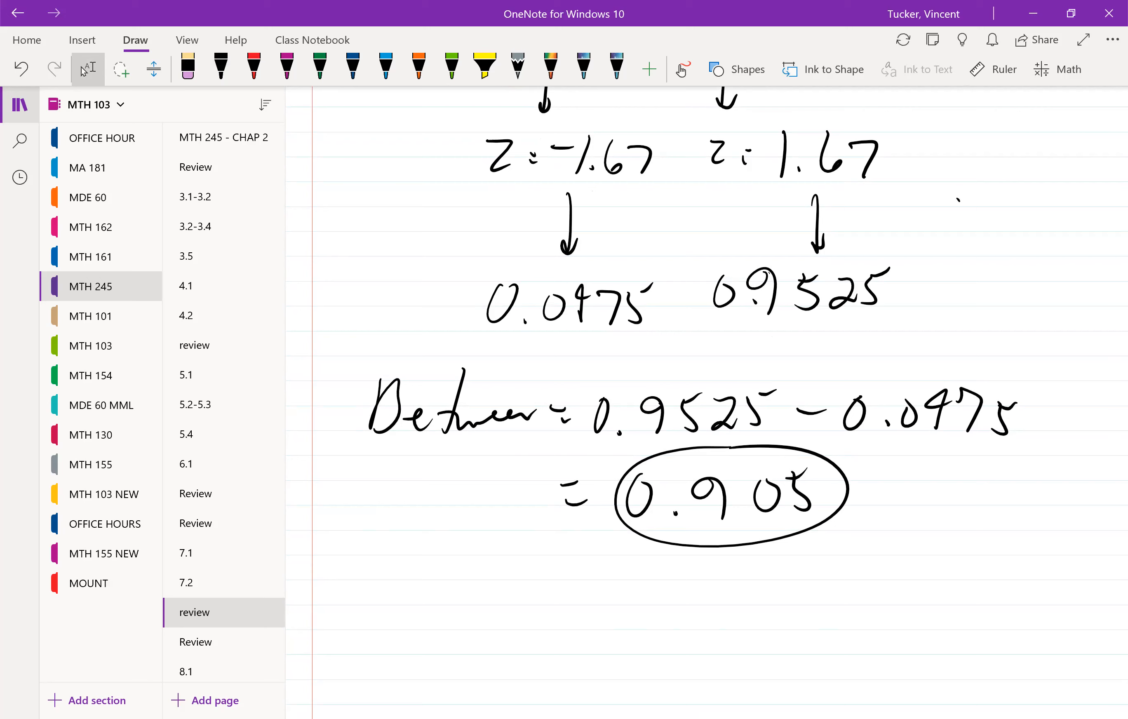
scroll(down, 3)
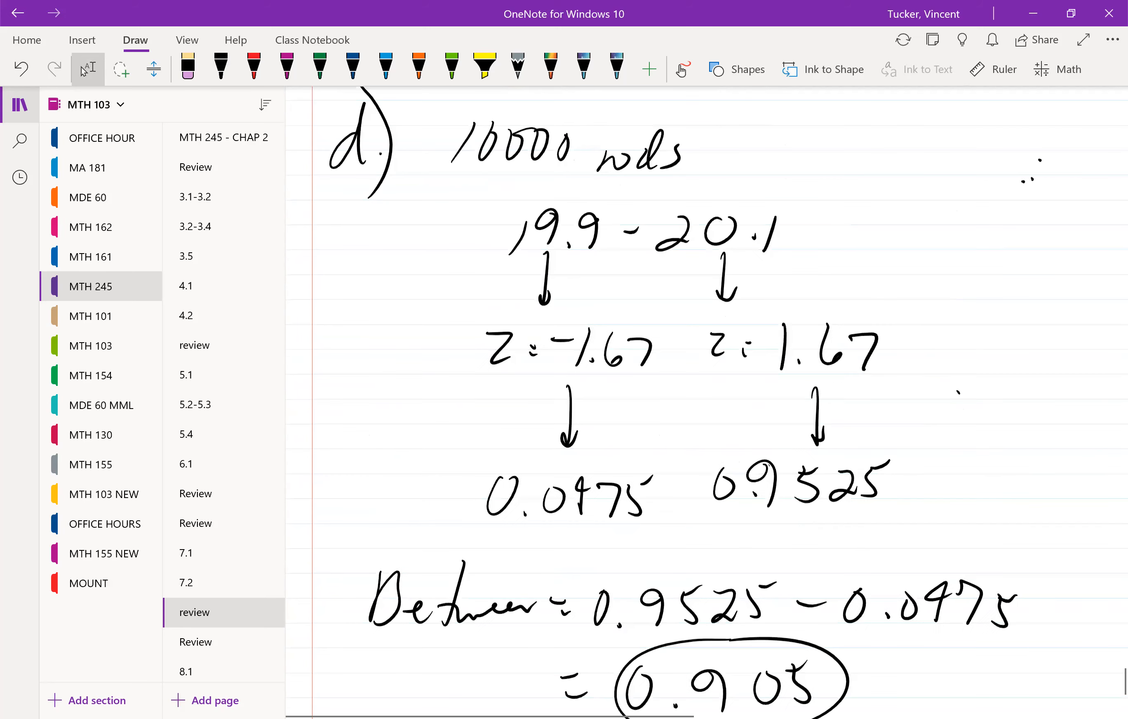
scroll(down, 3)
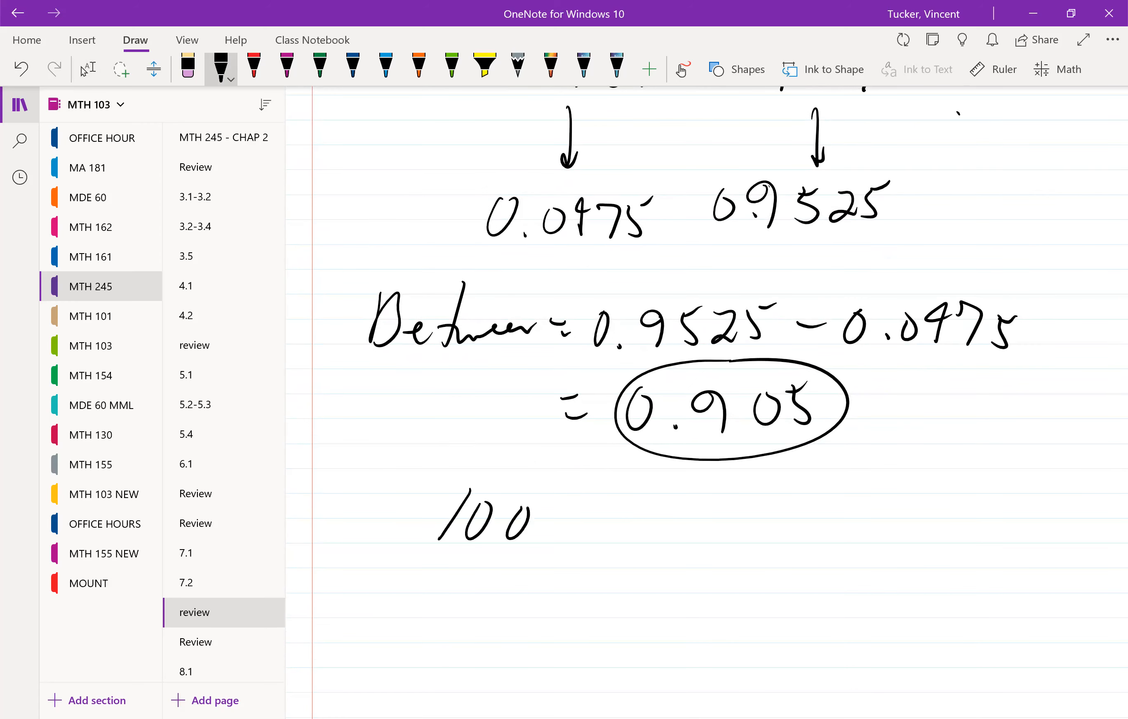
drag(525, 517, 633, 554)
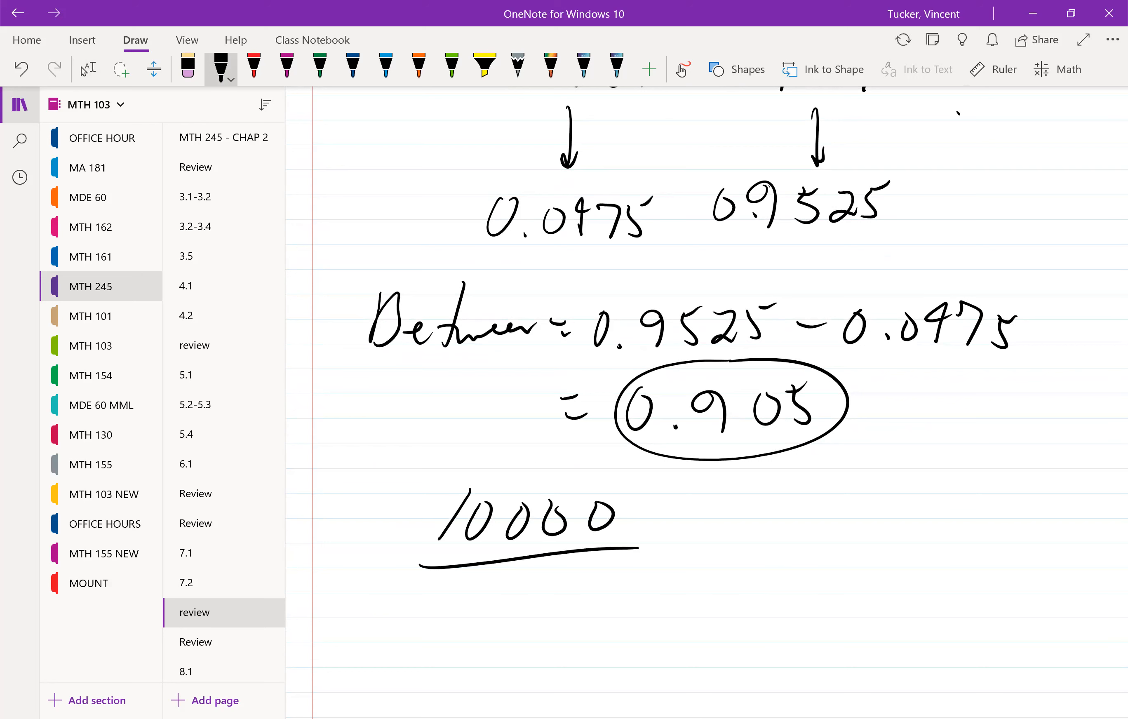
drag(449, 604, 557, 605)
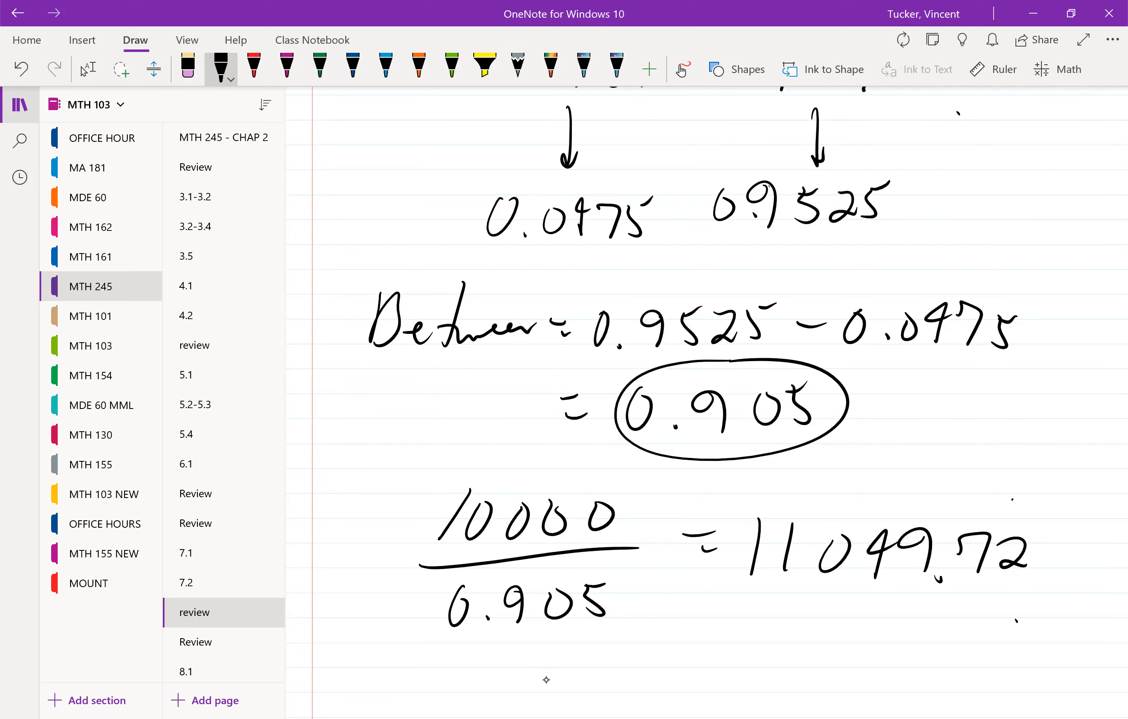
Round the result to ≈ 11050 and circle it as the final answer
scroll(down, 3)
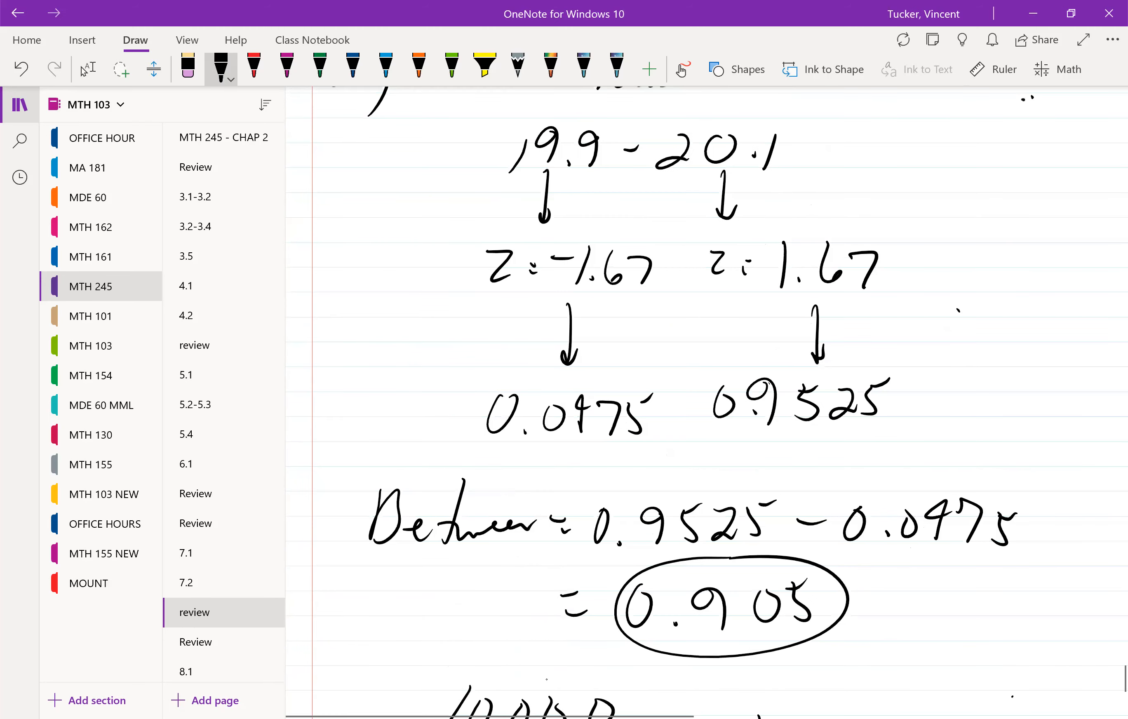
scroll(down, 3)
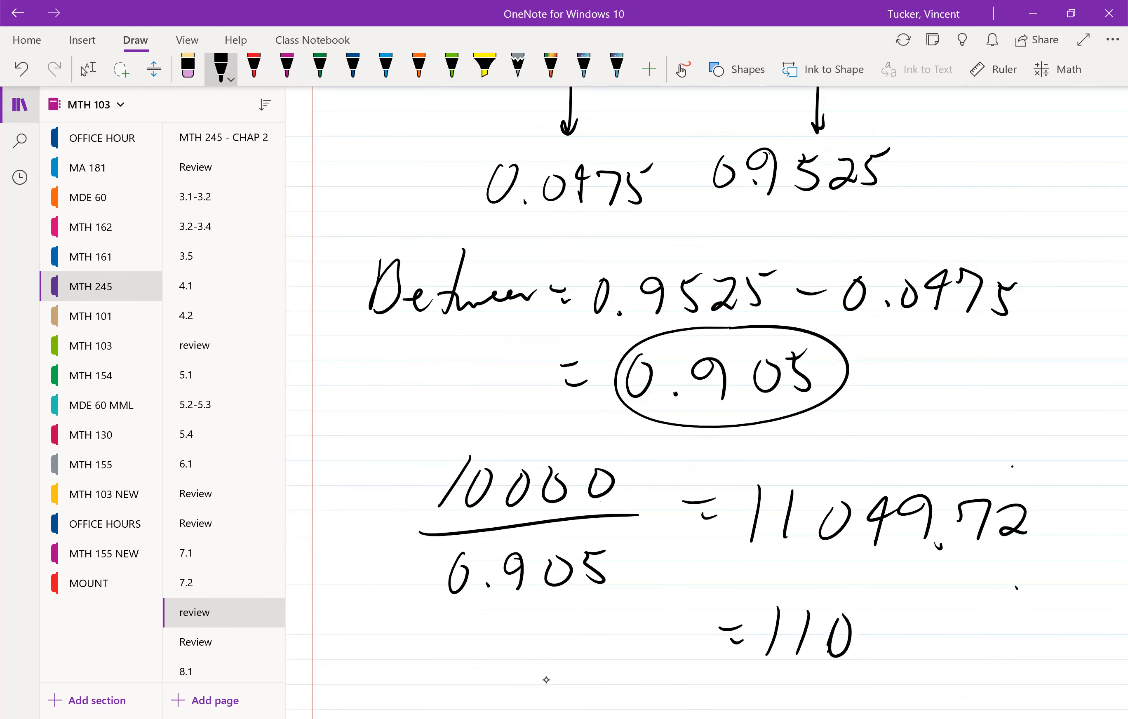
drag(848, 633, 928, 633)
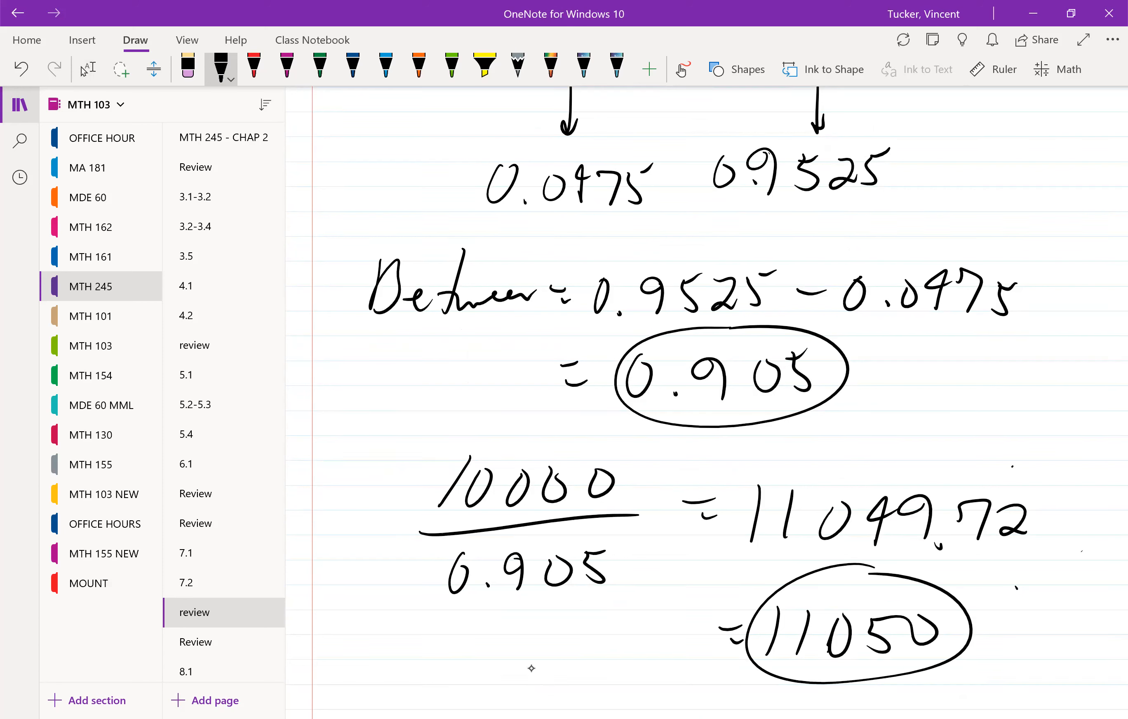
scroll(down, 3)
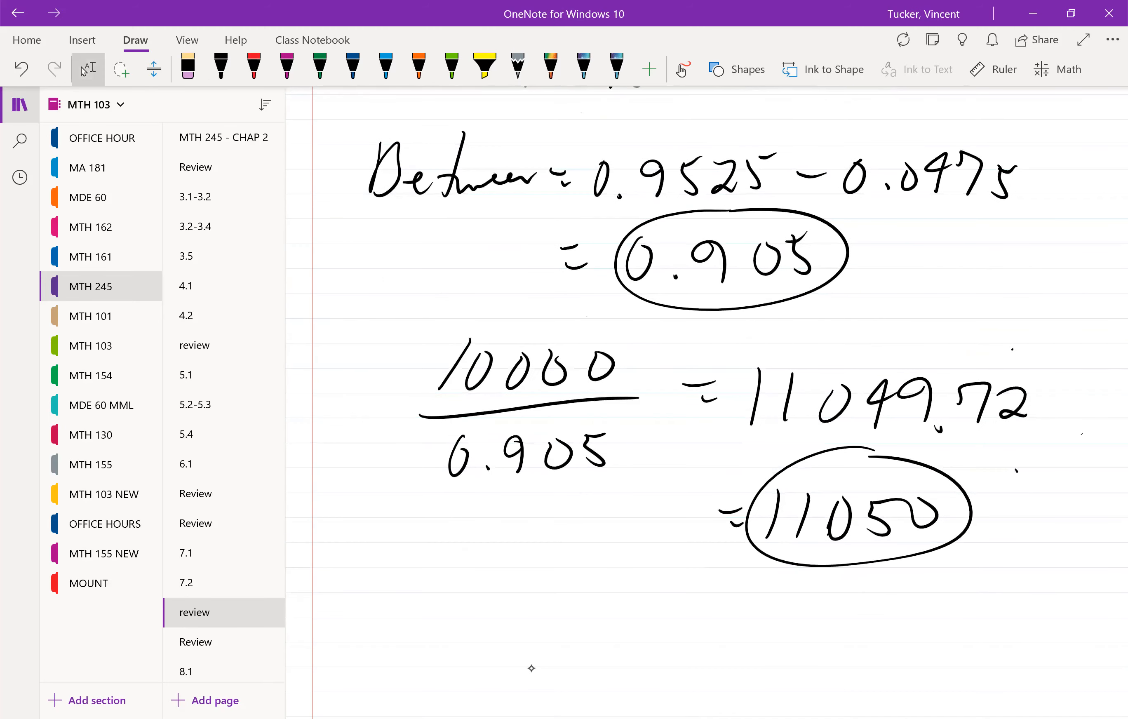
click(220, 66)
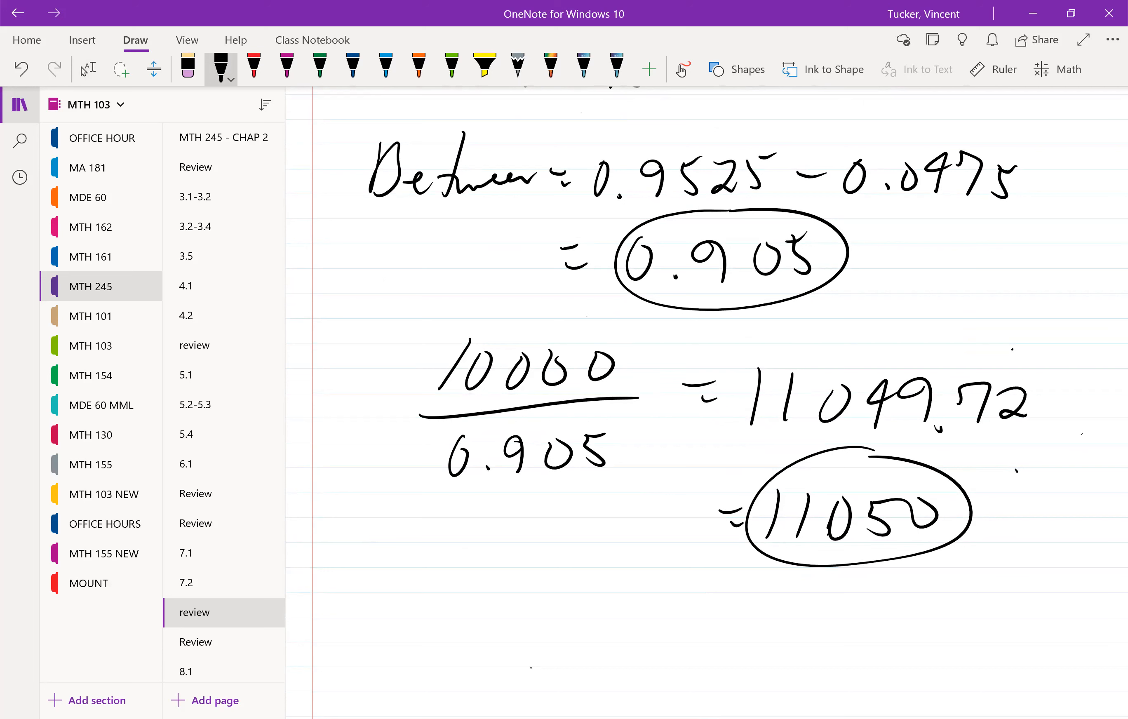
scroll(down, 3)
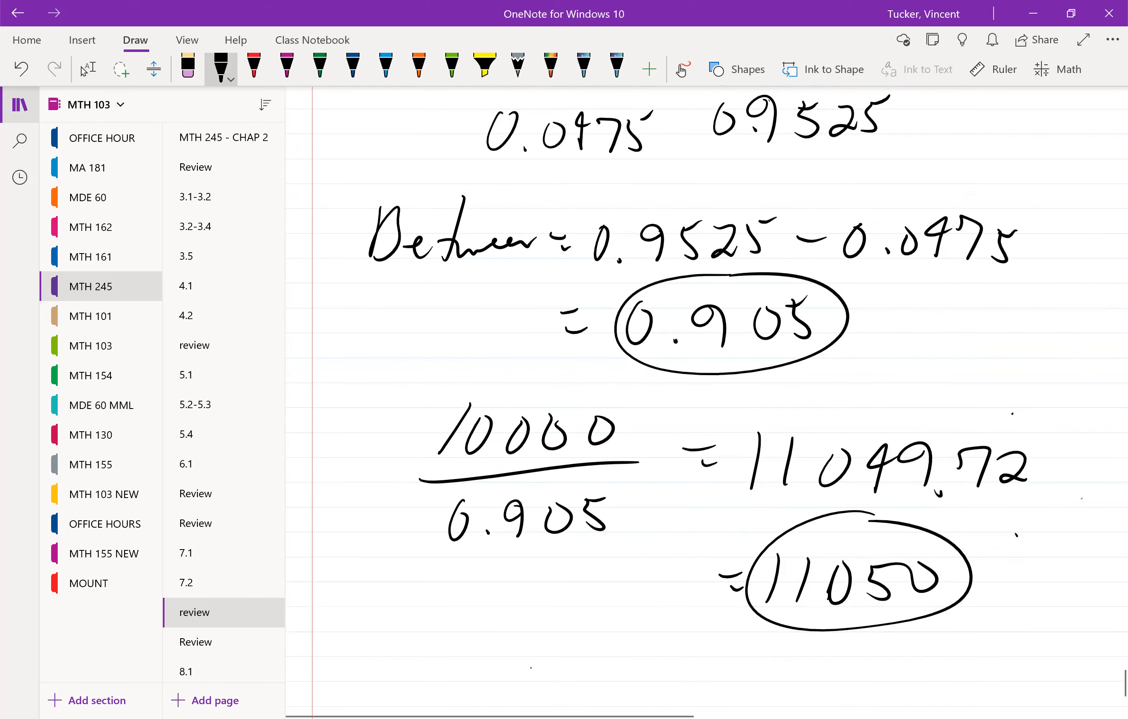
click(255, 66)
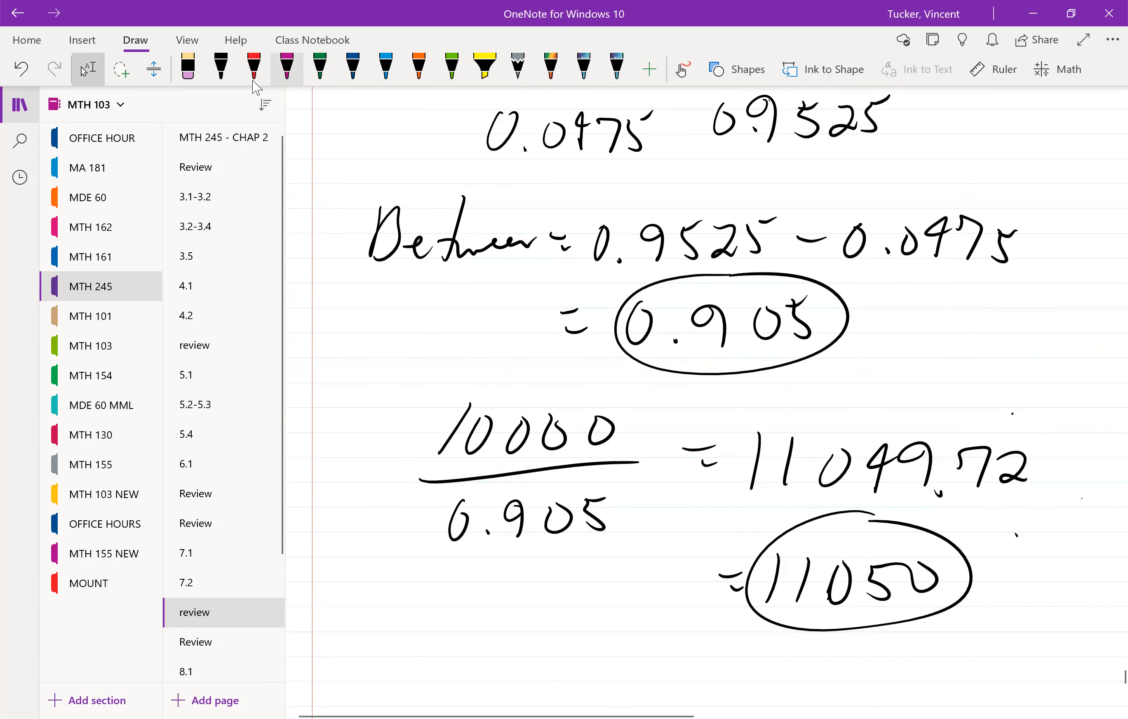